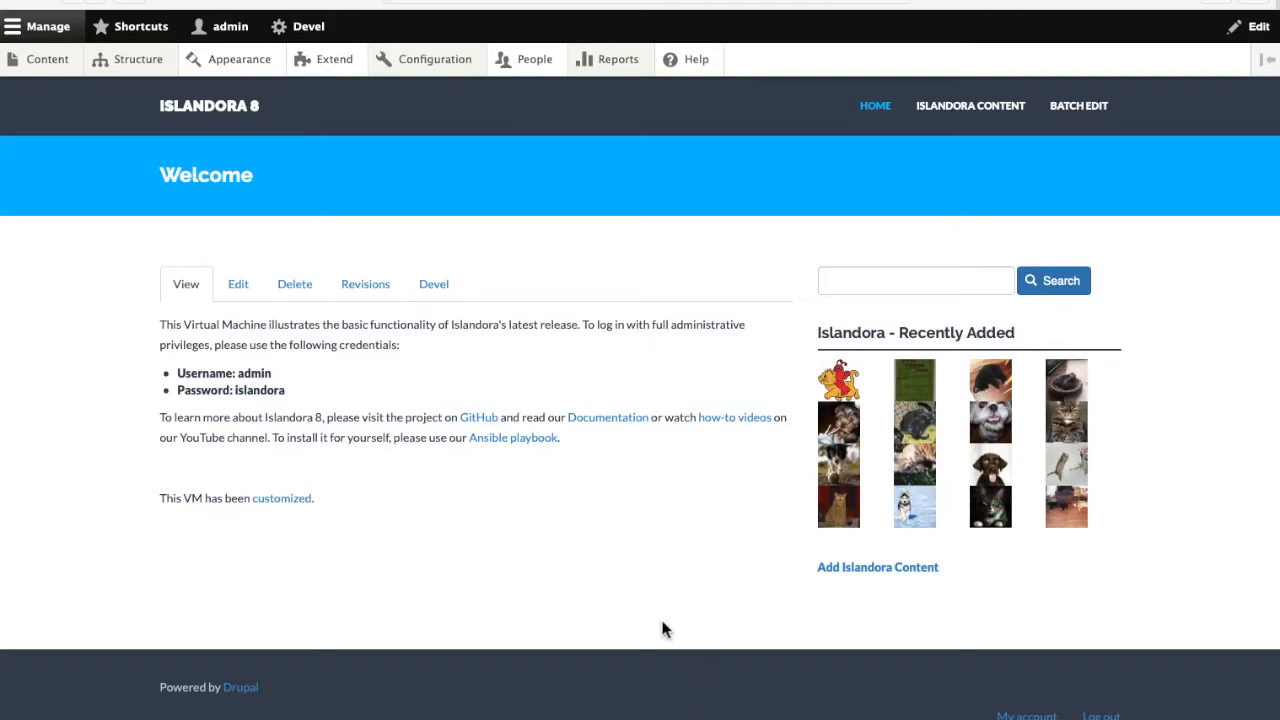
mouse_move(240, 100)
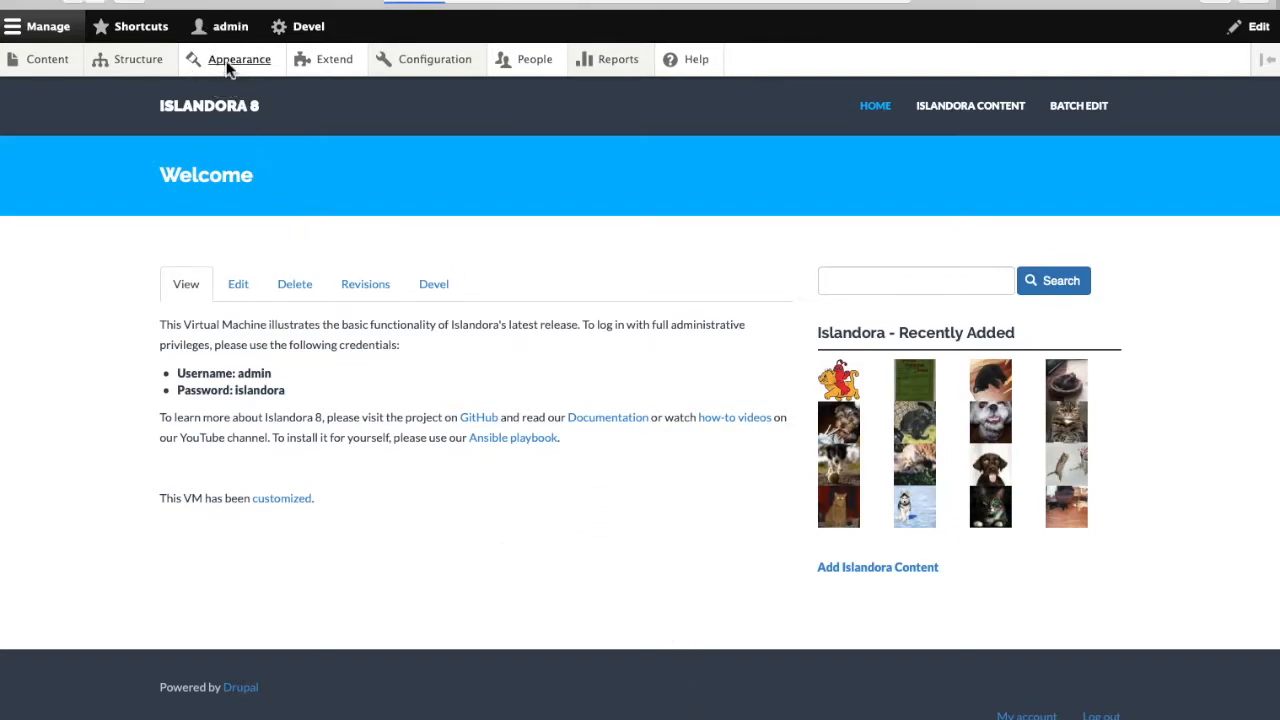
From Appearance, install Bootstrap Mint 8.x-5.0 and set it as the default theme
click(239, 59)
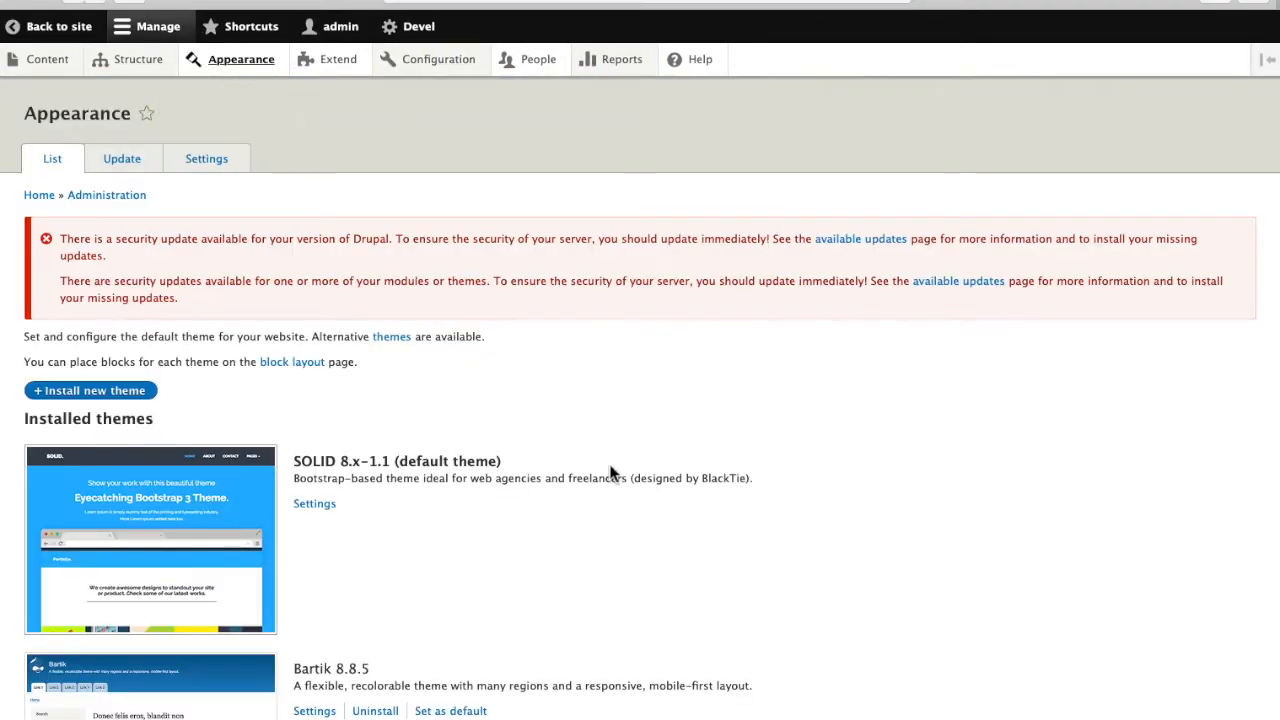
scroll(down, 3)
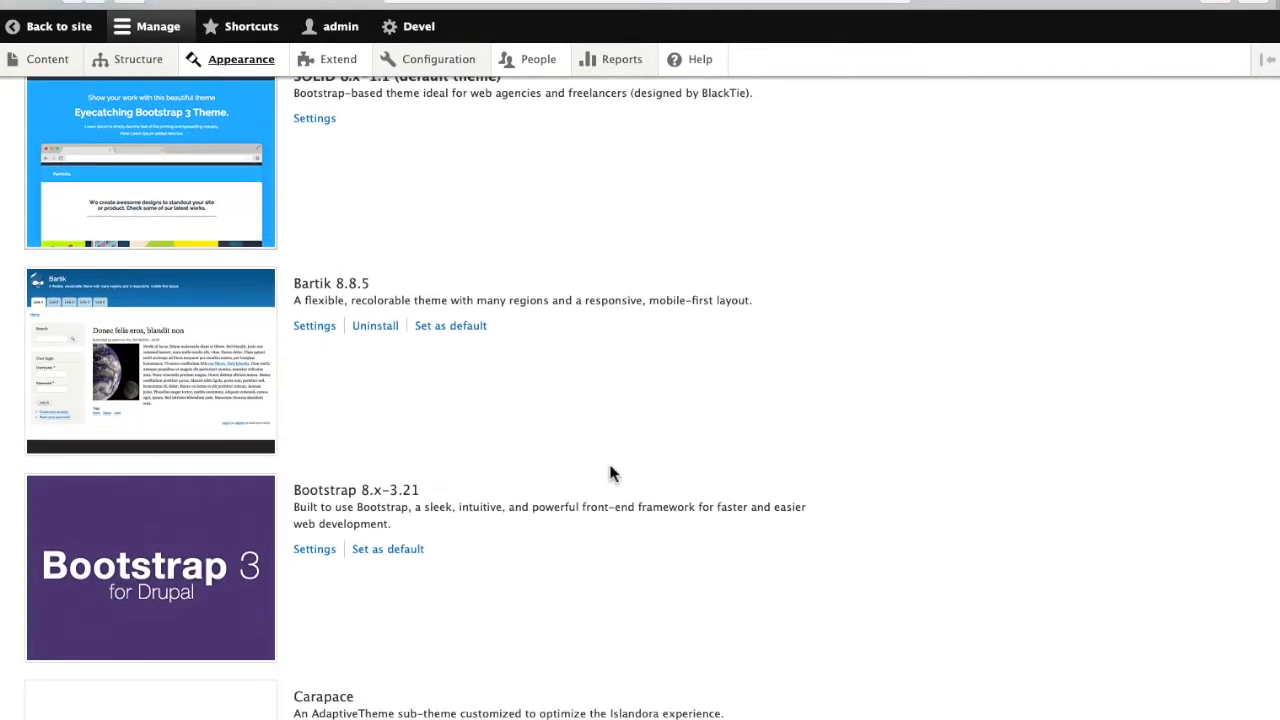
scroll(down, 3)
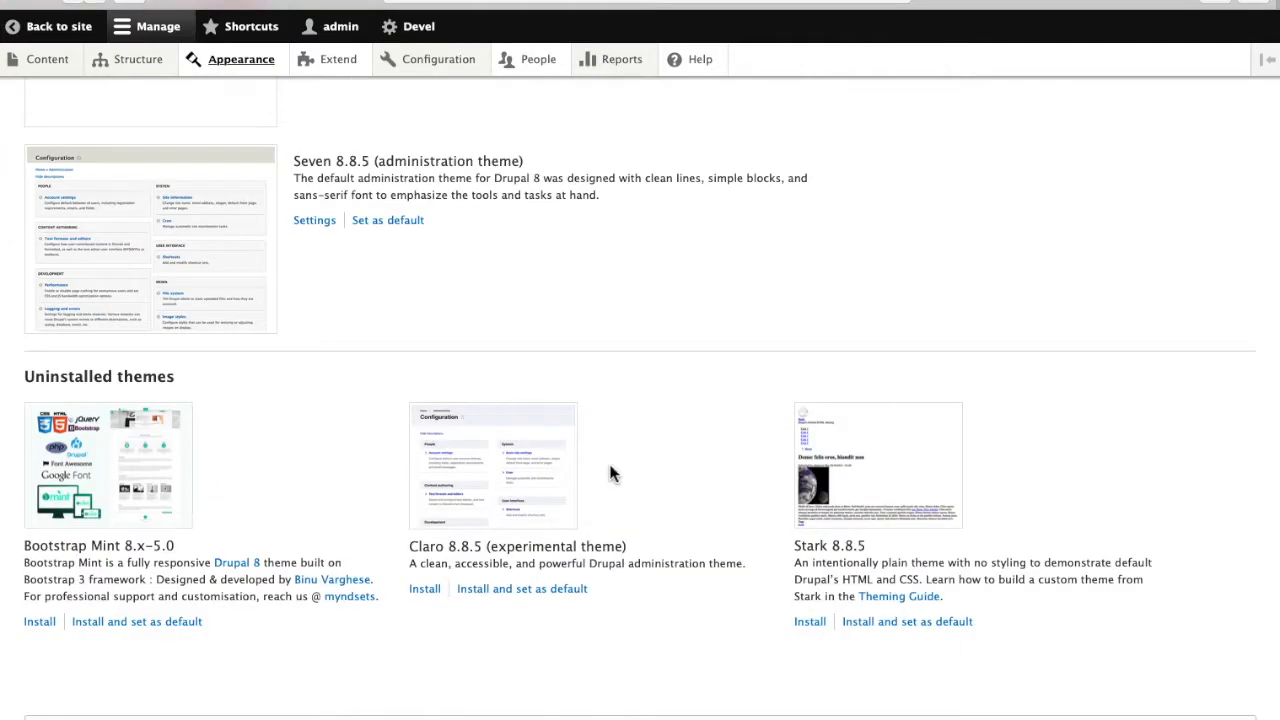
scroll(down, 3)
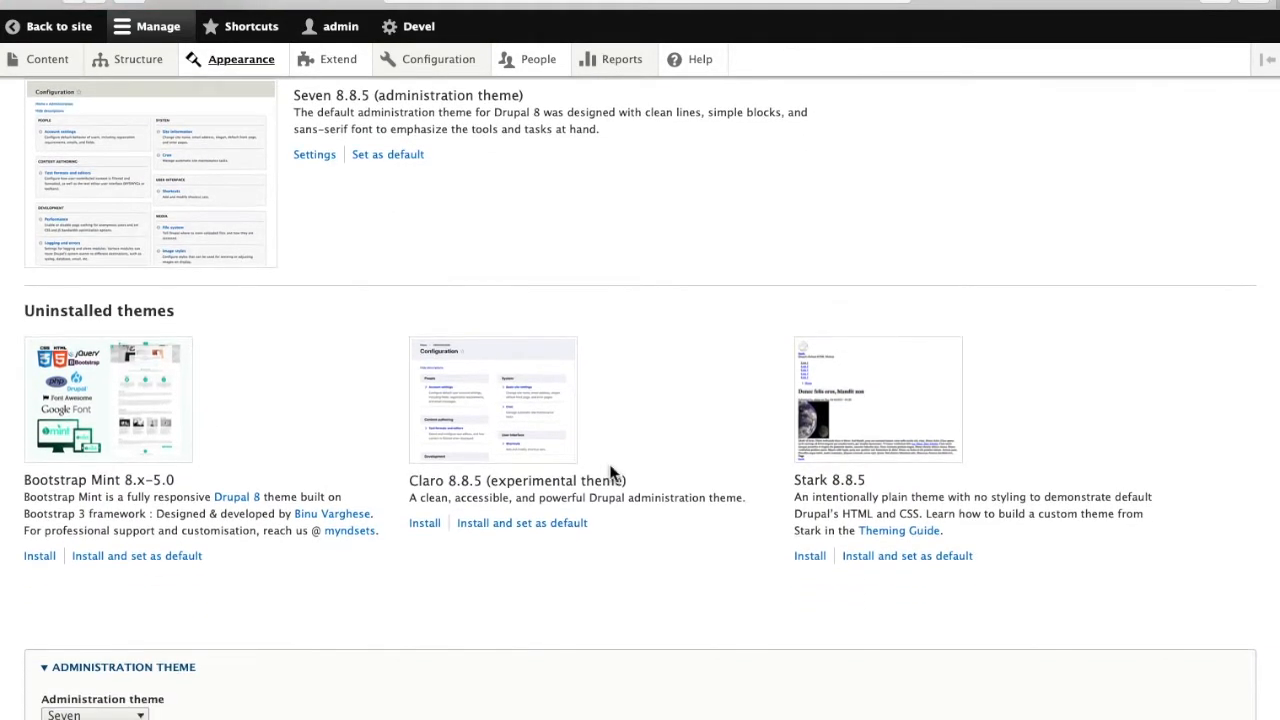
scroll(down, 3)
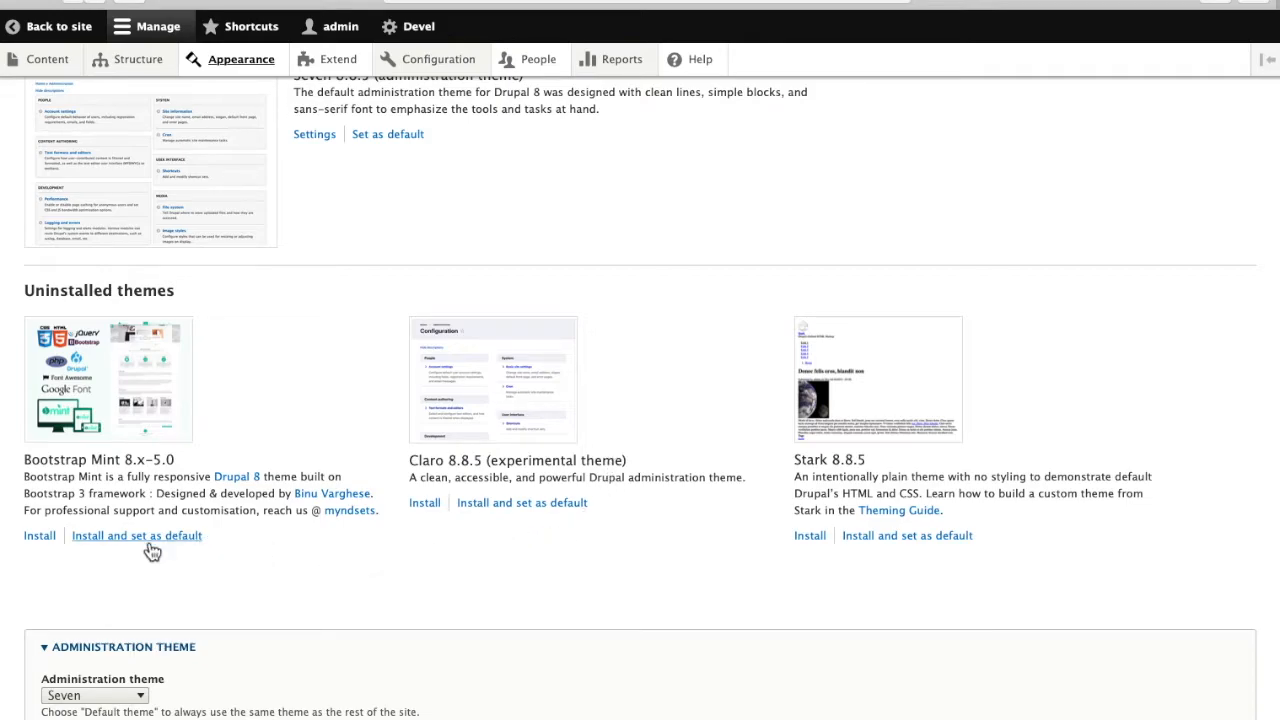
mouse_move(685, 447)
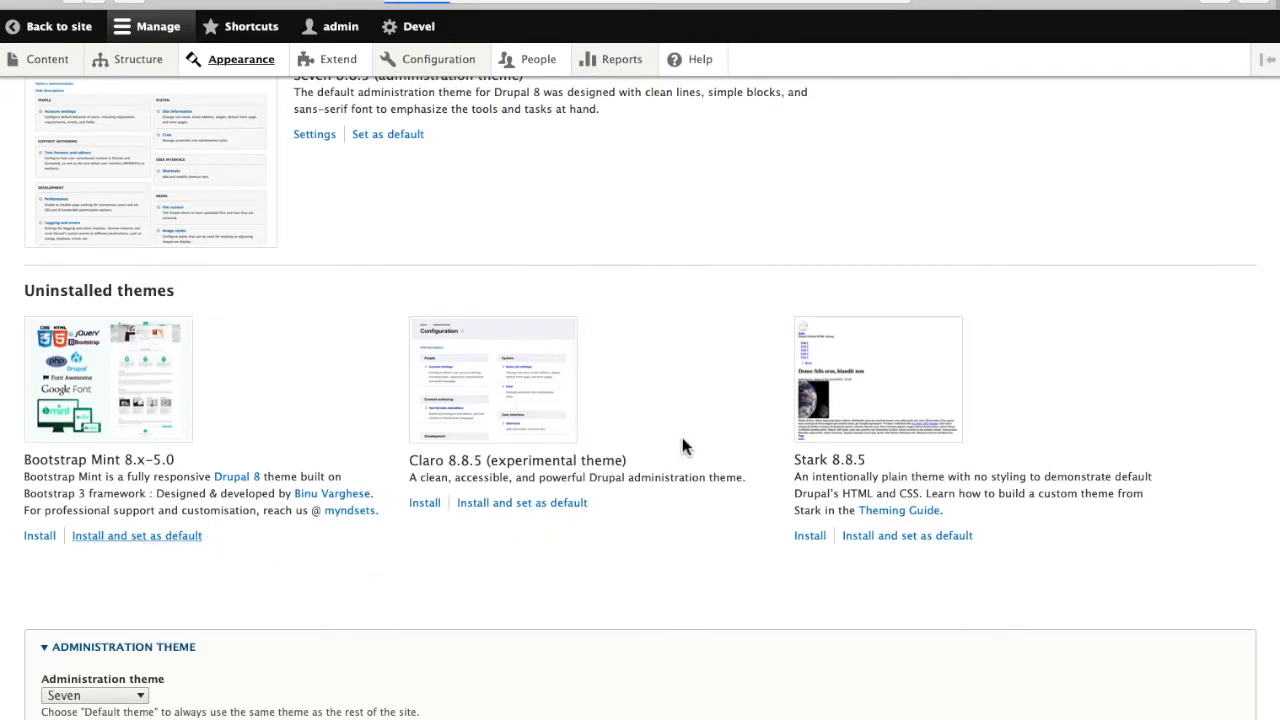
click(137, 535)
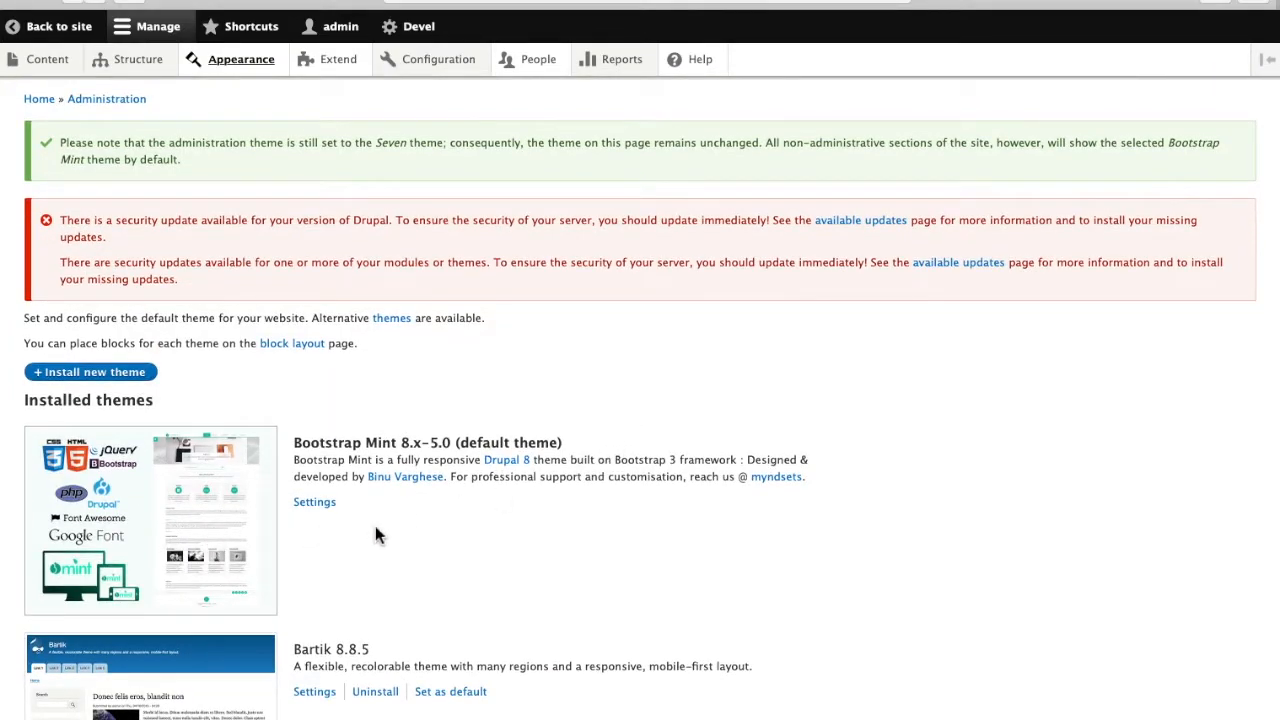
click(240, 59)
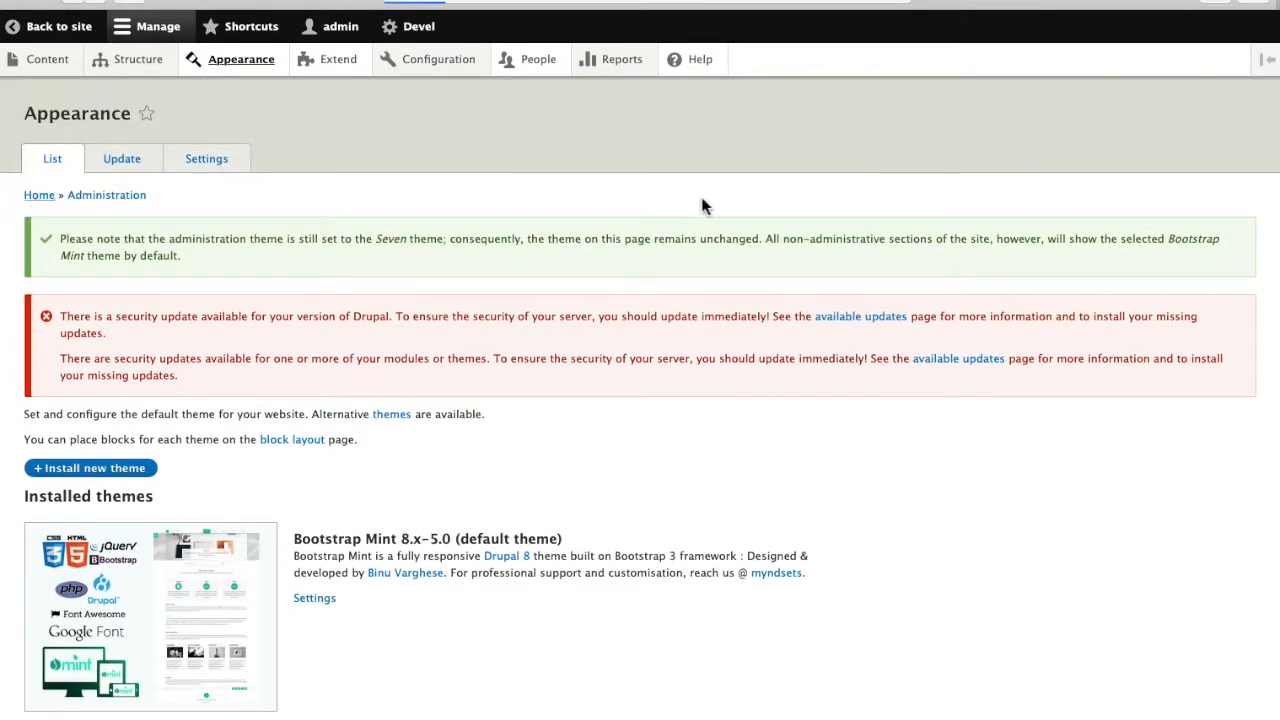
View the home page, Islandora Content listing and the Persecution of the Doukhobors item in Bootstrap Mint
click(54, 26)
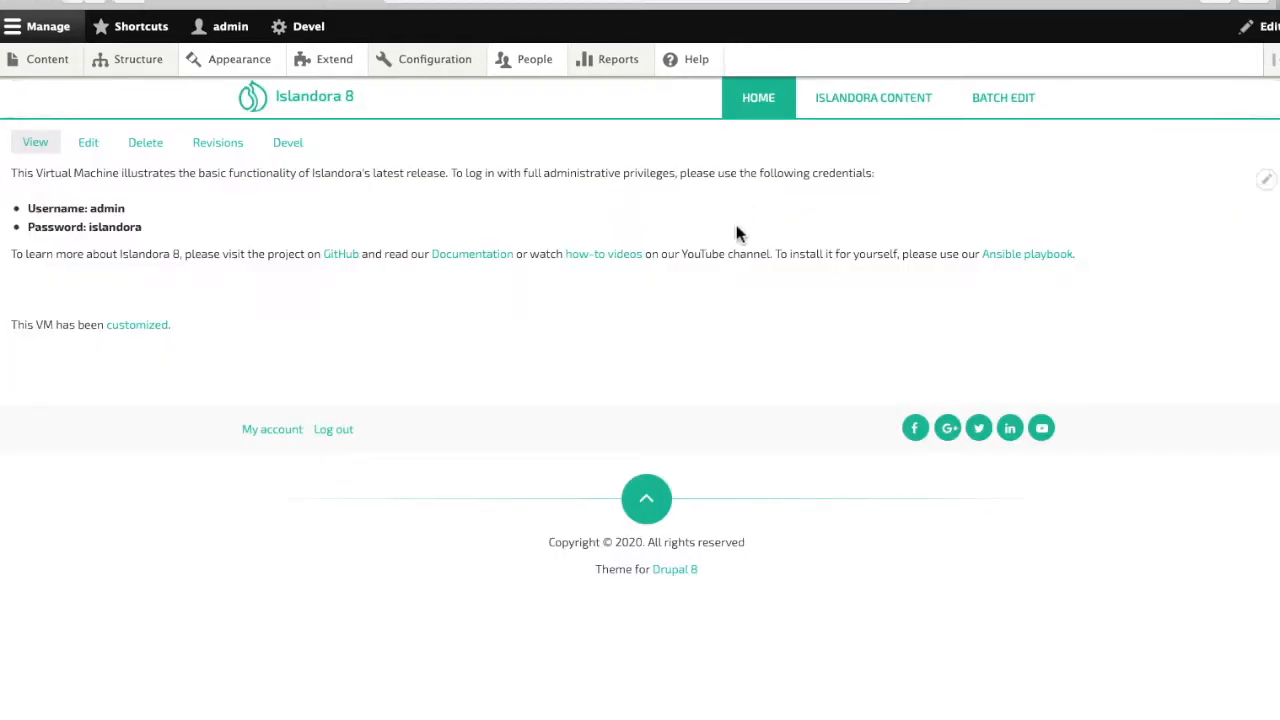
mouse_move(765, 385)
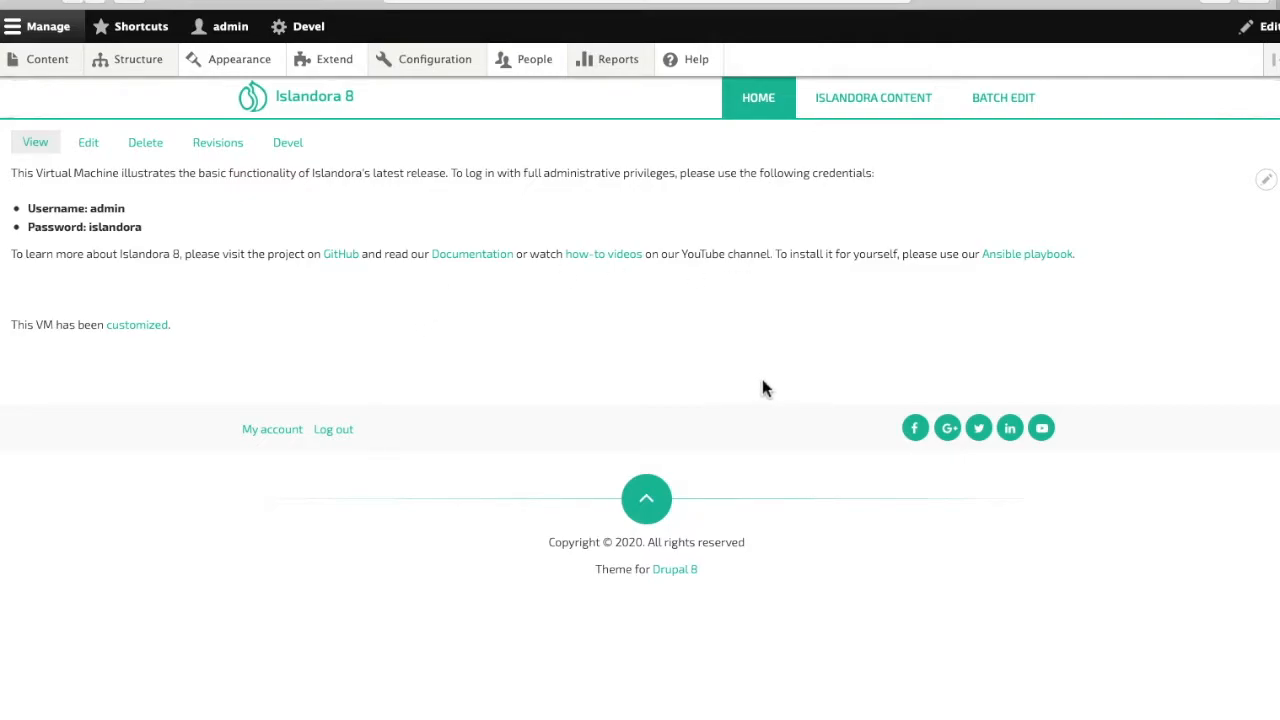
mouse_move(532, 330)
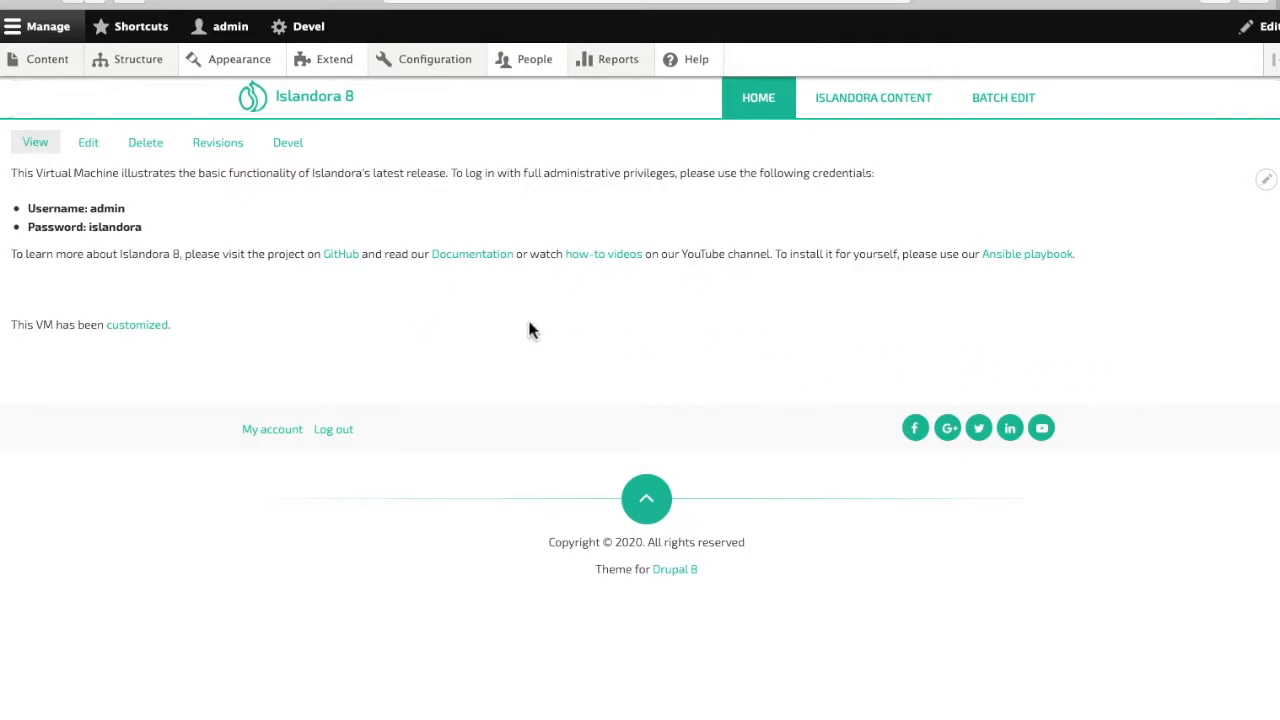
mouse_move(528, 327)
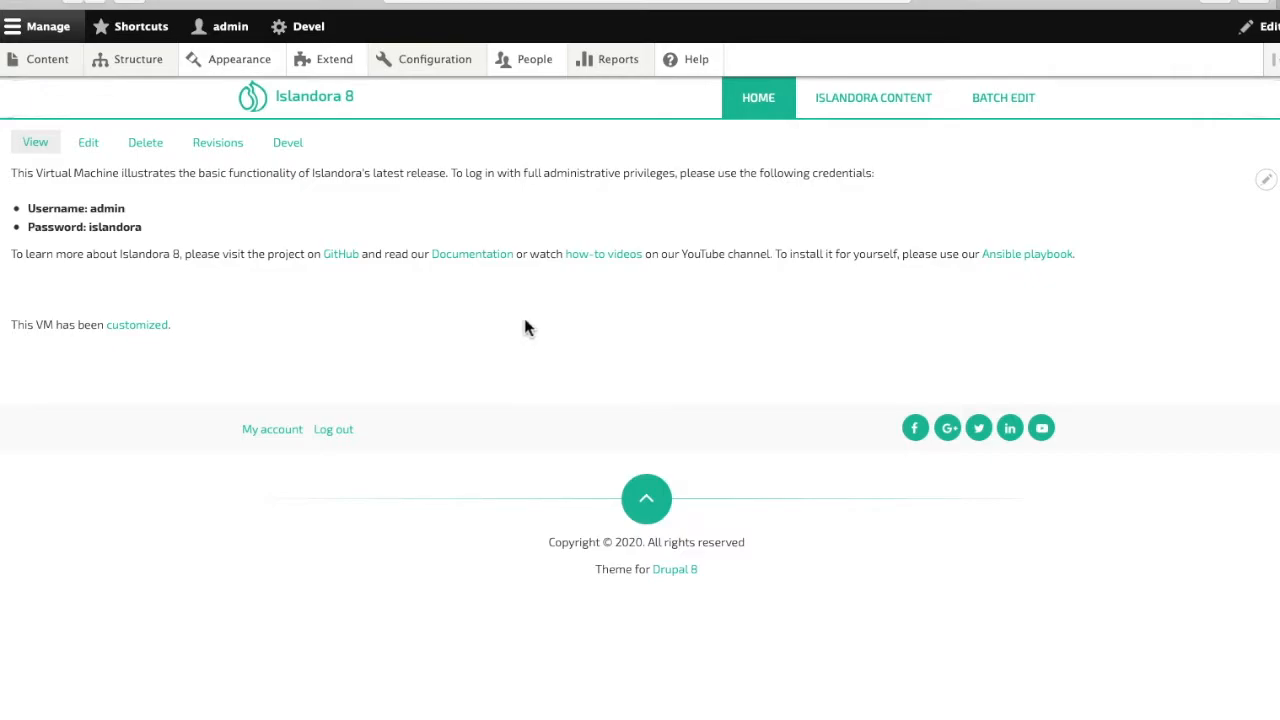
mouse_move(1076, 317)
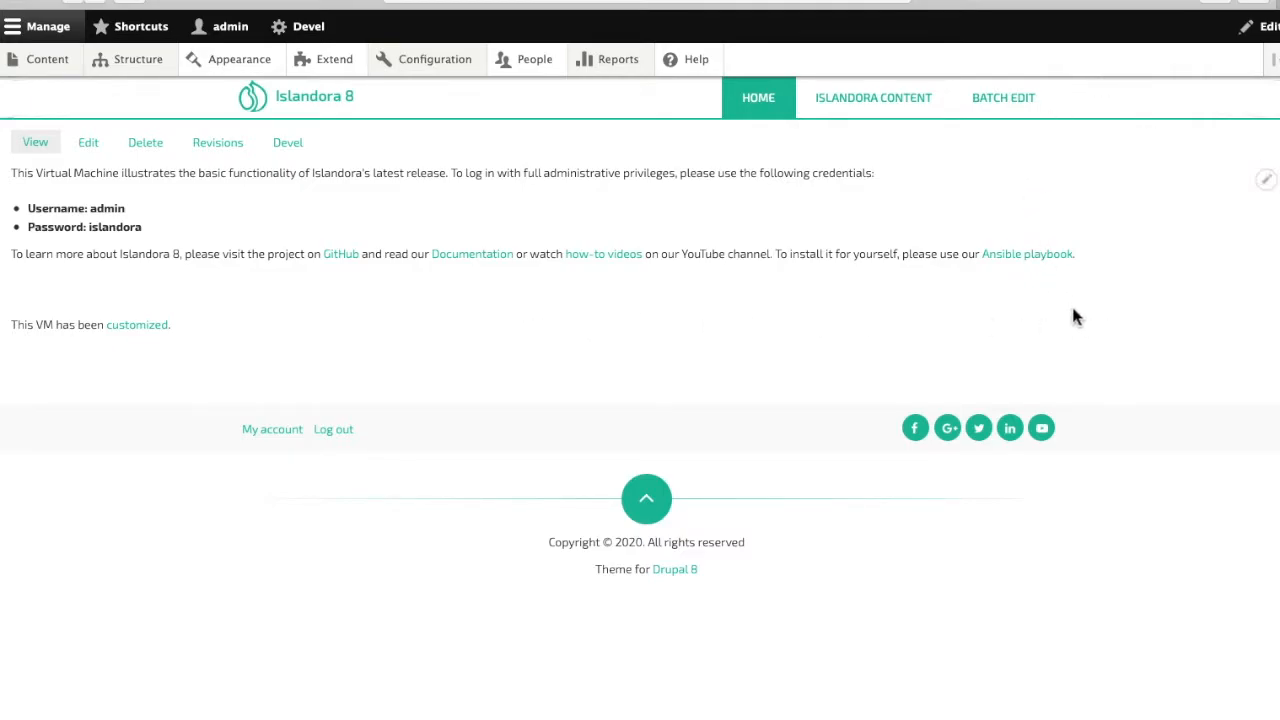
mouse_move(862, 207)
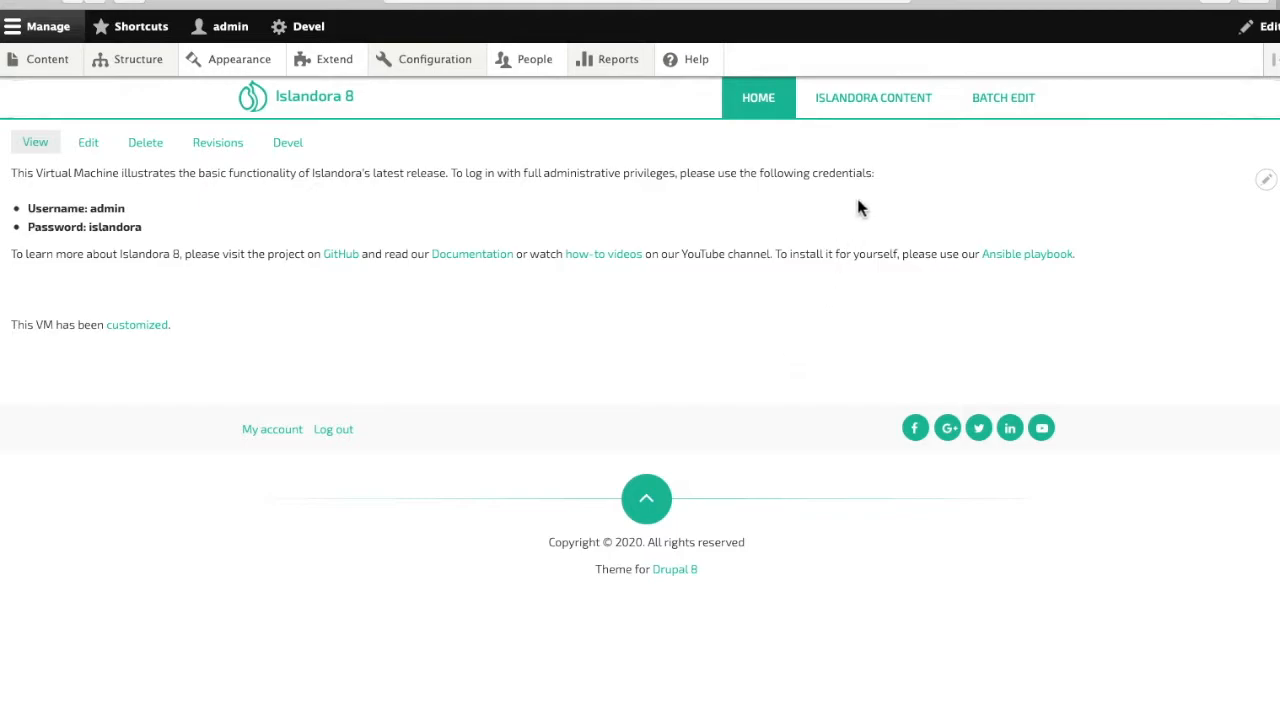
click(872, 97)
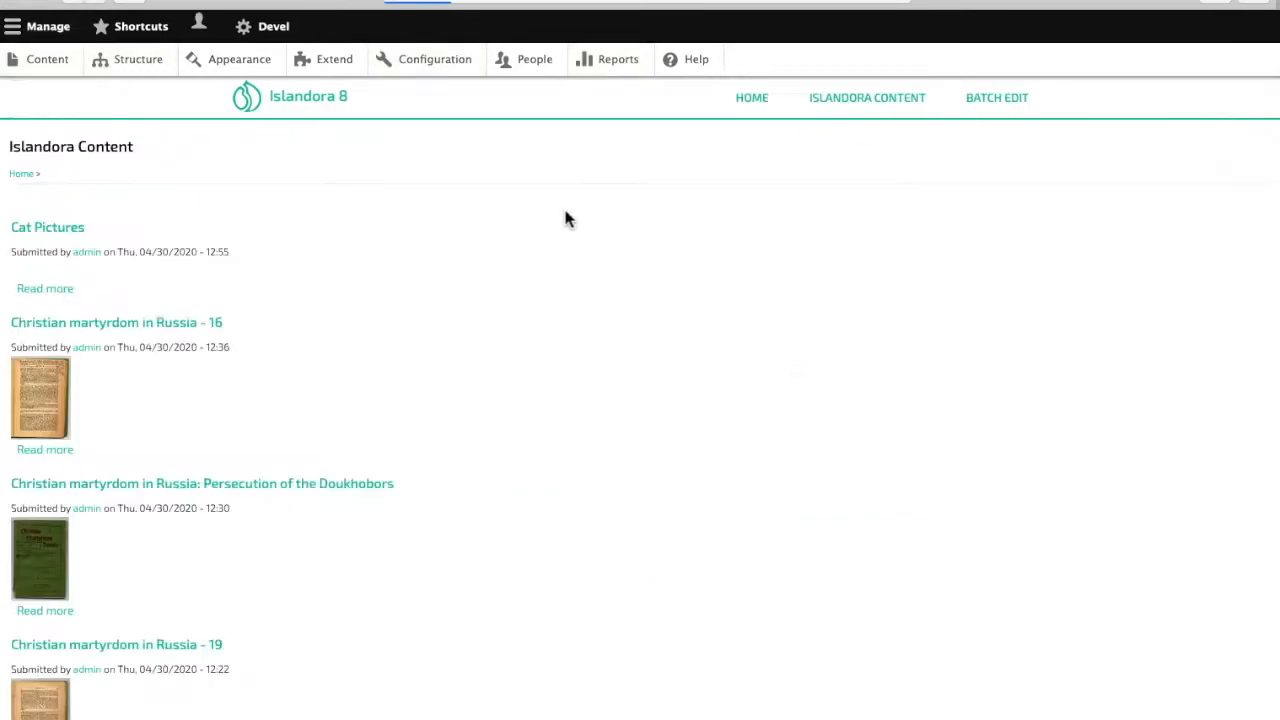
scroll(down, 3)
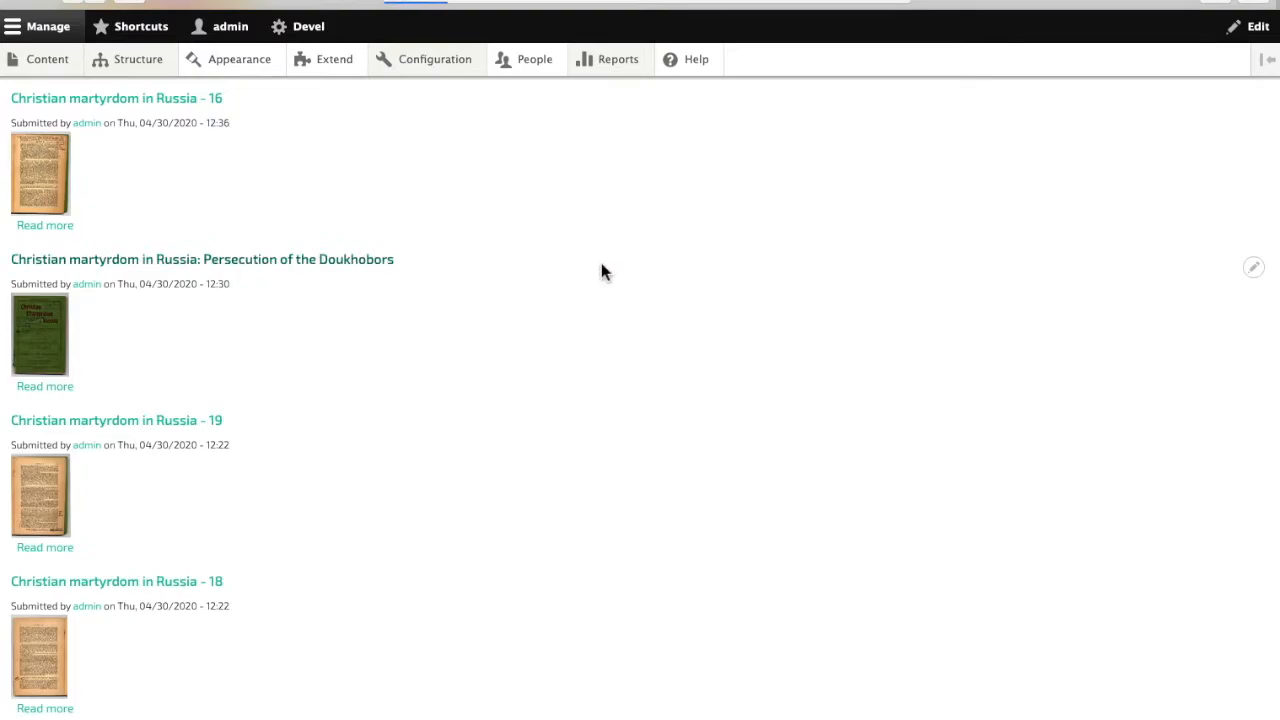
click(201, 259)
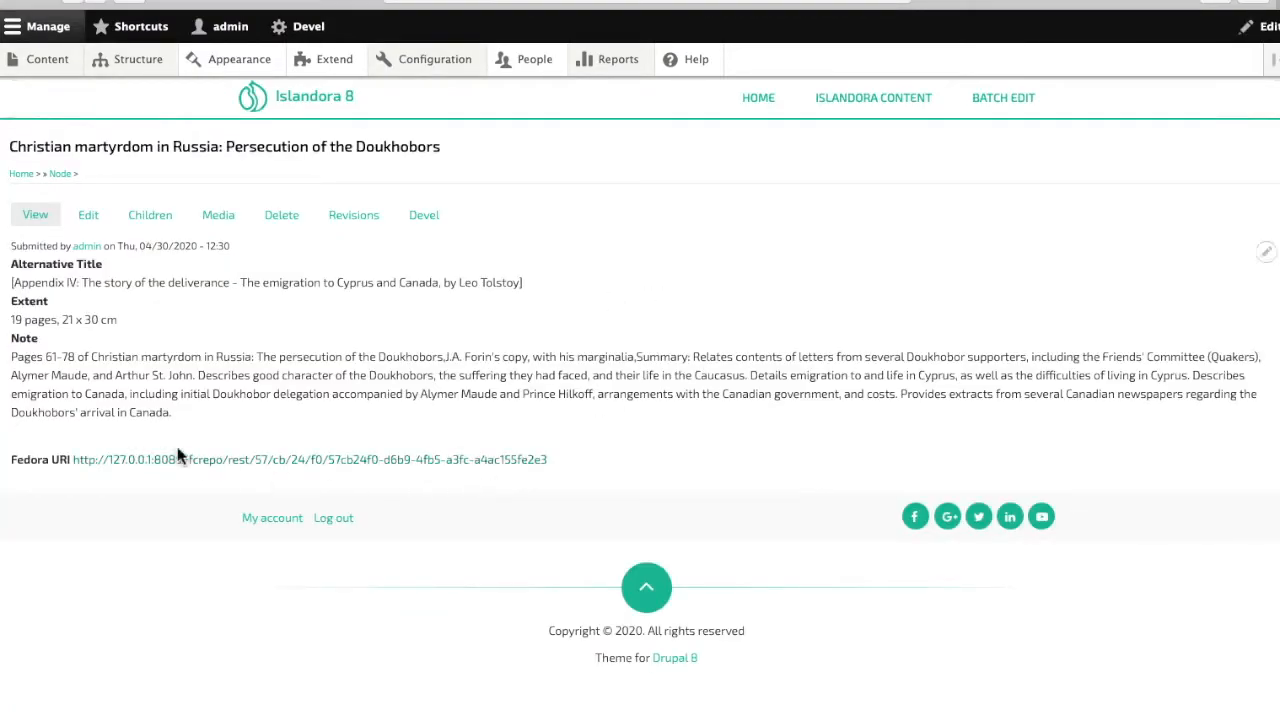
mouse_move(295, 420)
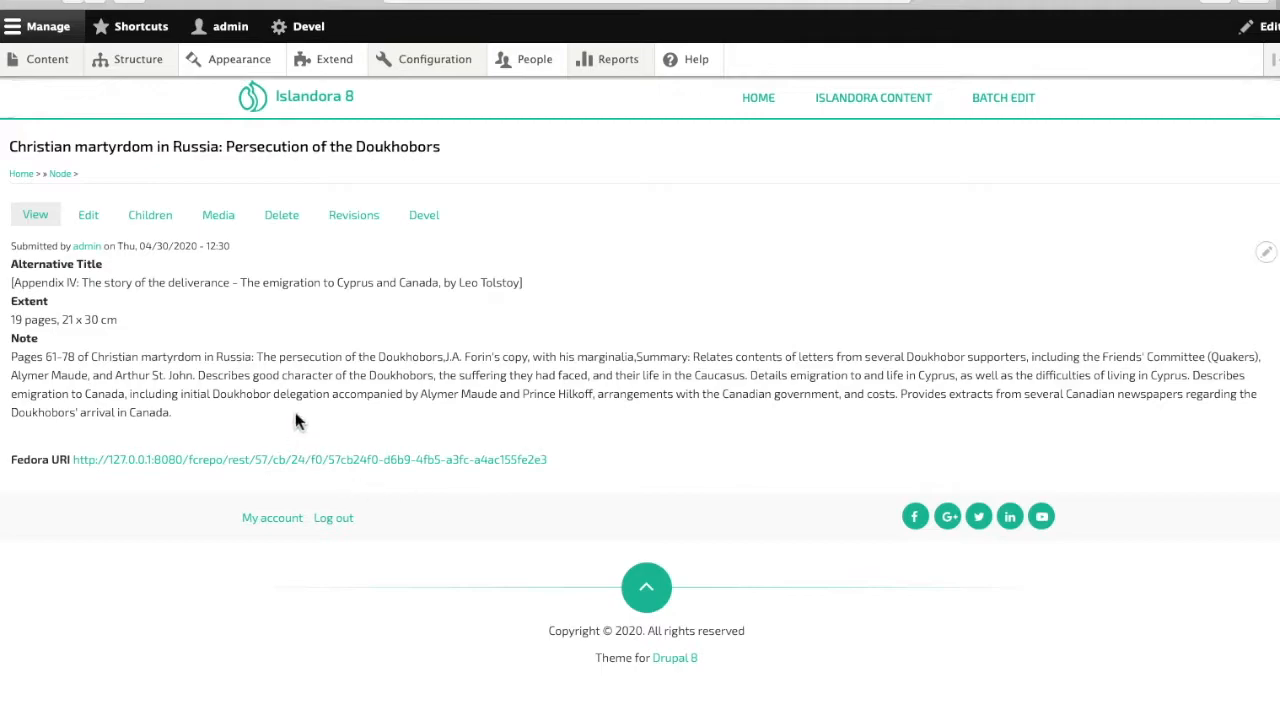
mouse_move(530, 419)
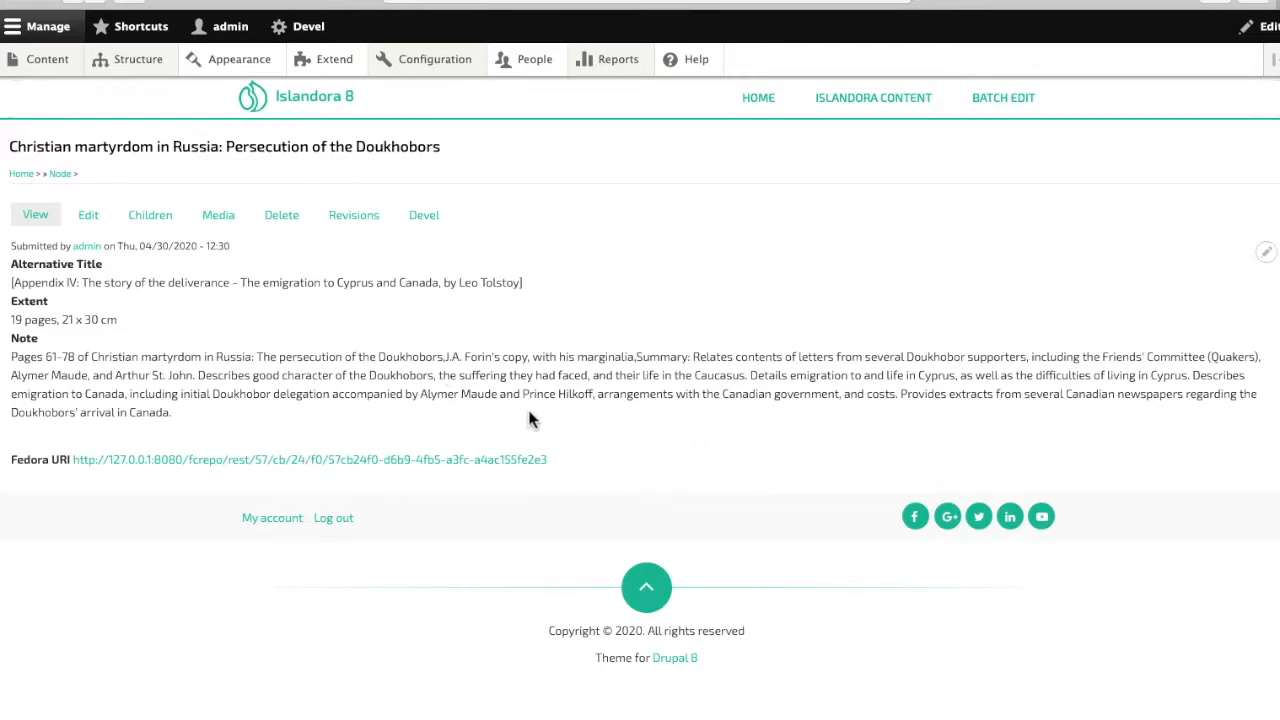
mouse_move(58, 178)
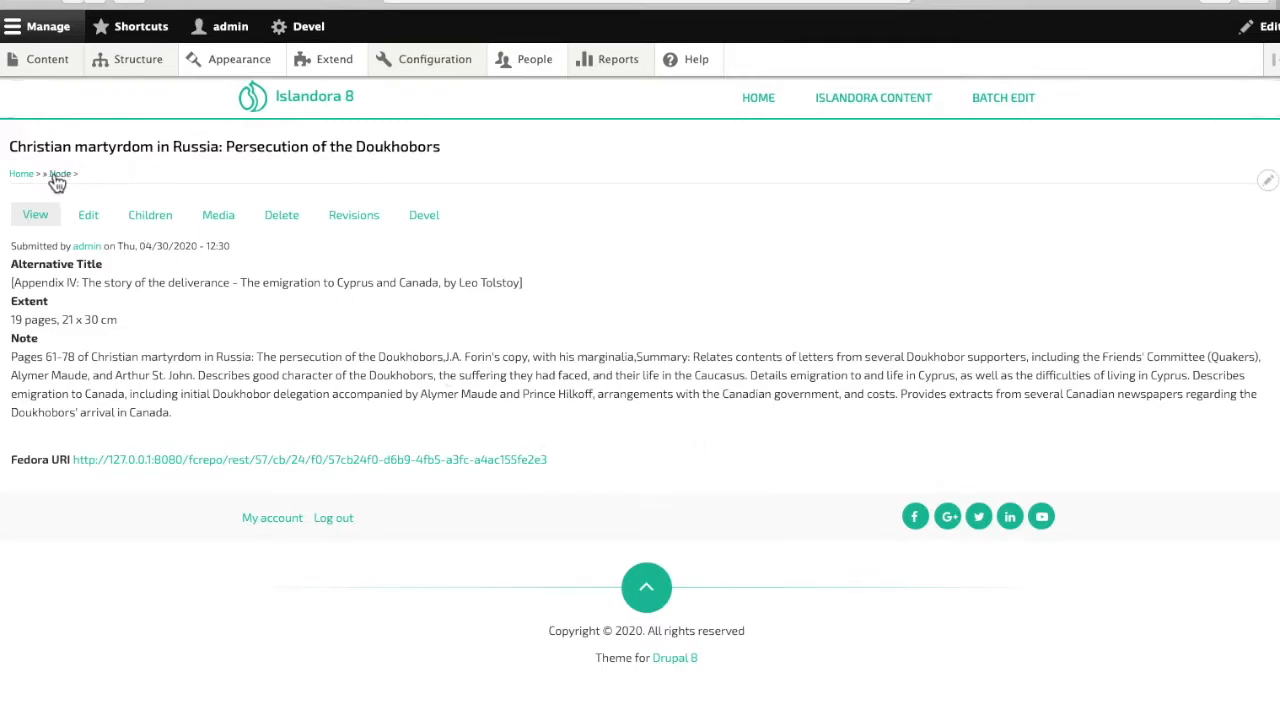
click(758, 97)
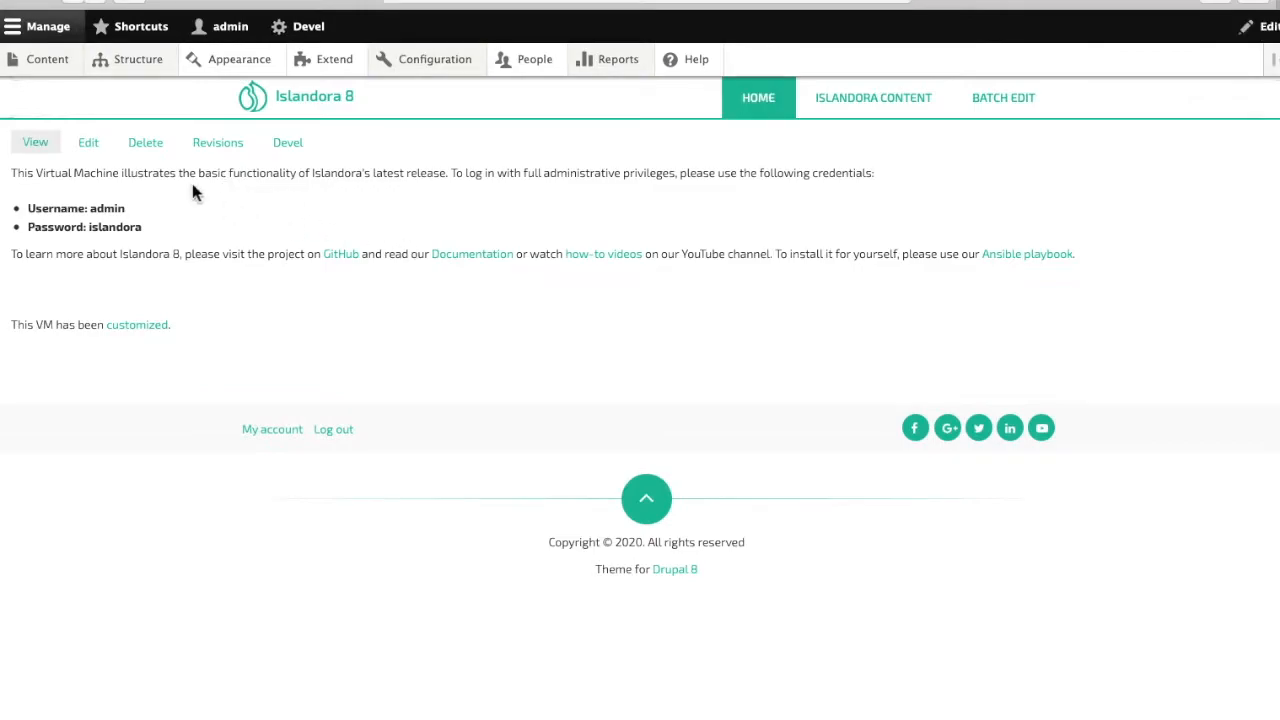
Review the Block layout page for Bootstrap Mint's regions via Structure
click(138, 59)
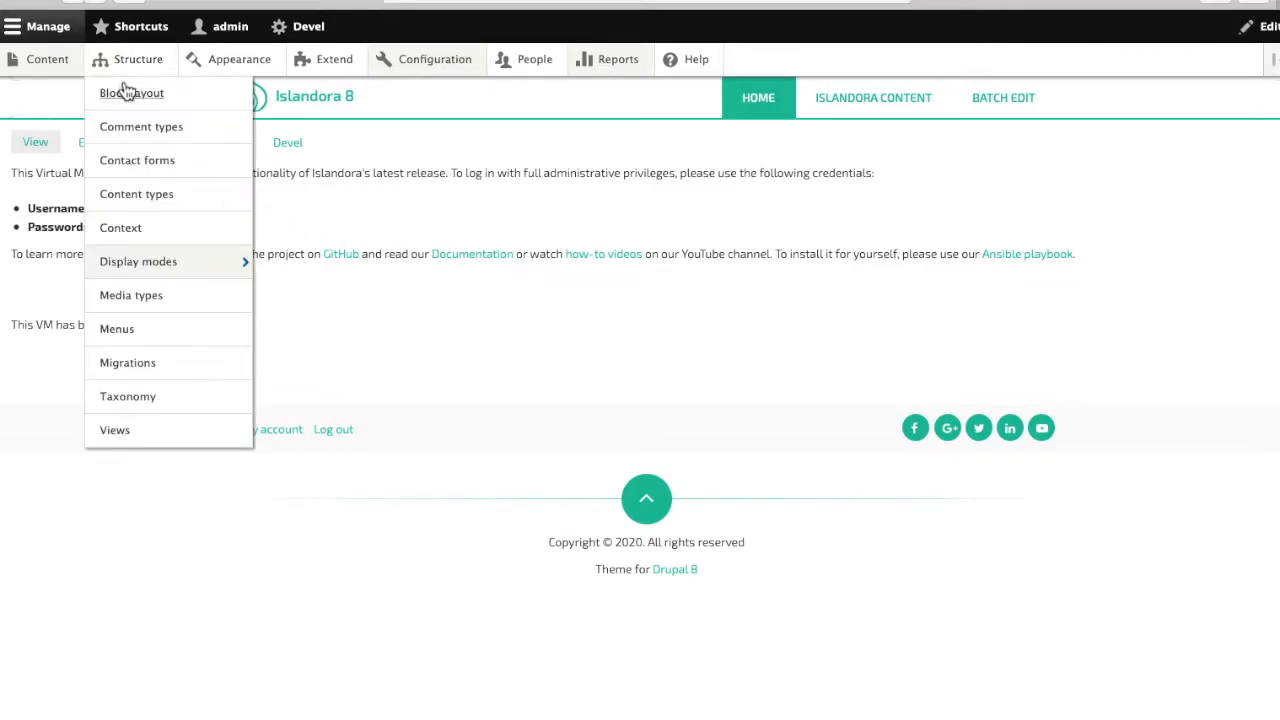
click(131, 92)
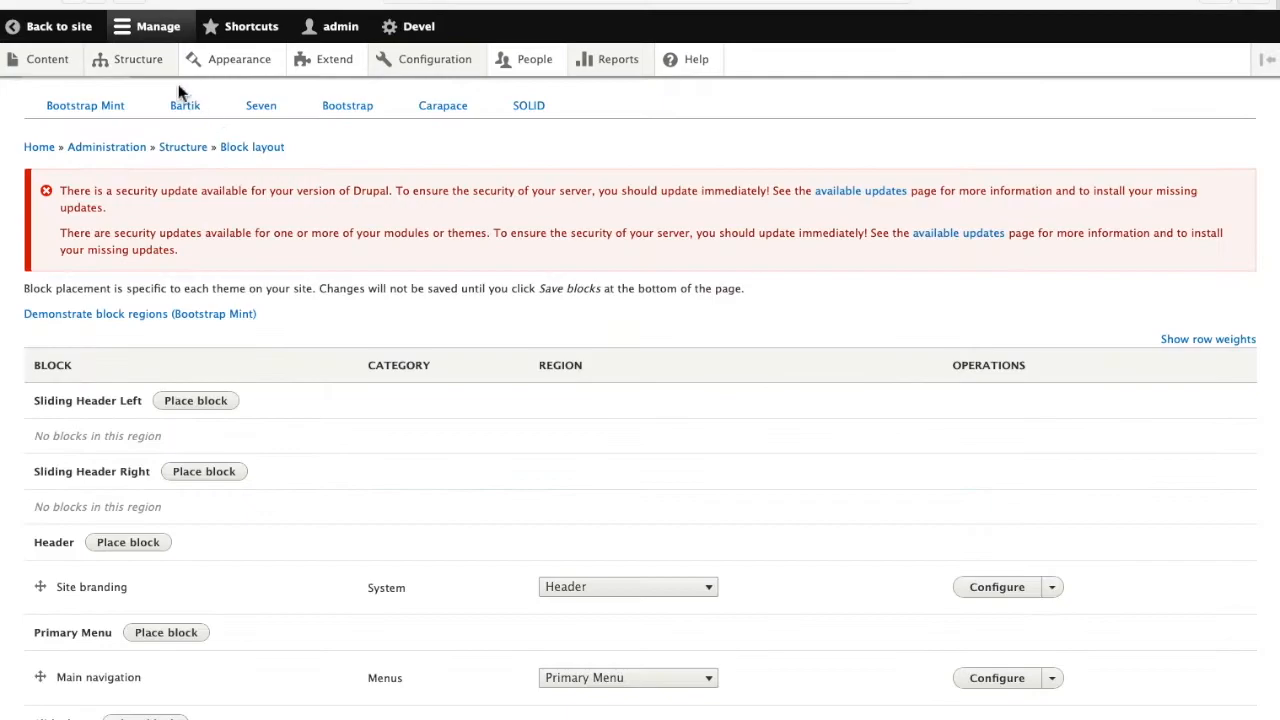
scroll(down, 3)
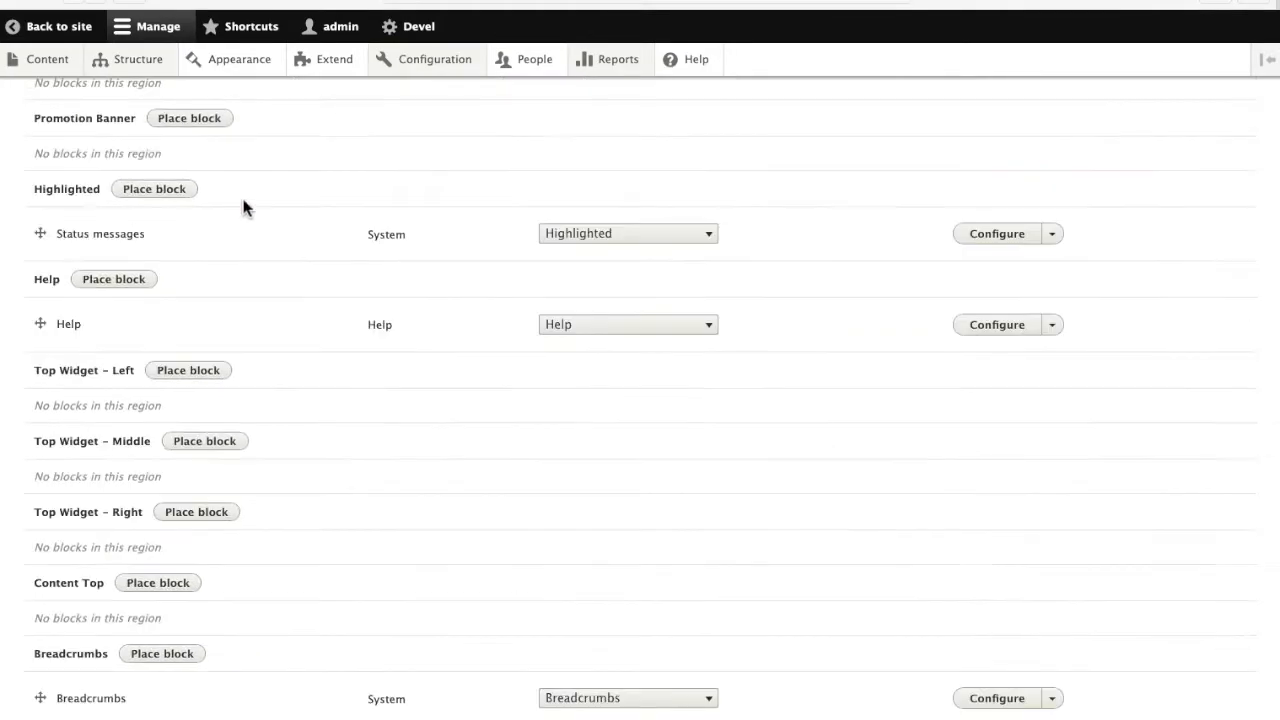
scroll(down, 3)
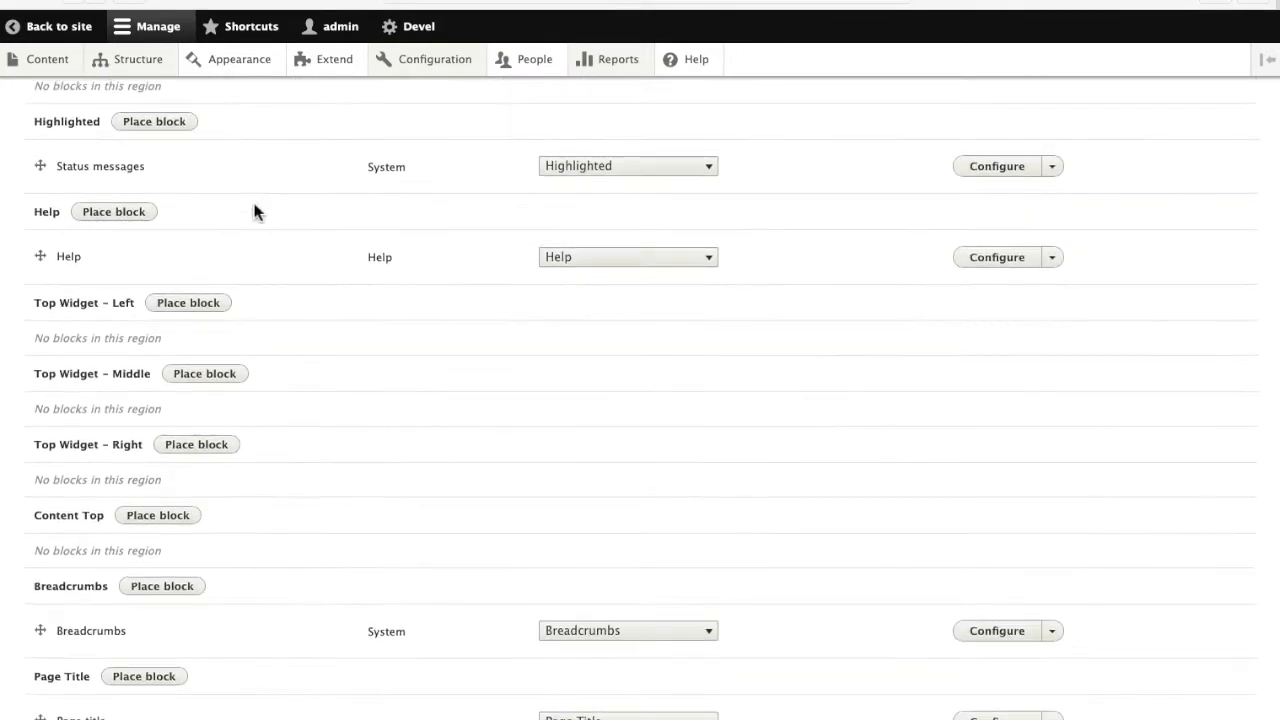
scroll(up, 3)
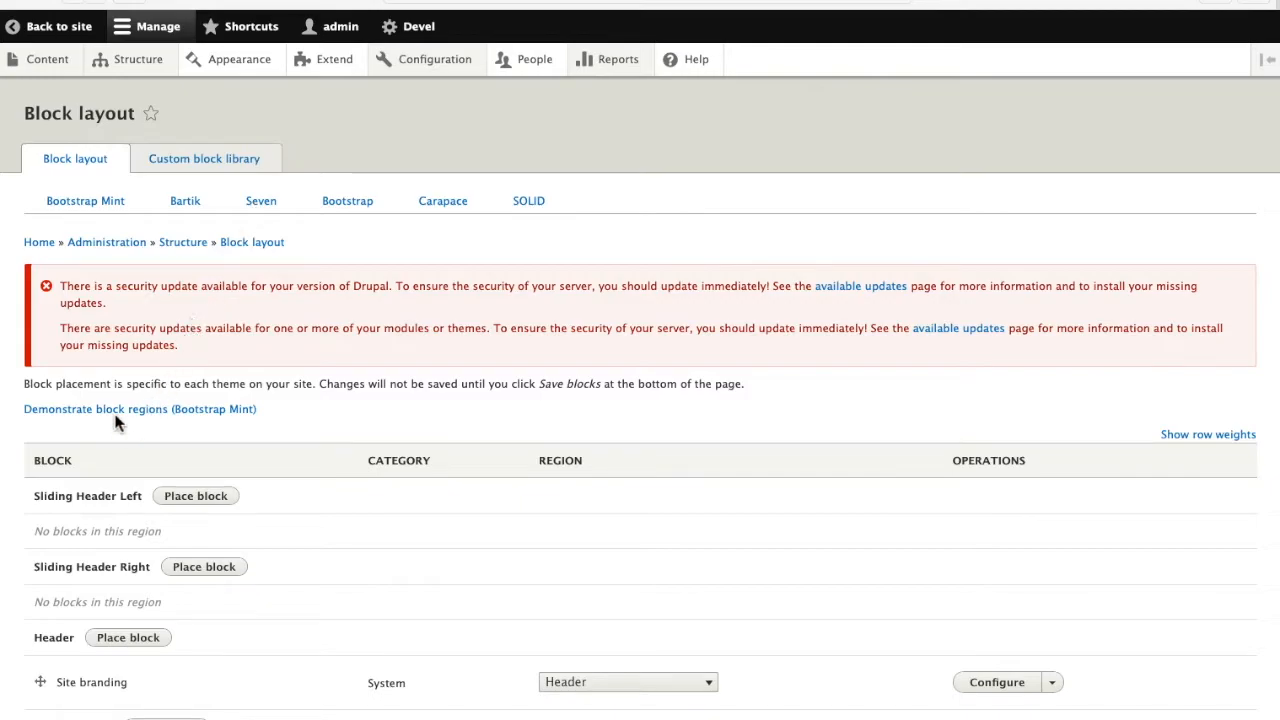
click(139, 408)
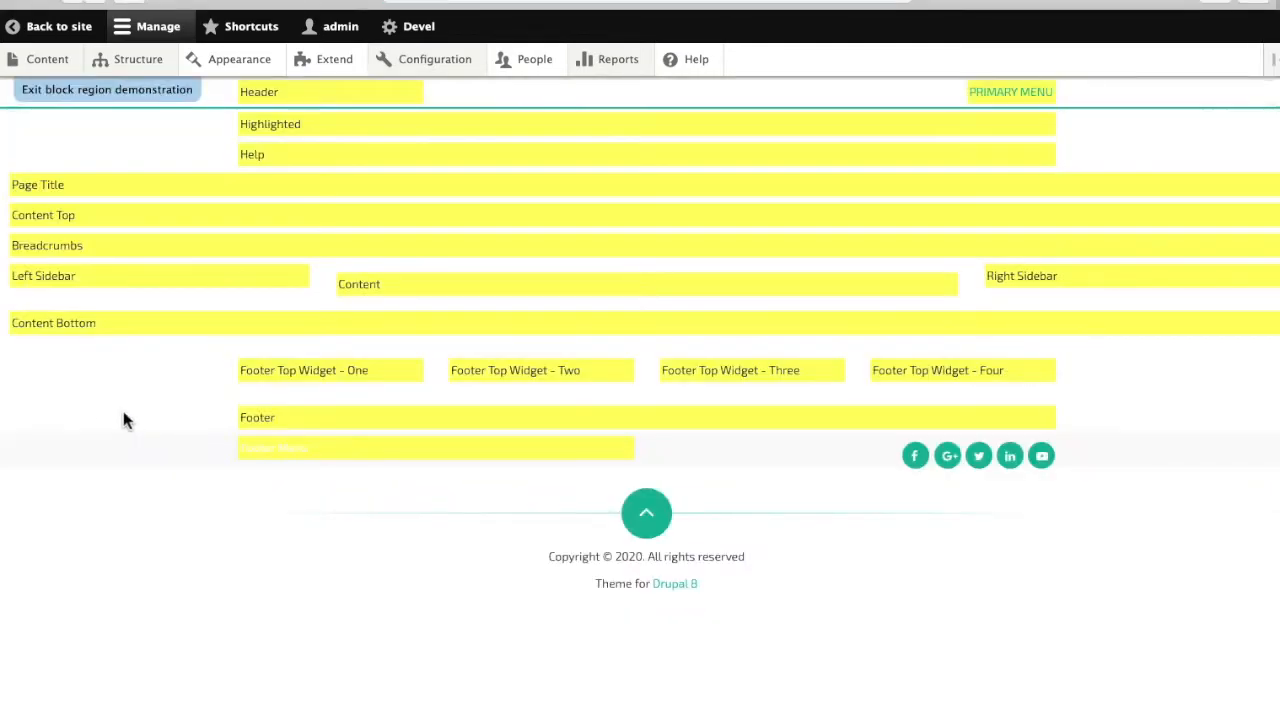
mouse_move(836, 256)
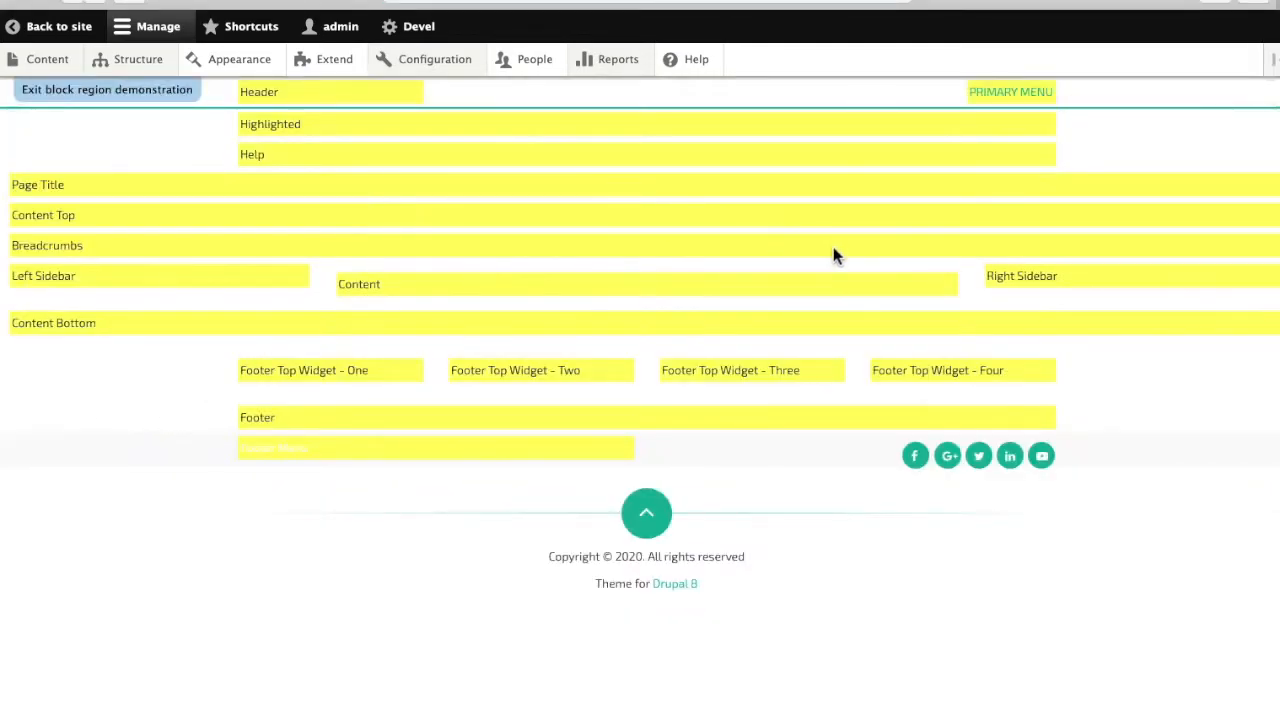
mouse_move(1020, 248)
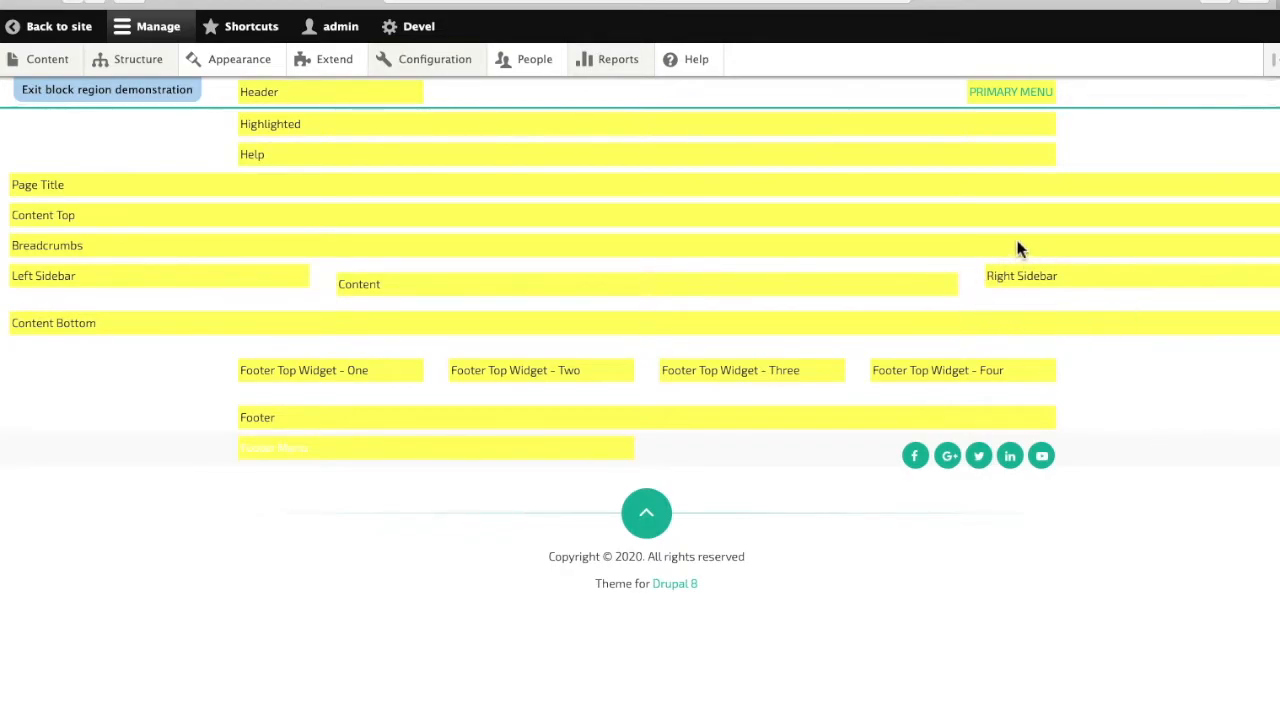
mouse_move(271, 291)
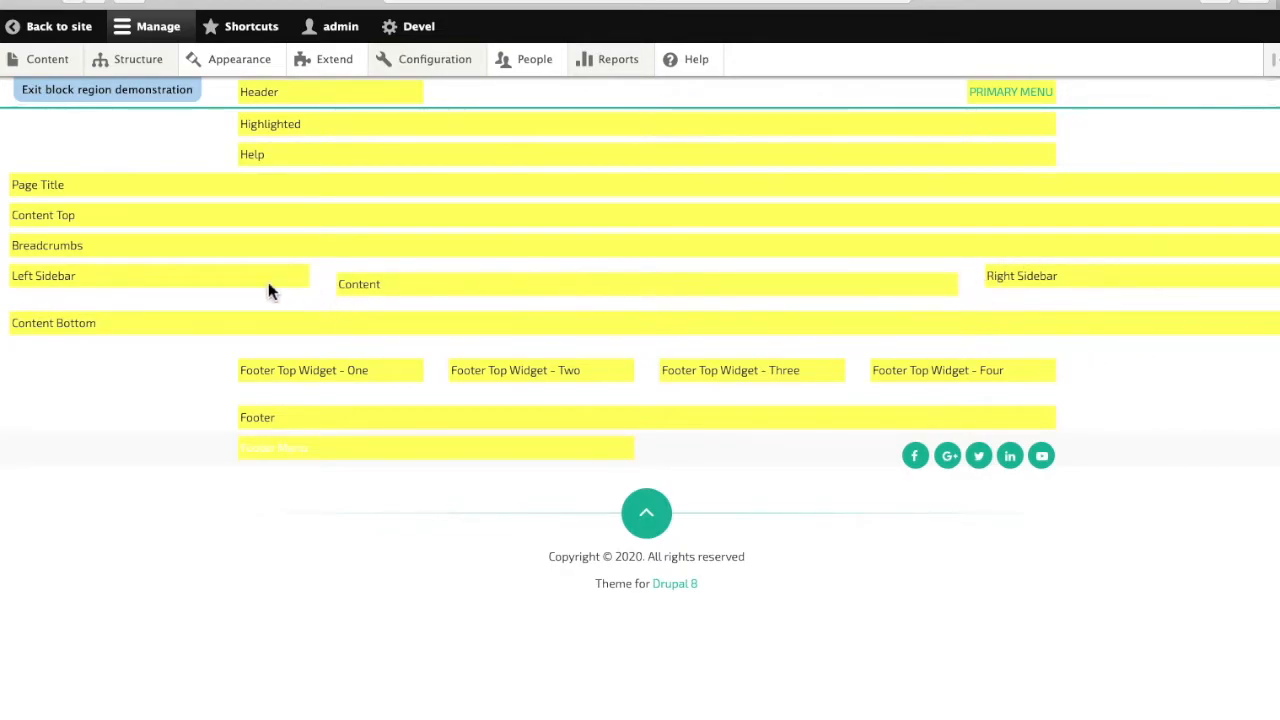
mouse_move(107, 90)
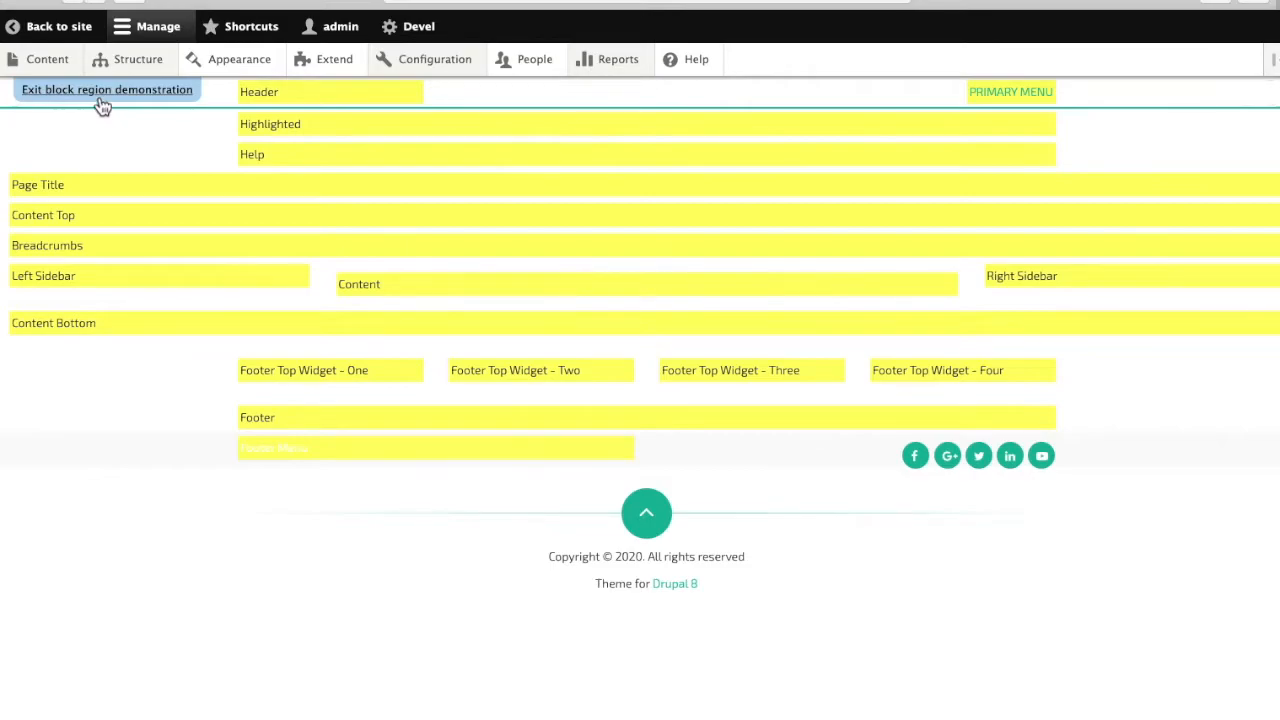
Place the Islandora Mini-View block in the Right Sidebar region
click(107, 89)
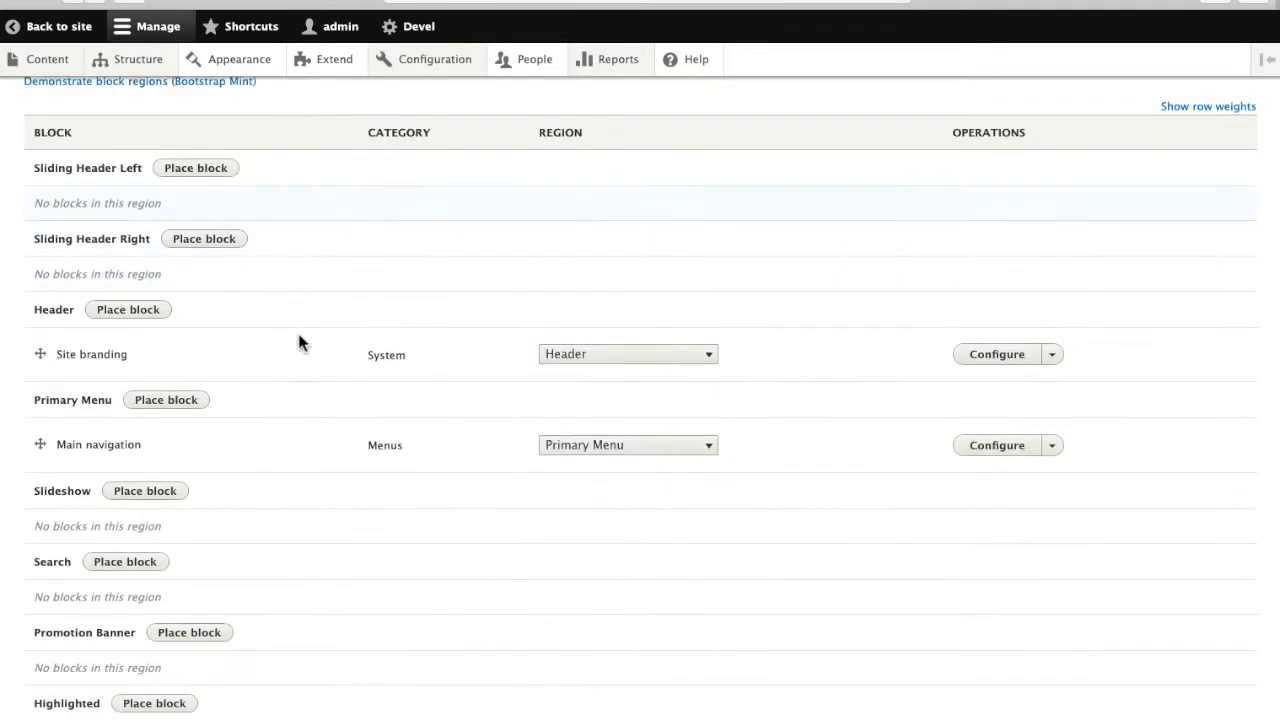
scroll(down, 3)
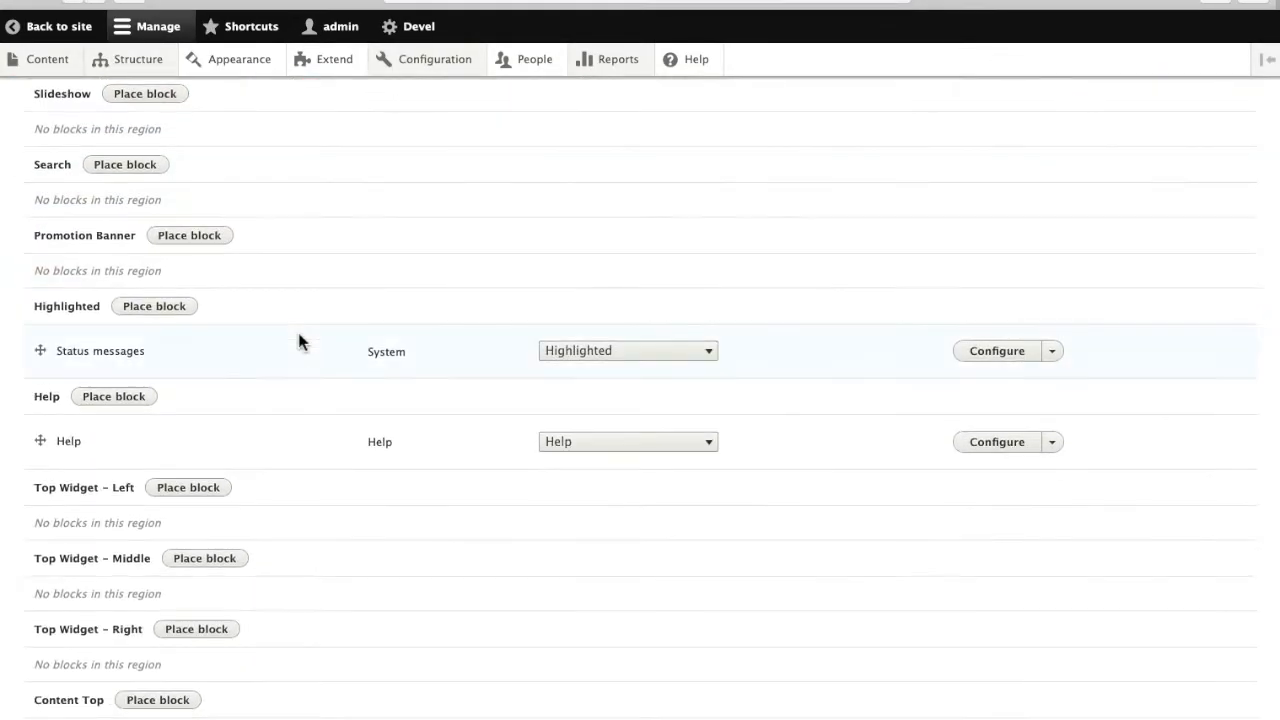
scroll(down, 3)
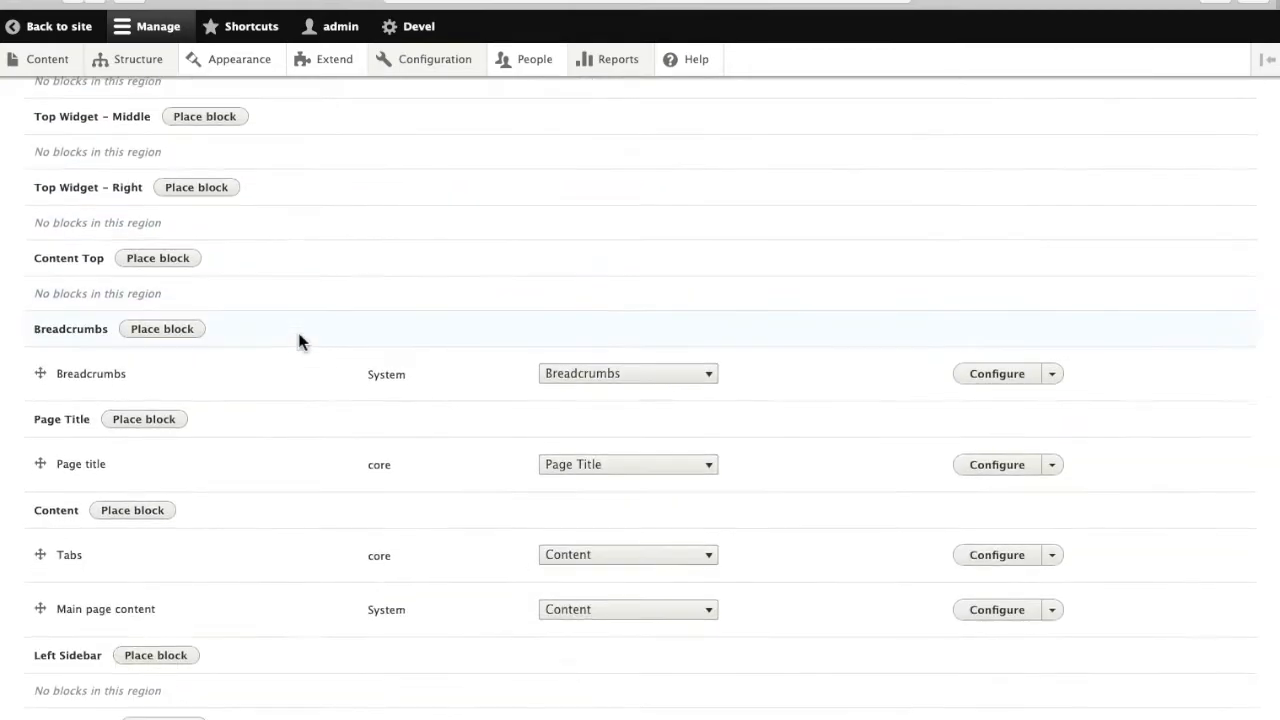
scroll(down, 3)
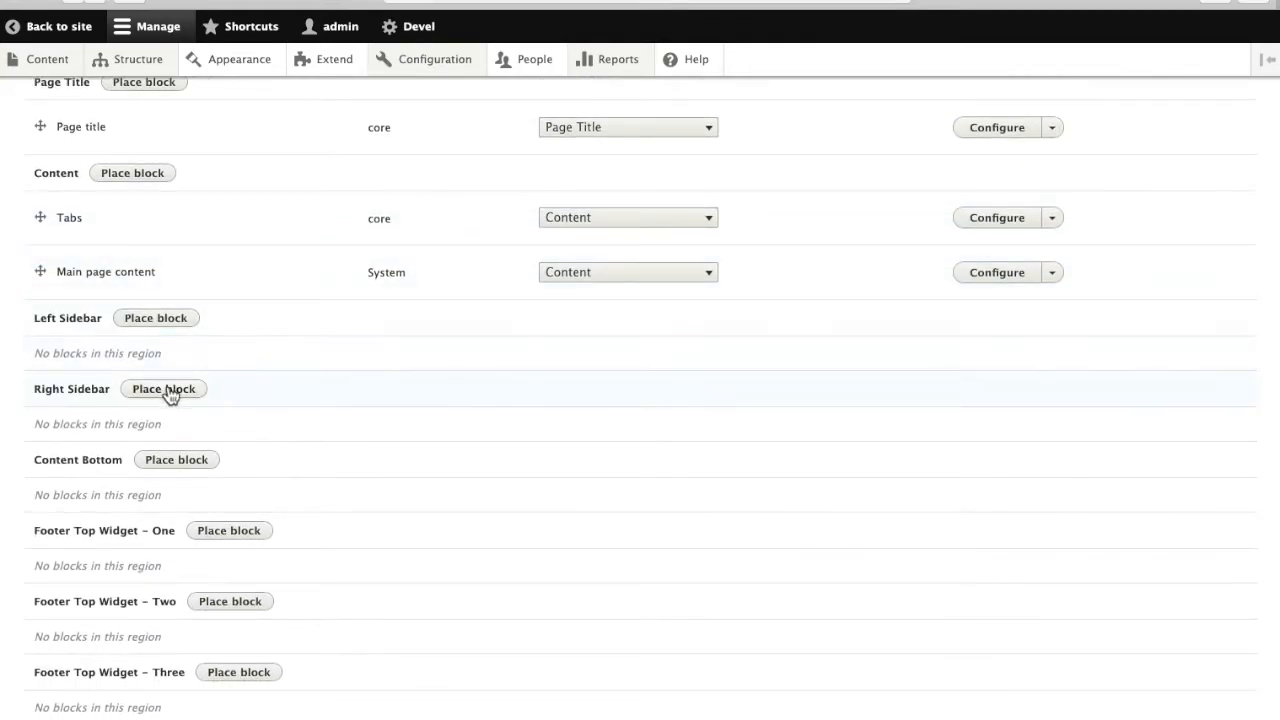
click(163, 389)
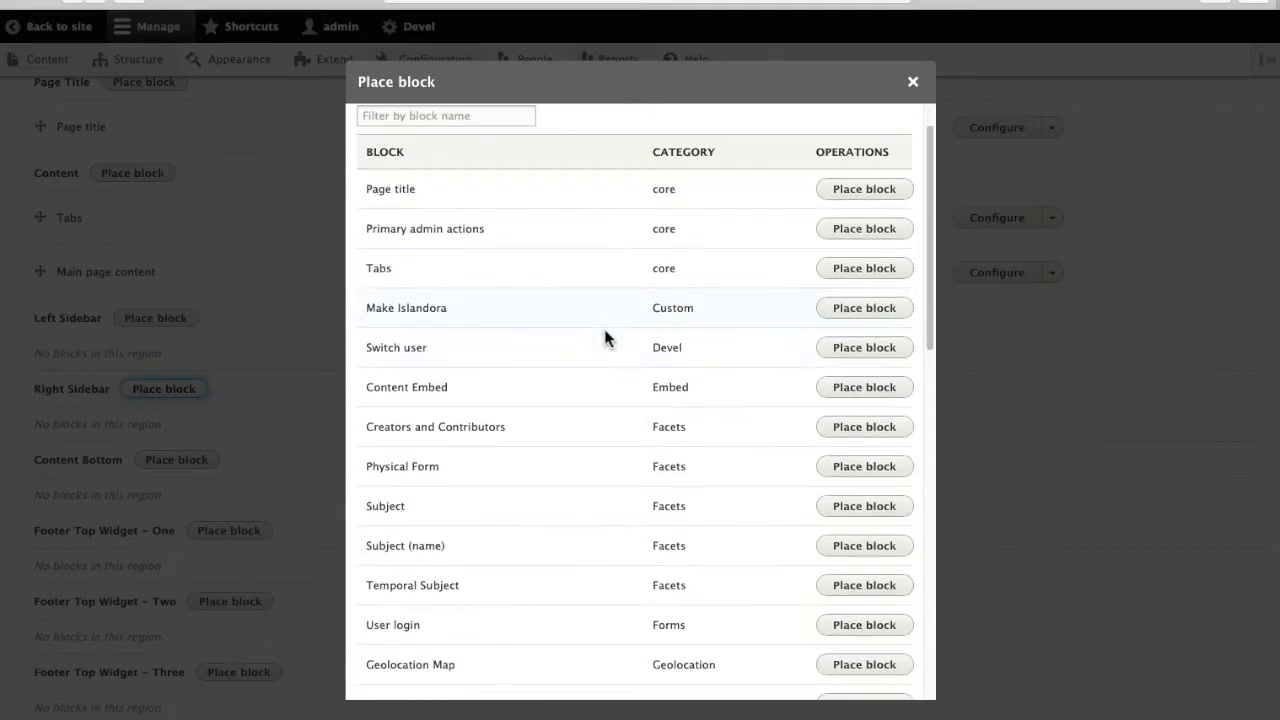
scroll(down, 3)
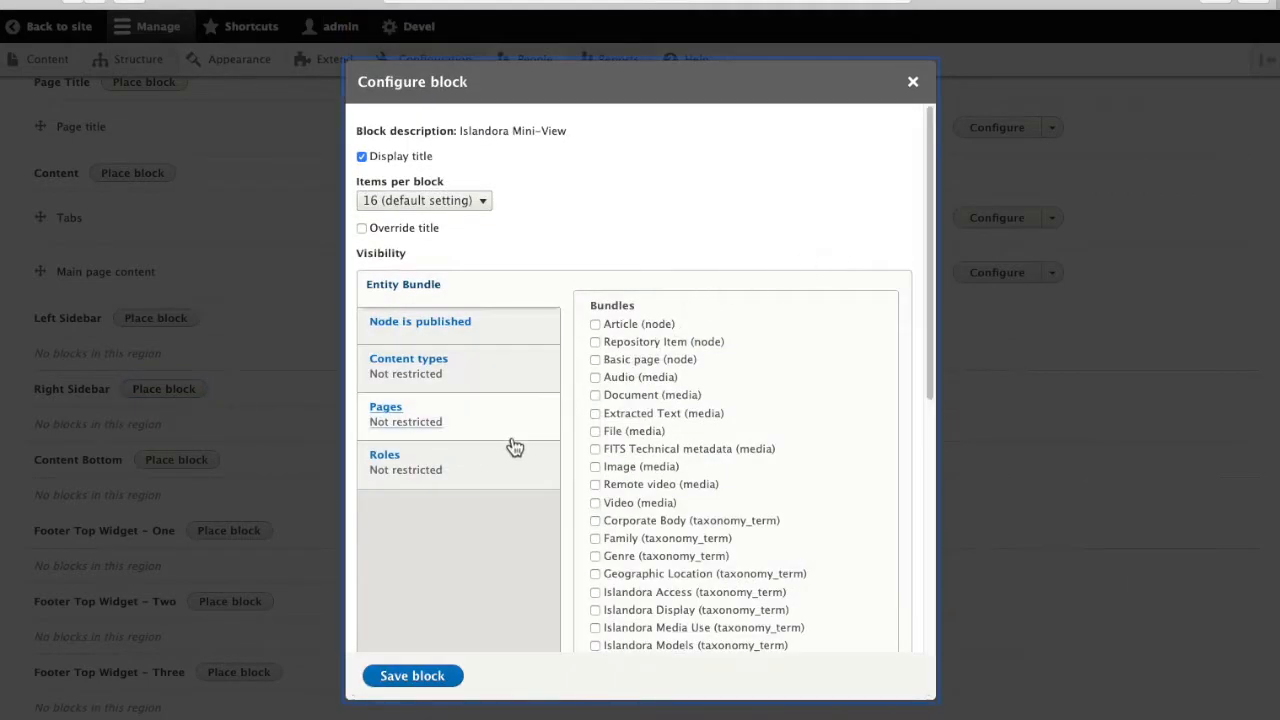
click(911, 81)
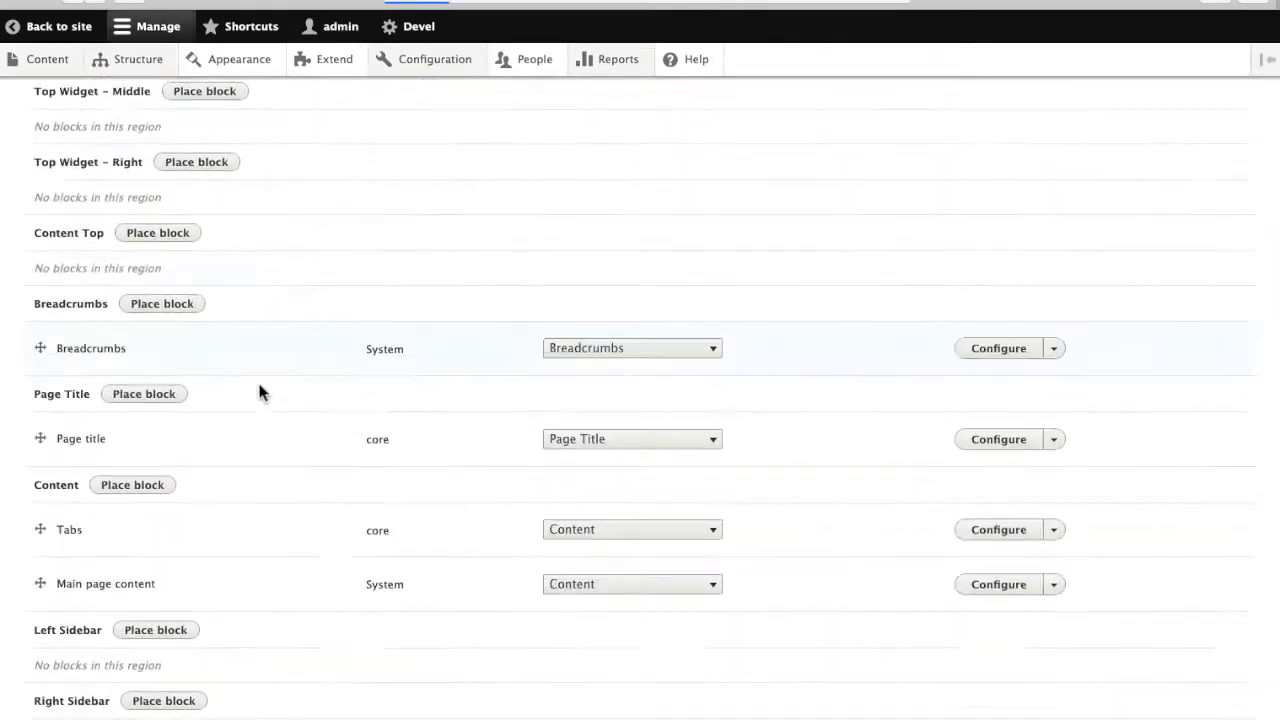
Place the Make Islandora block in the Right Sidebar region
click(144, 393)
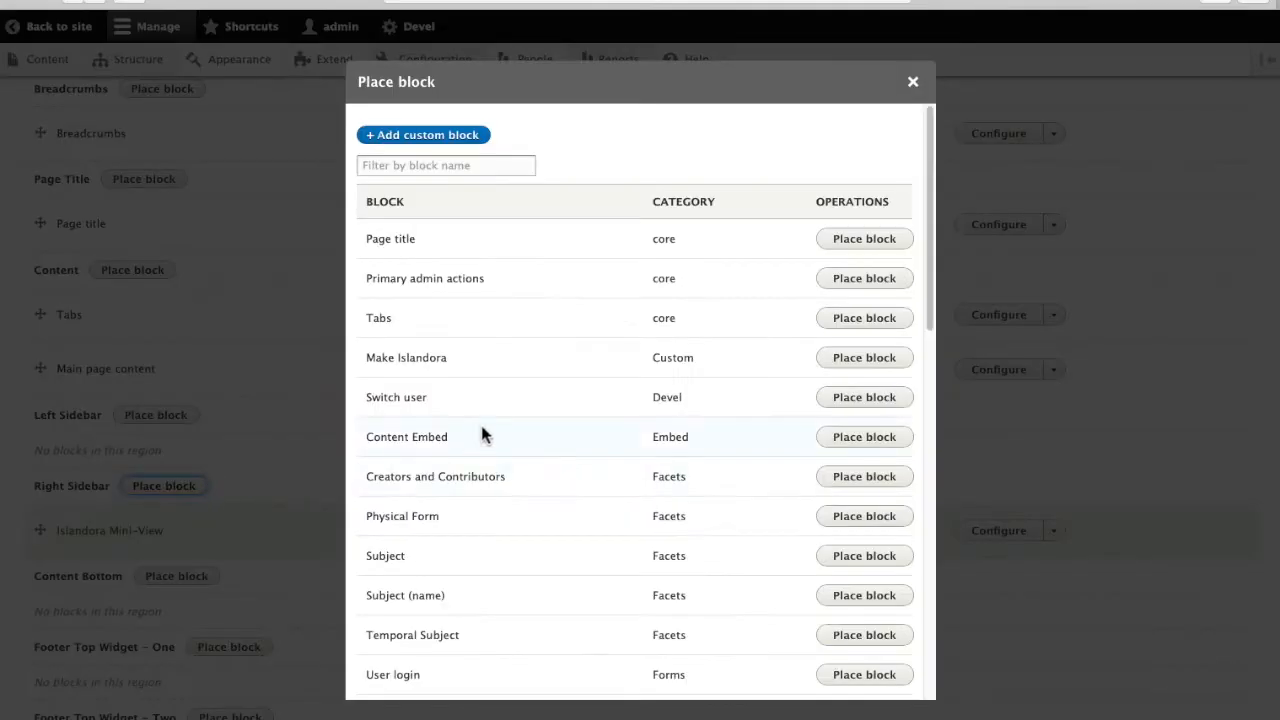
click(863, 357)
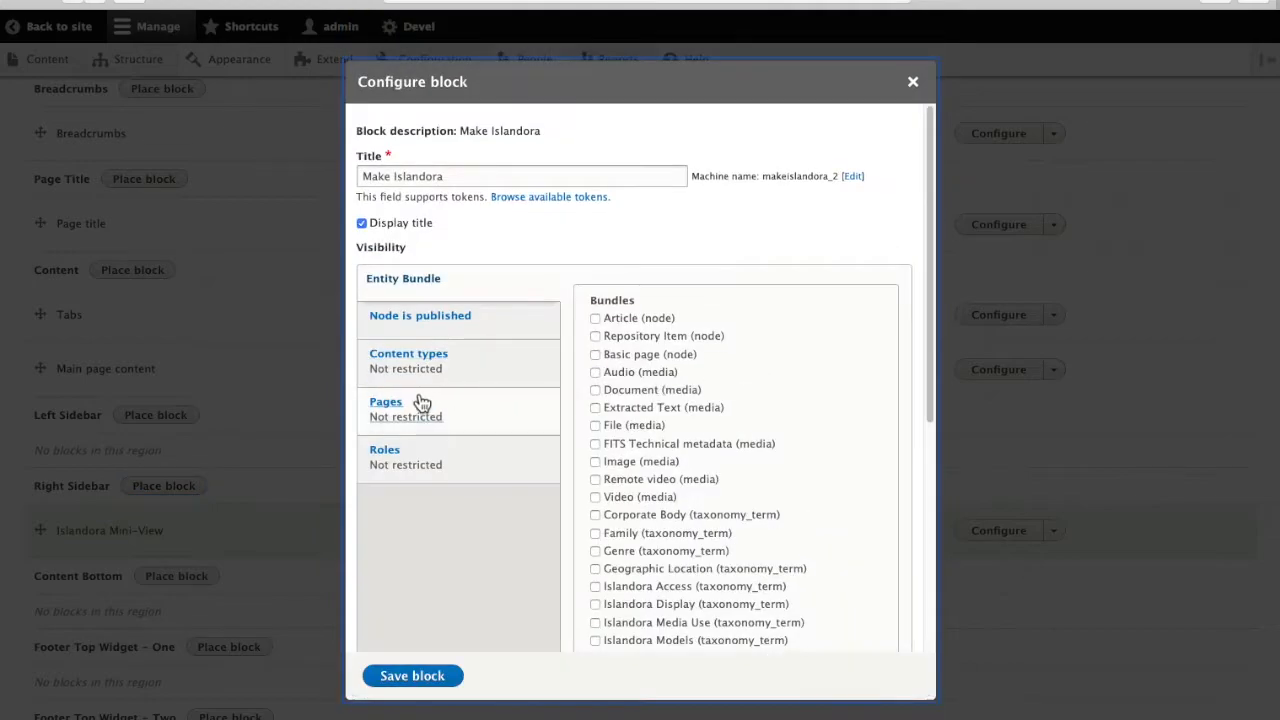
click(412, 675)
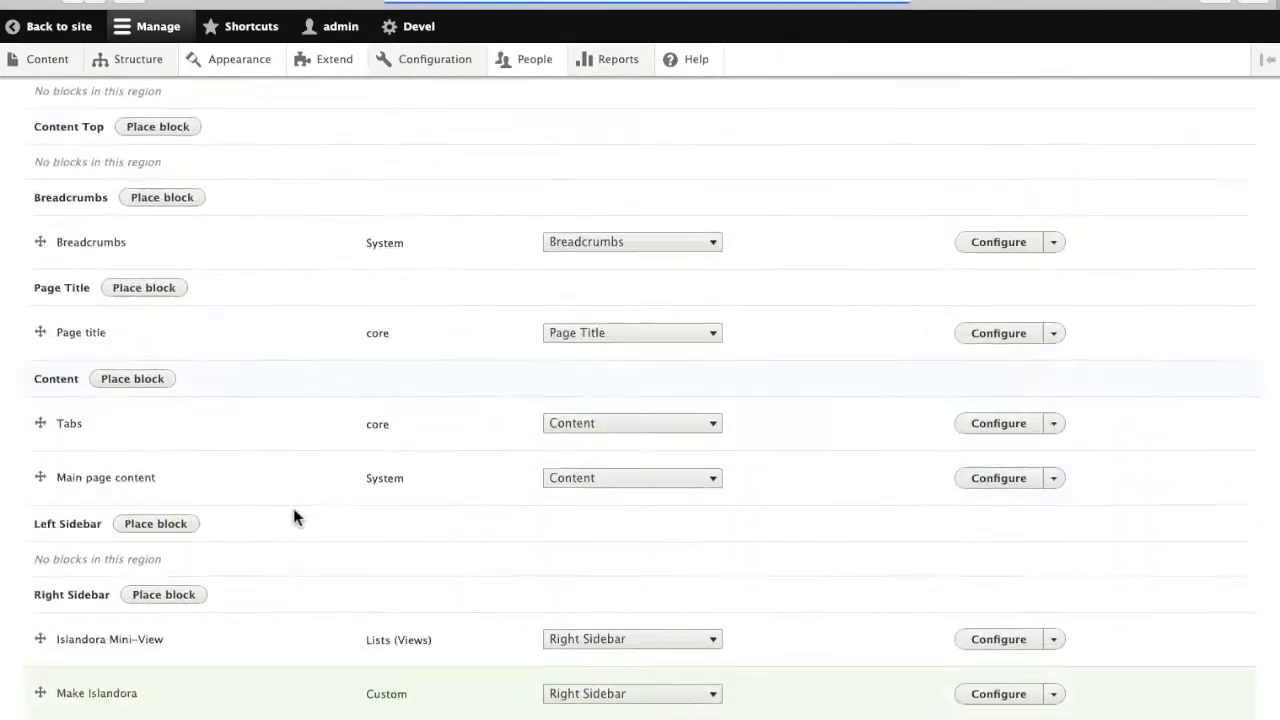
Place the Exposed form: solr_search_content-page_1 block in the Right Sidebar
scroll(down, 3)
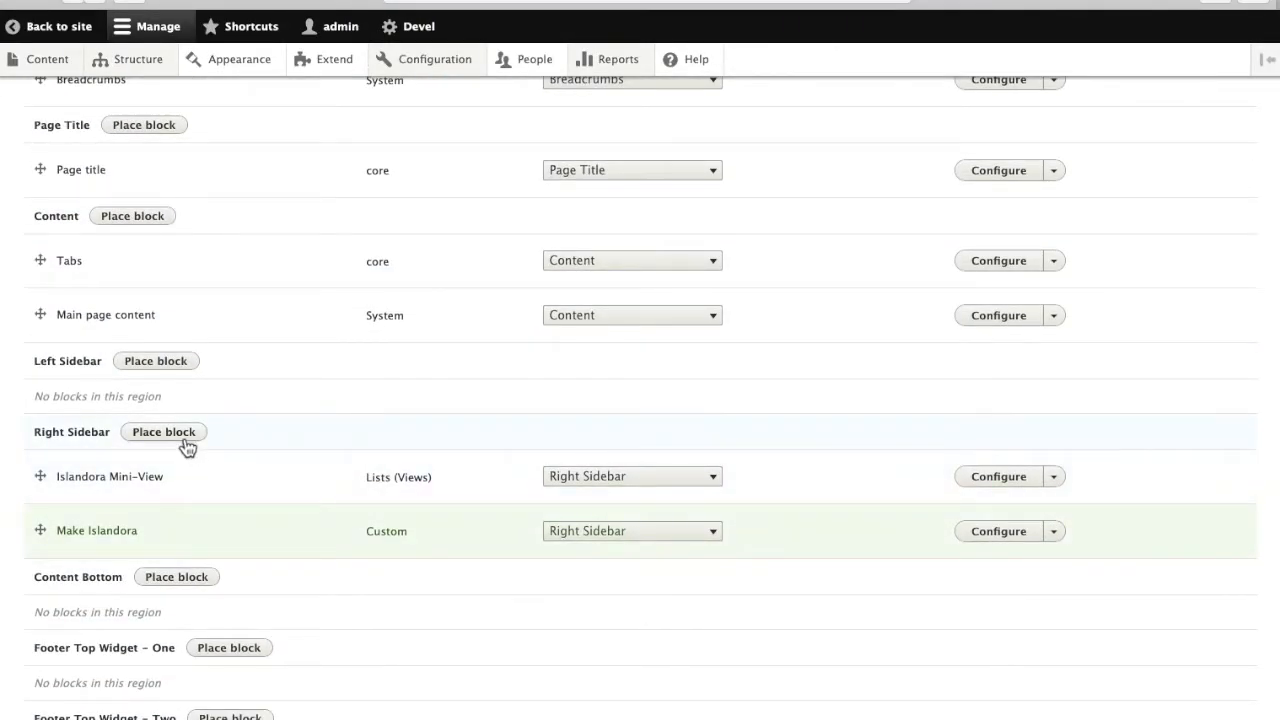
click(163, 431)
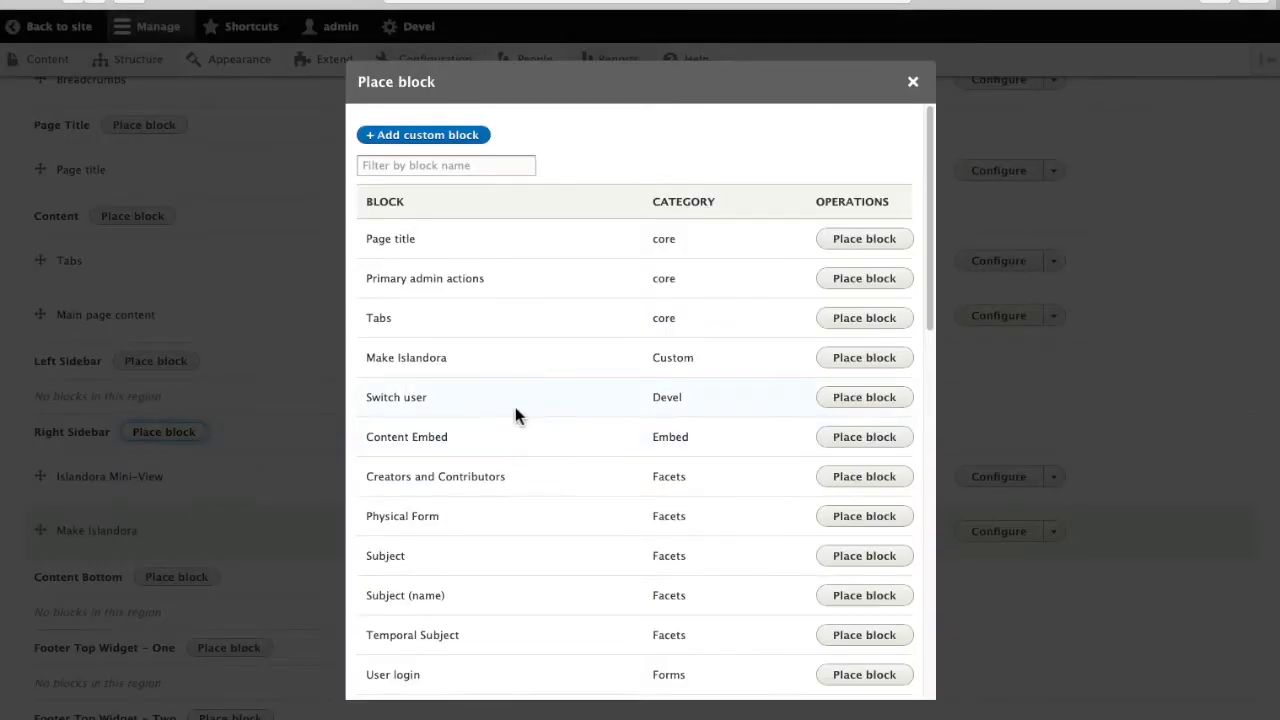
scroll(down, 3)
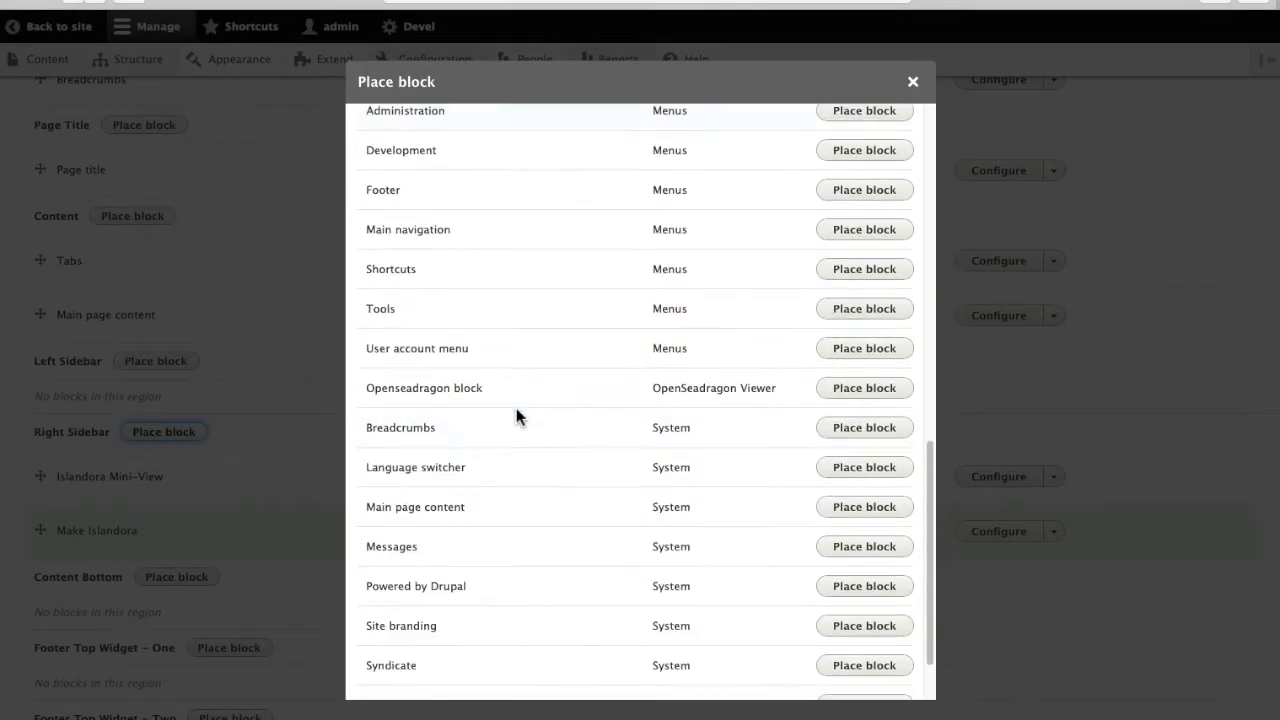
scroll(down, 3)
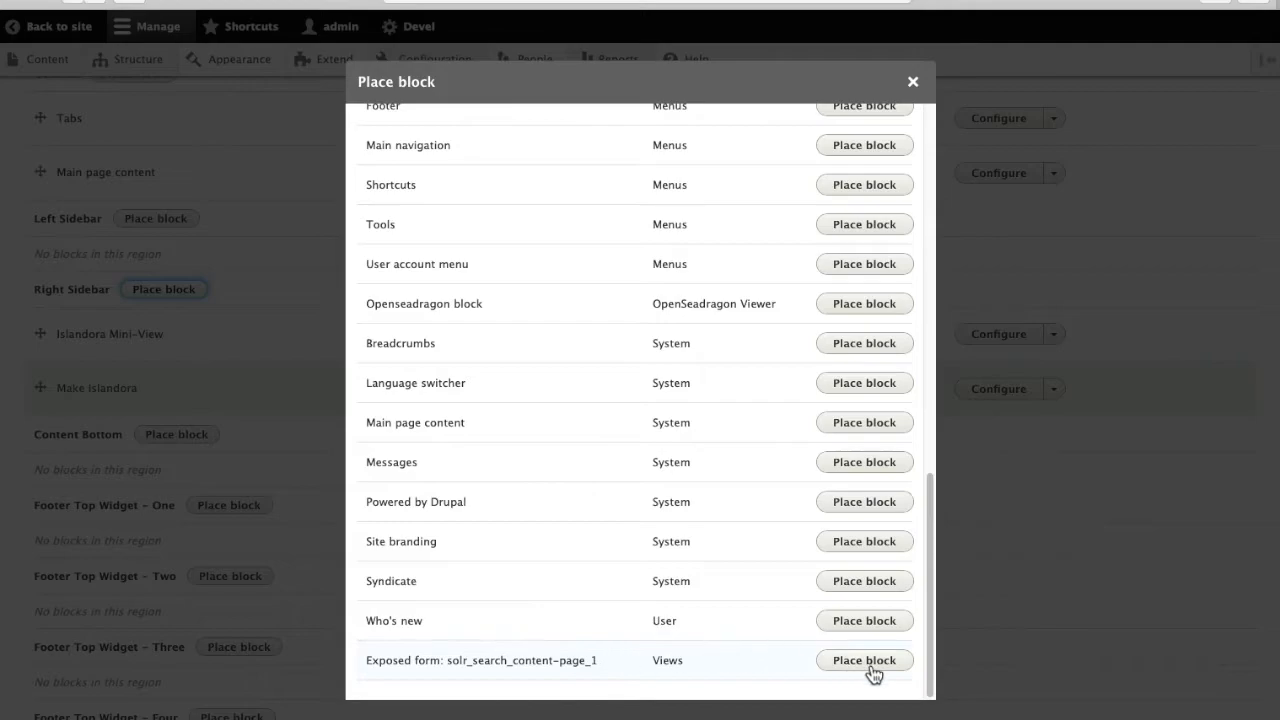
click(863, 659)
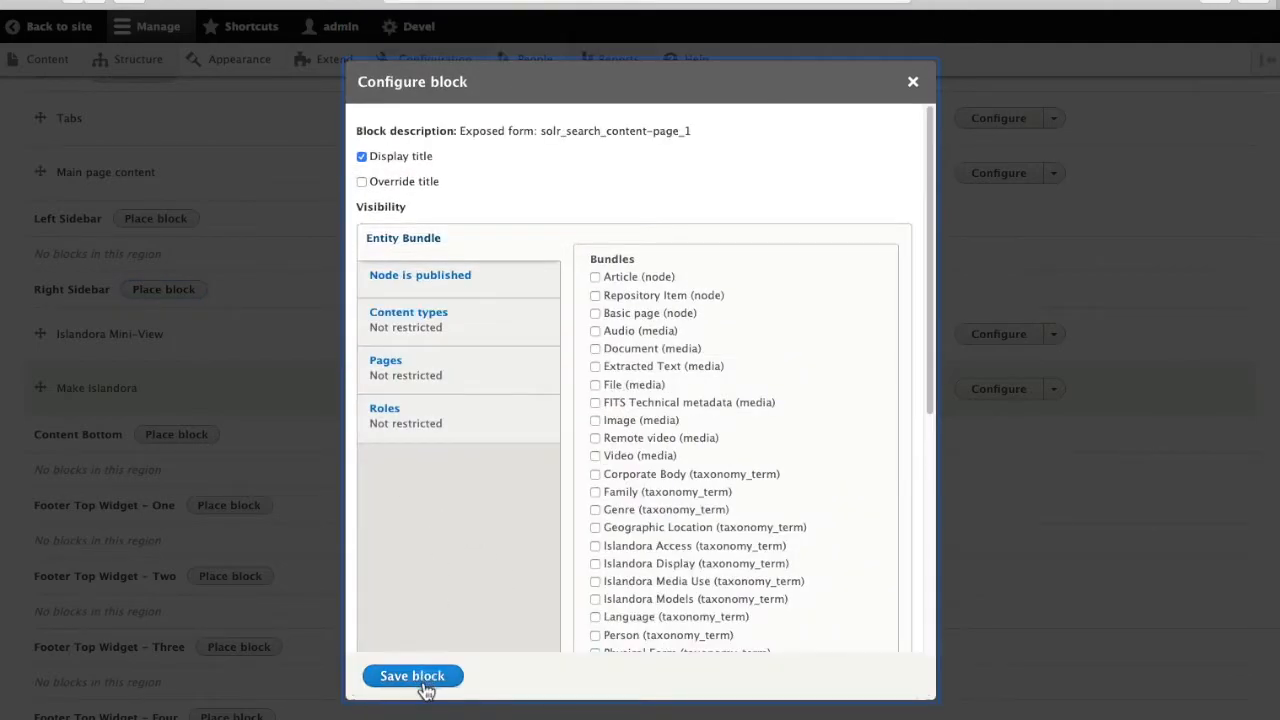
click(412, 675)
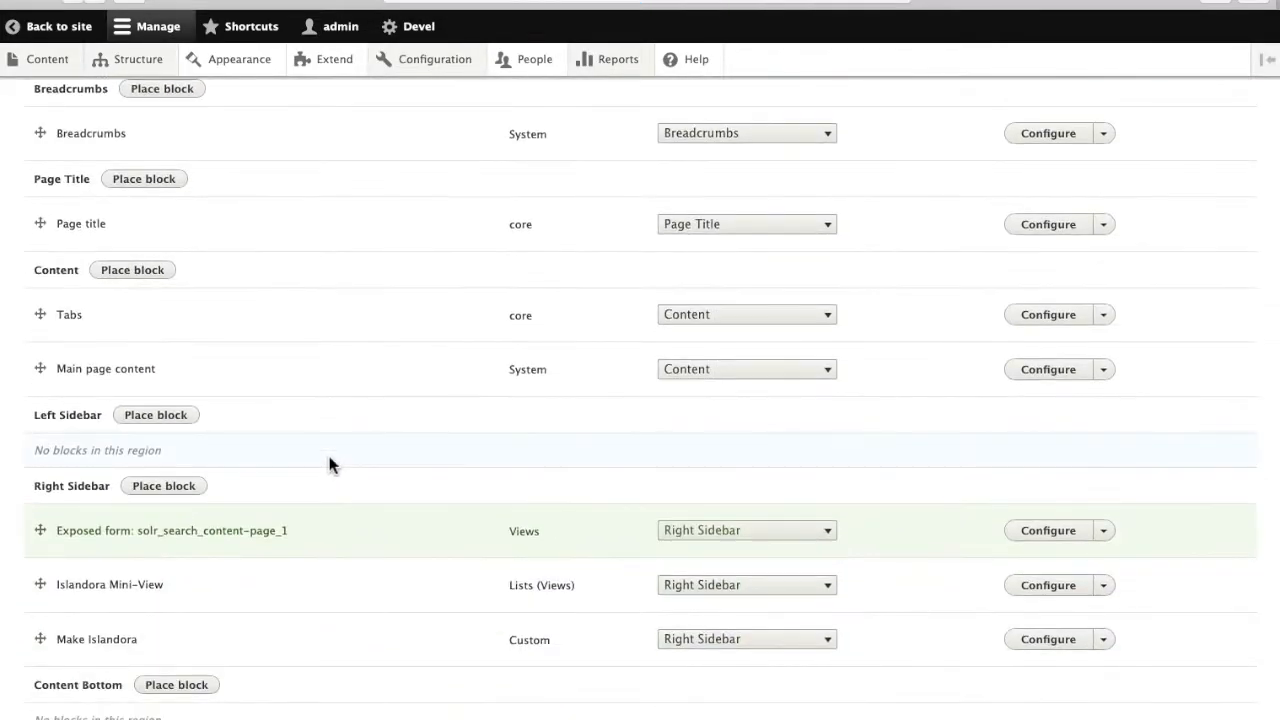
Reorder Make Islandora above Islandora Mini-View and save the block layout
scroll(down, 3)
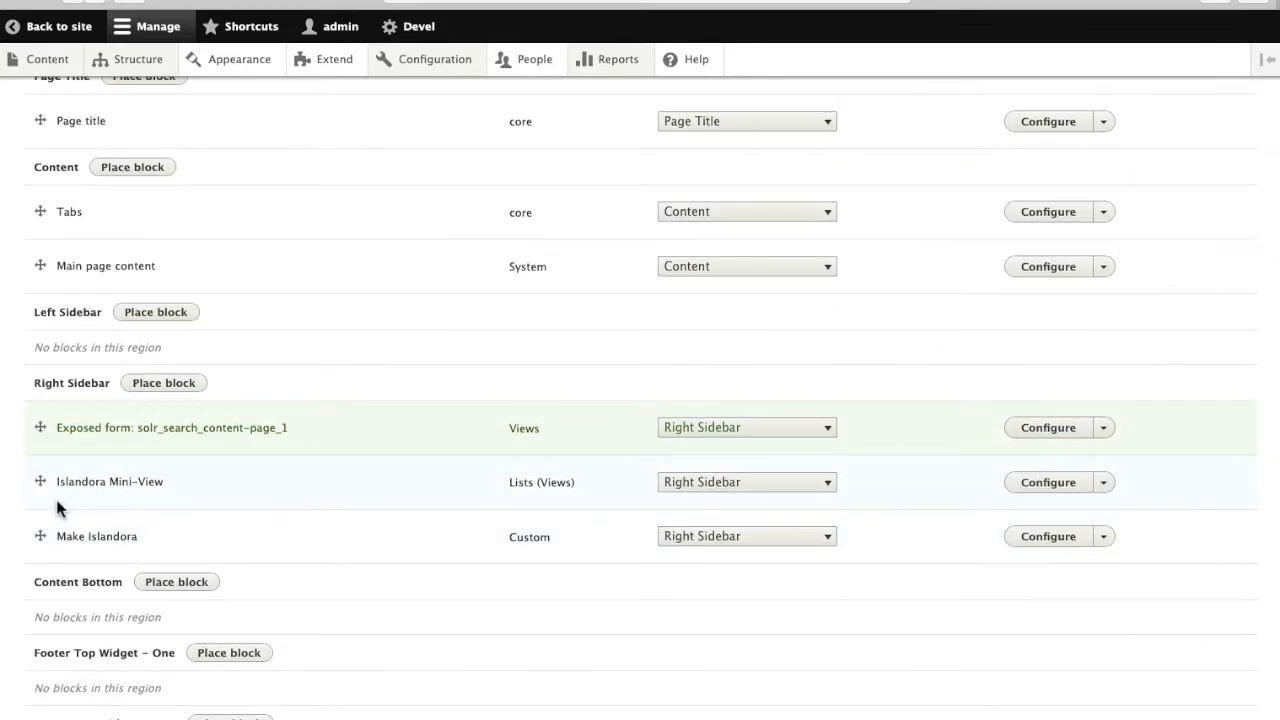
mouse_move(42, 537)
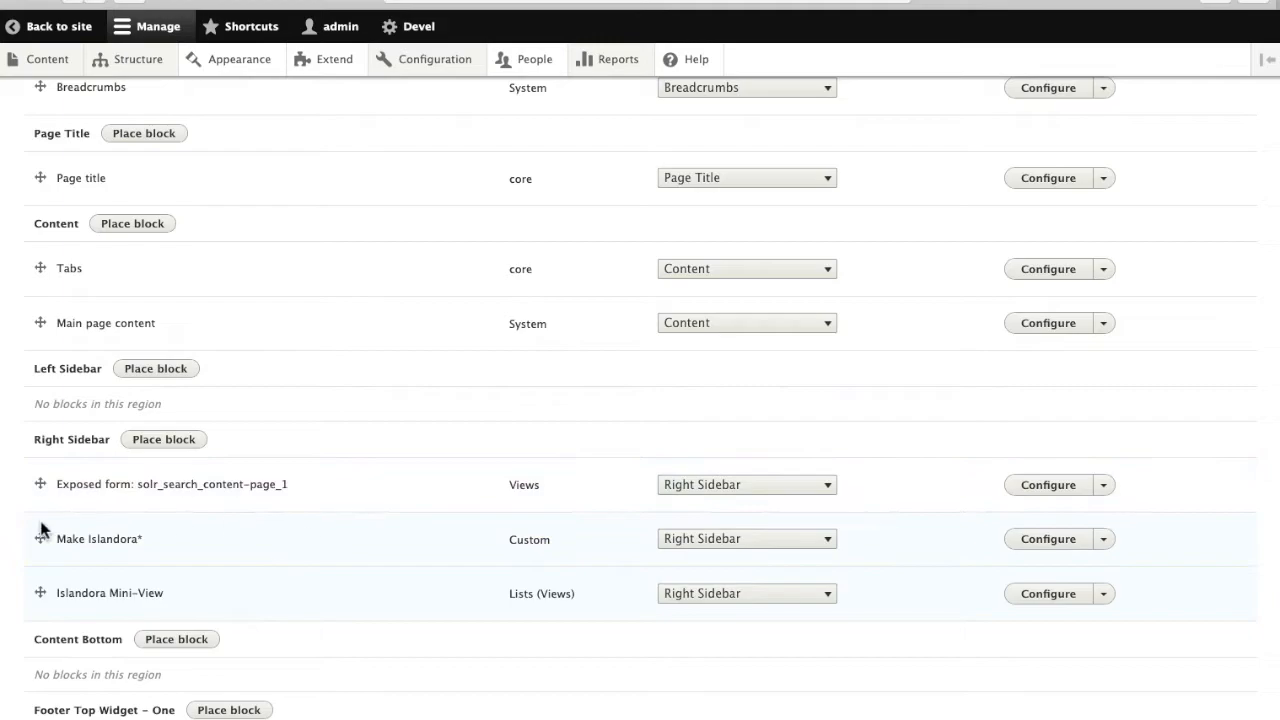
scroll(down, 3)
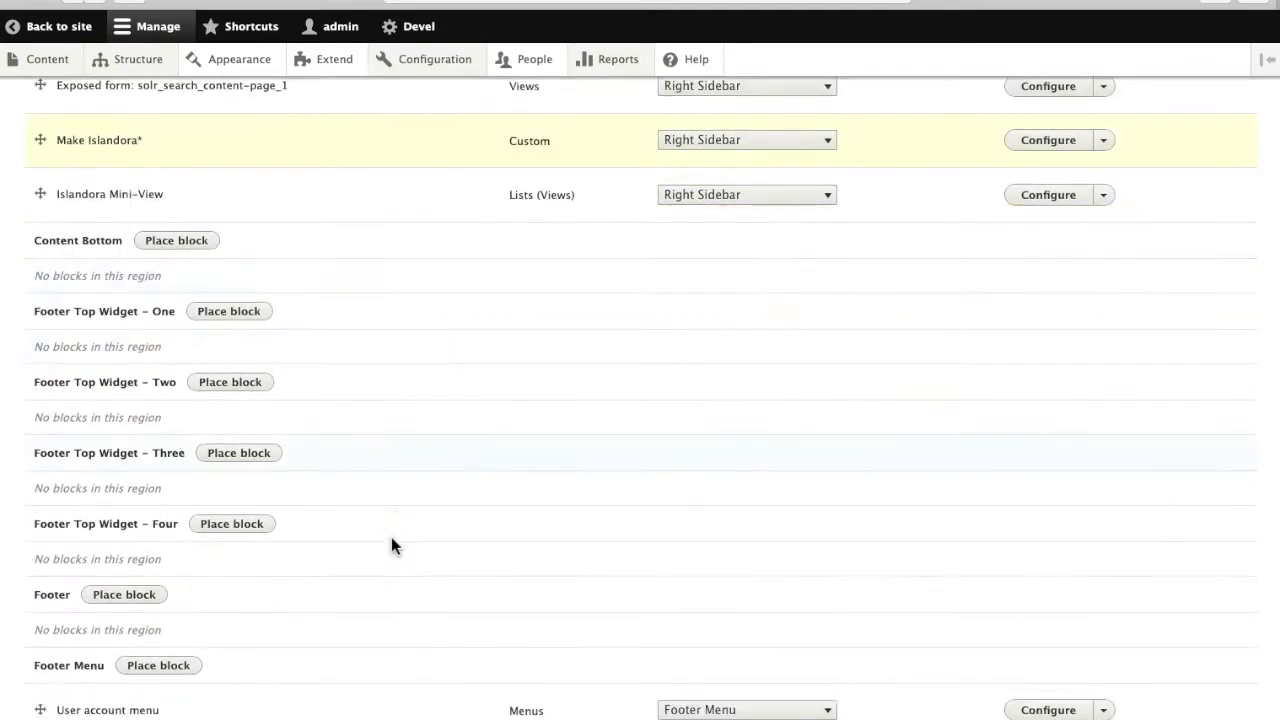
scroll(down, 3)
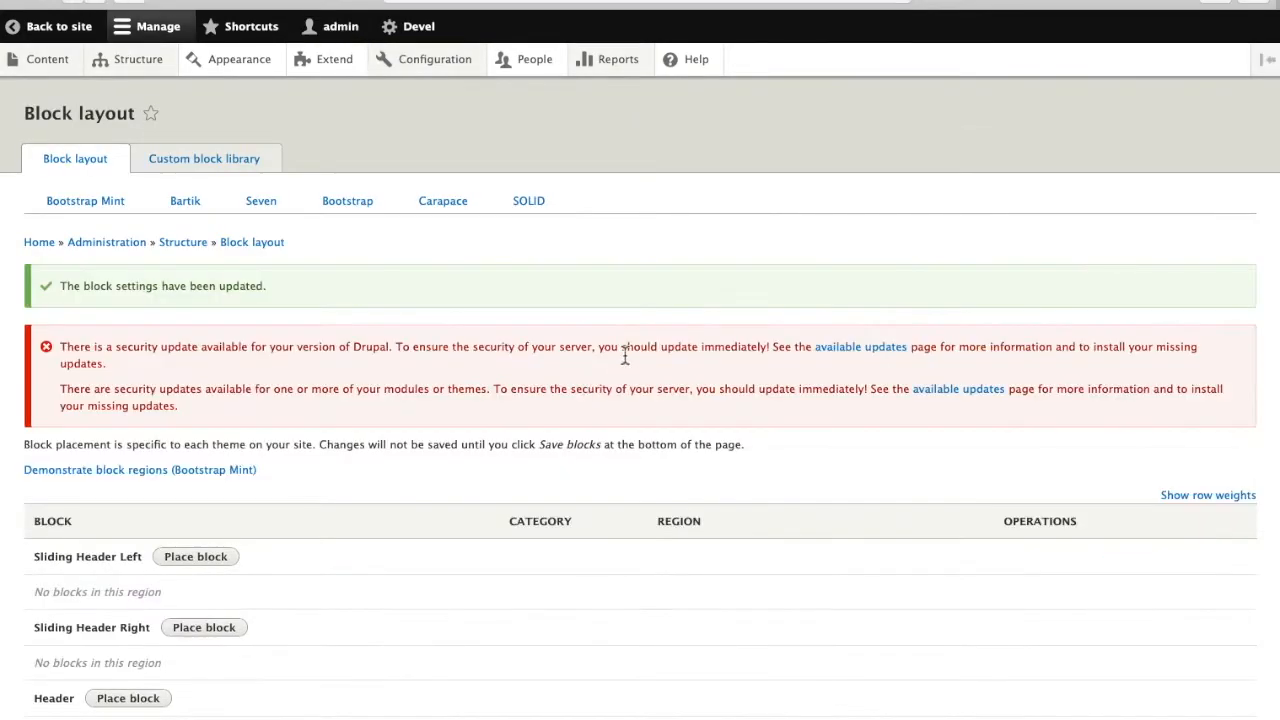
mouse_move(39, 242)
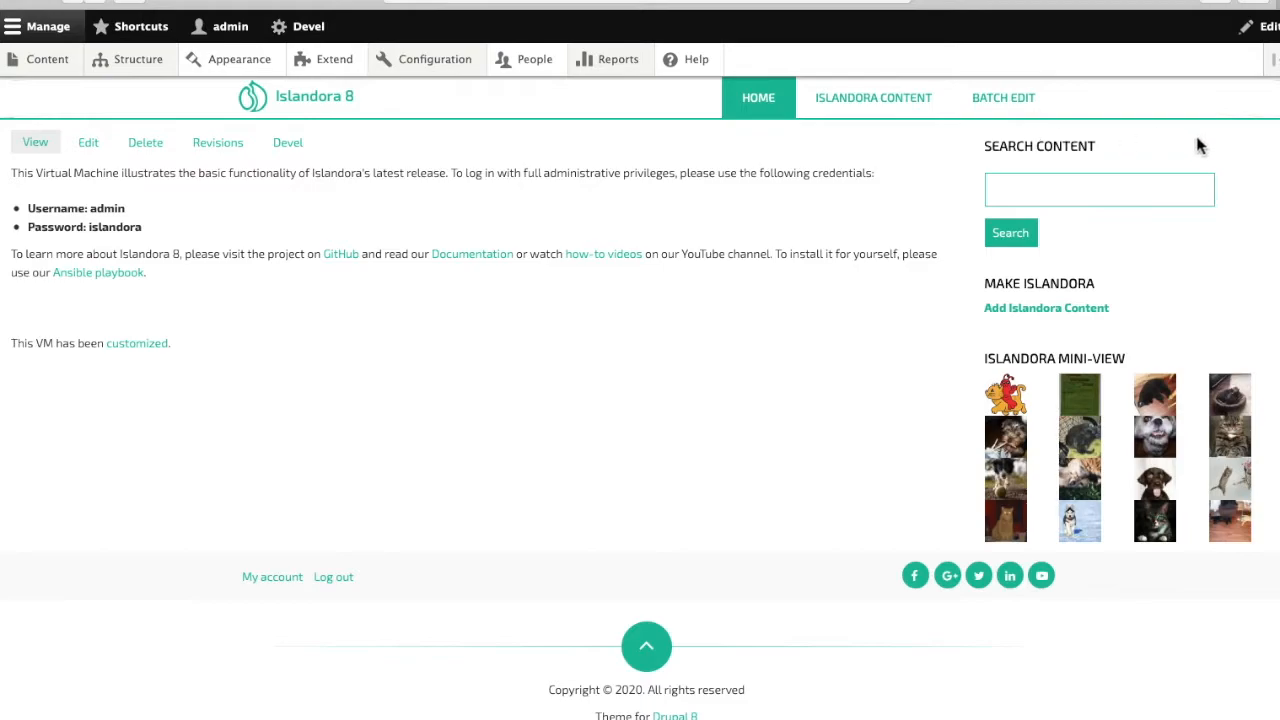
mouse_move(1015, 486)
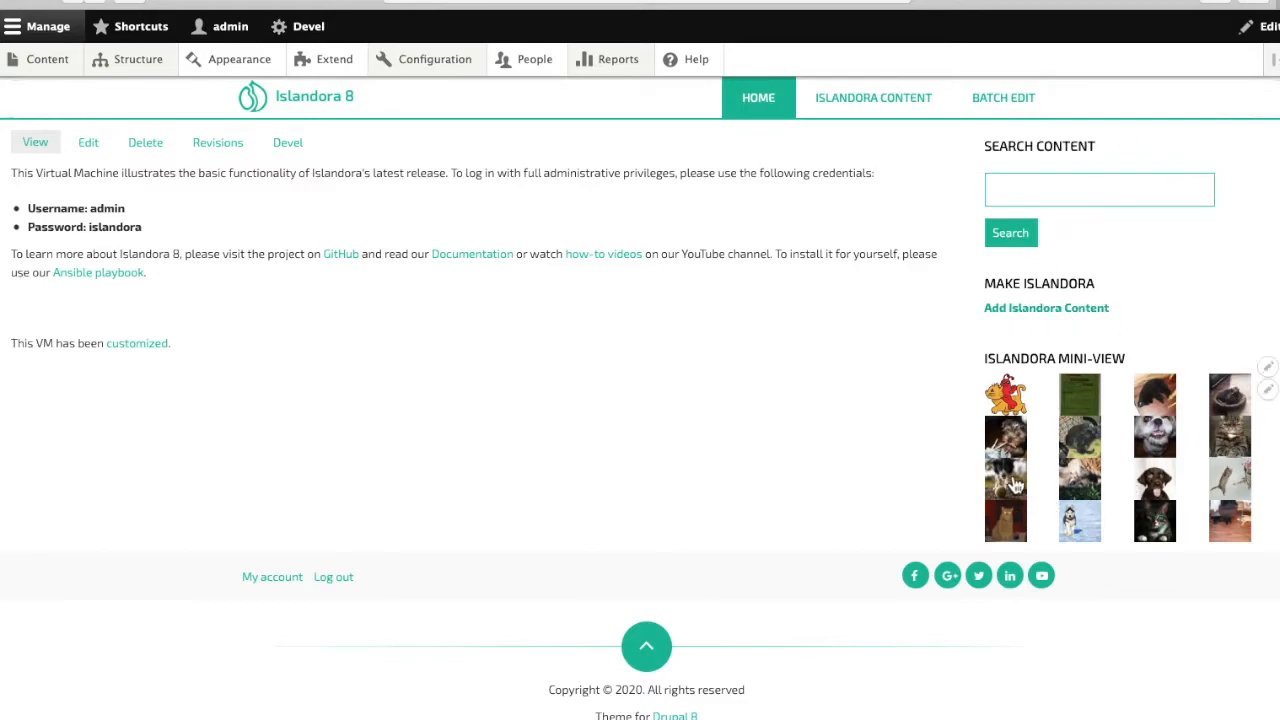
Turn off Display title for the Make Islandora block and save it
click(1267, 291)
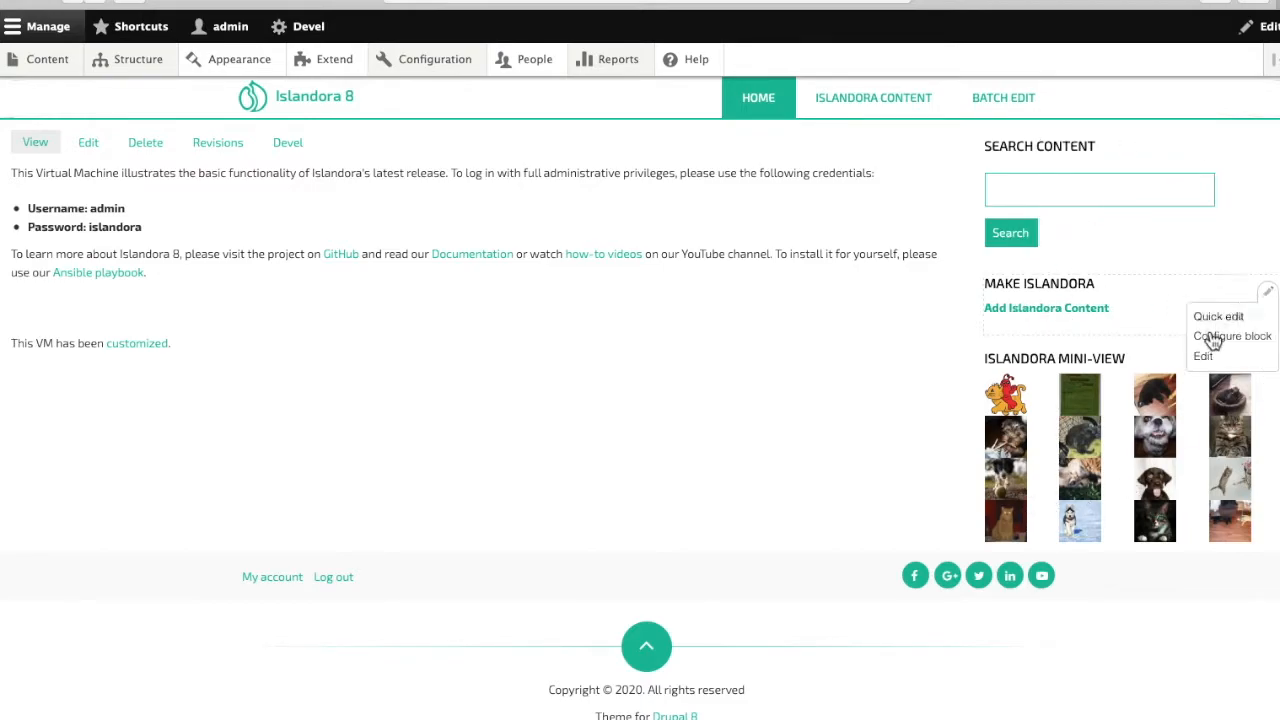
click(1232, 335)
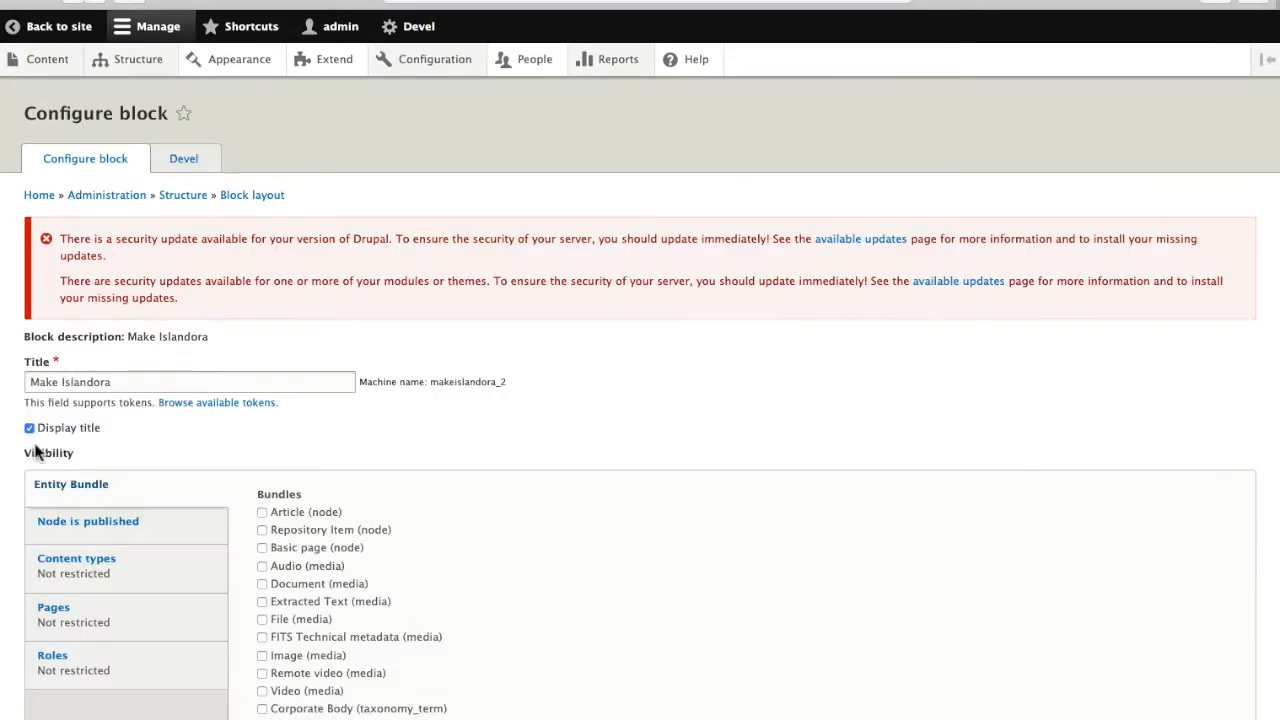
scroll(down, 3)
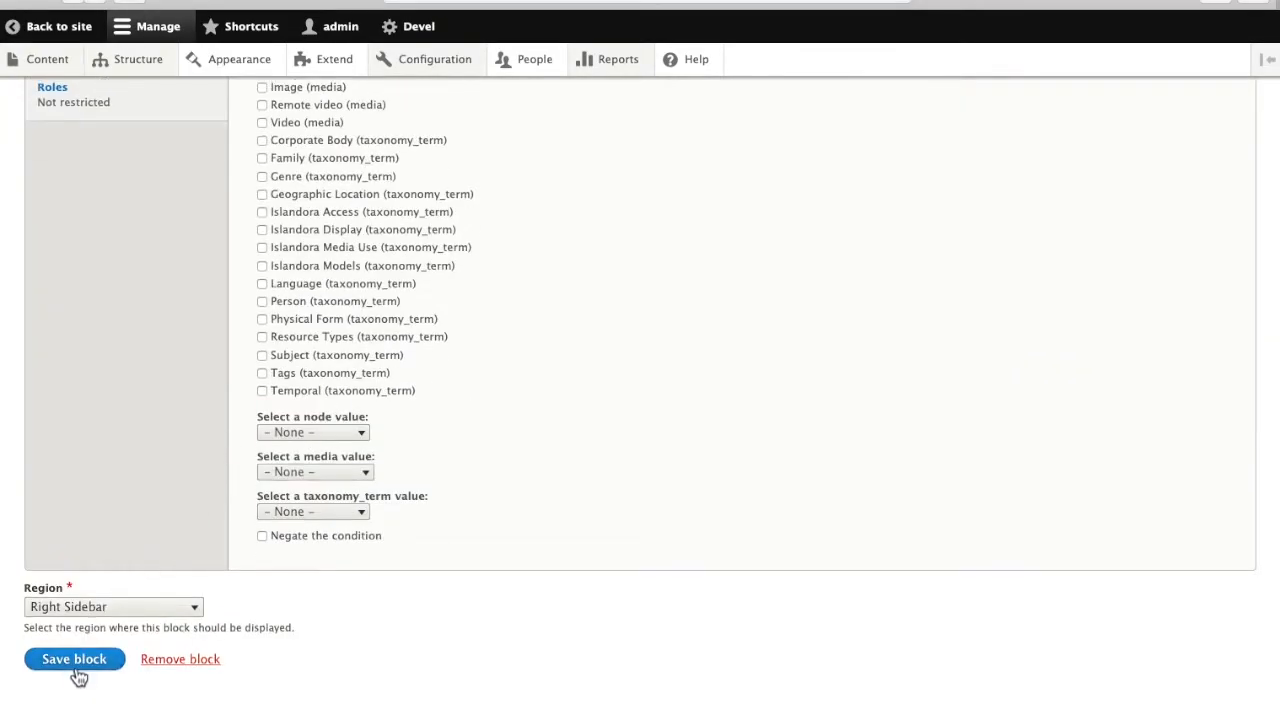
click(74, 658)
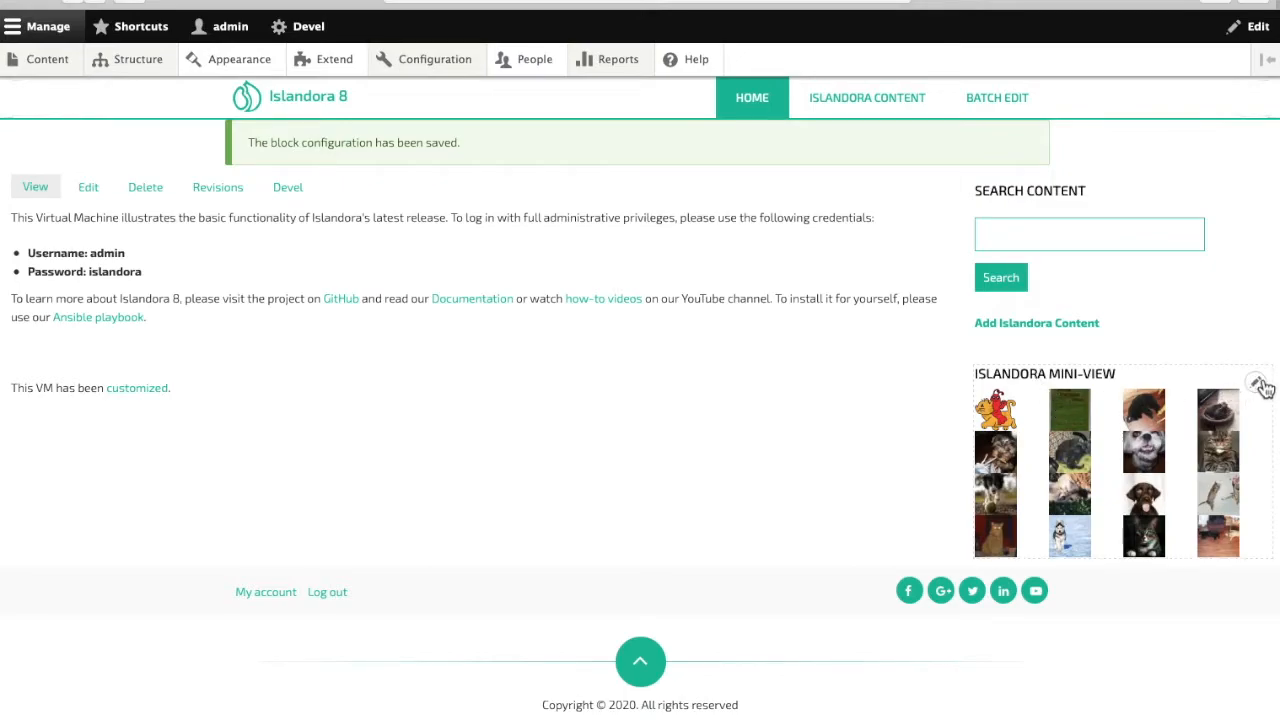
Retitle Mini-View to Islandora Recently Added, restrict it to <front>, keep Right Sidebar
click(1261, 384)
text(Islandora Recently)
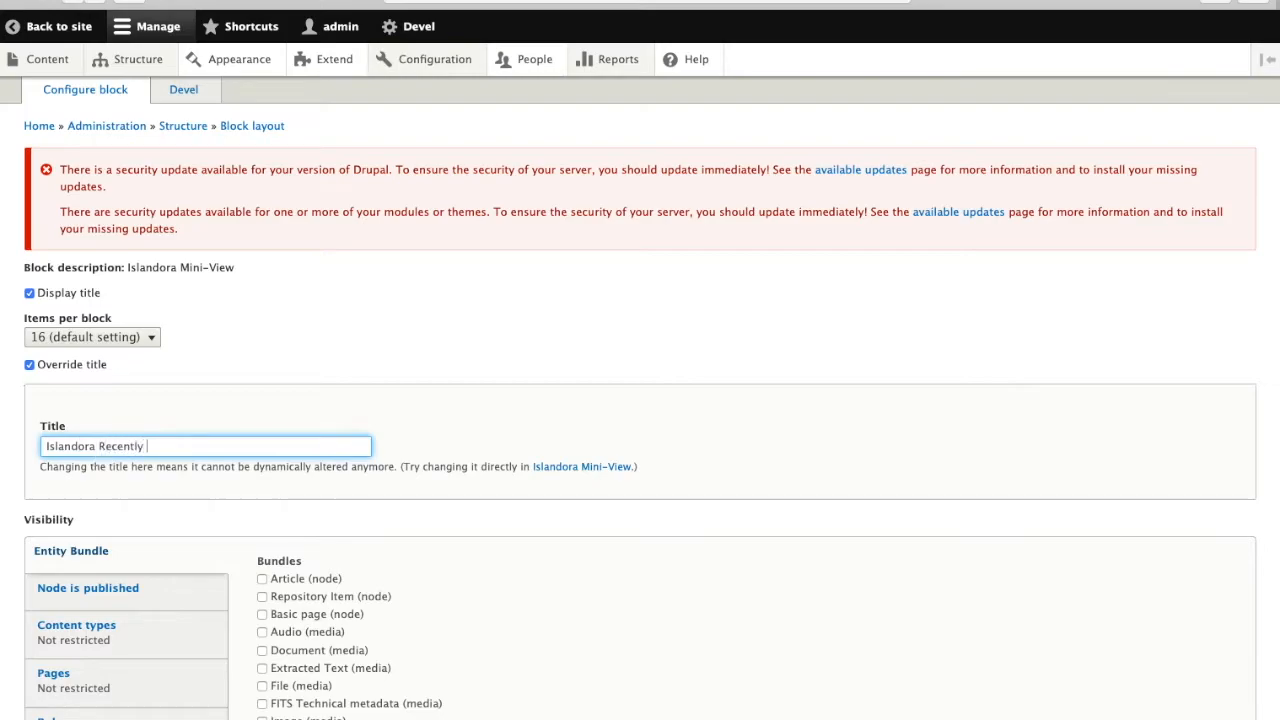
text(Added)
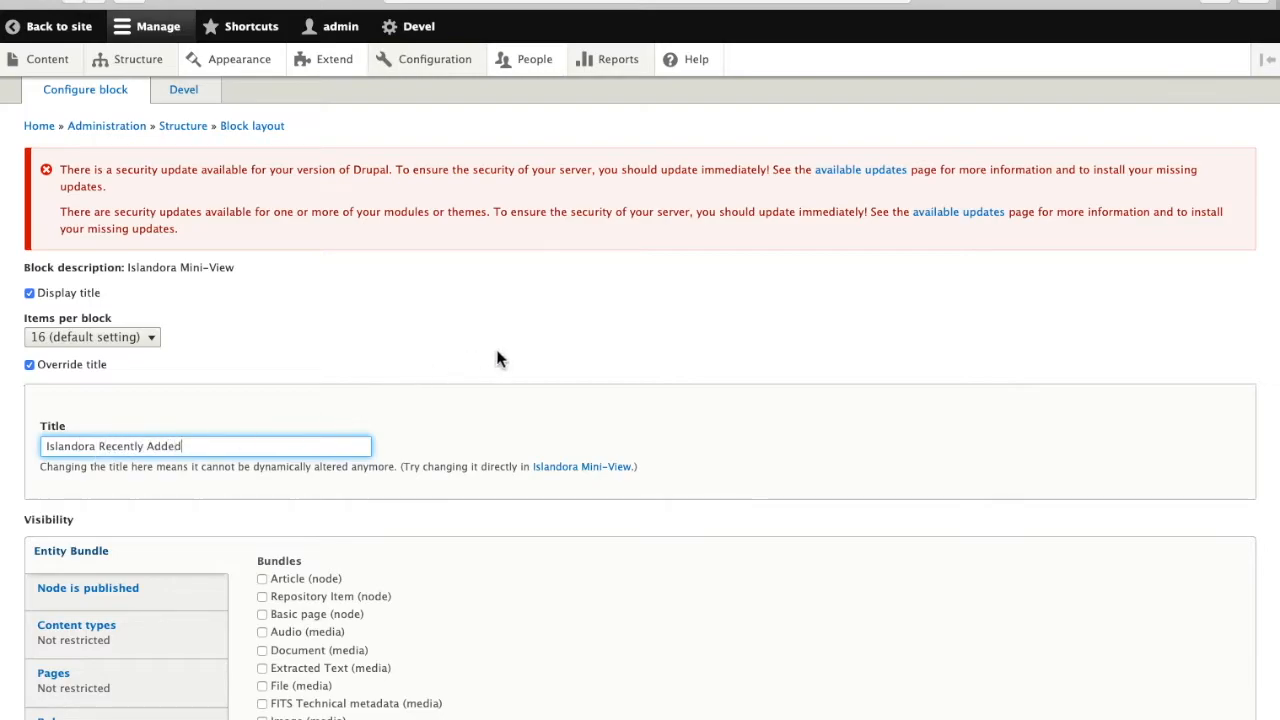
scroll(down, 3)
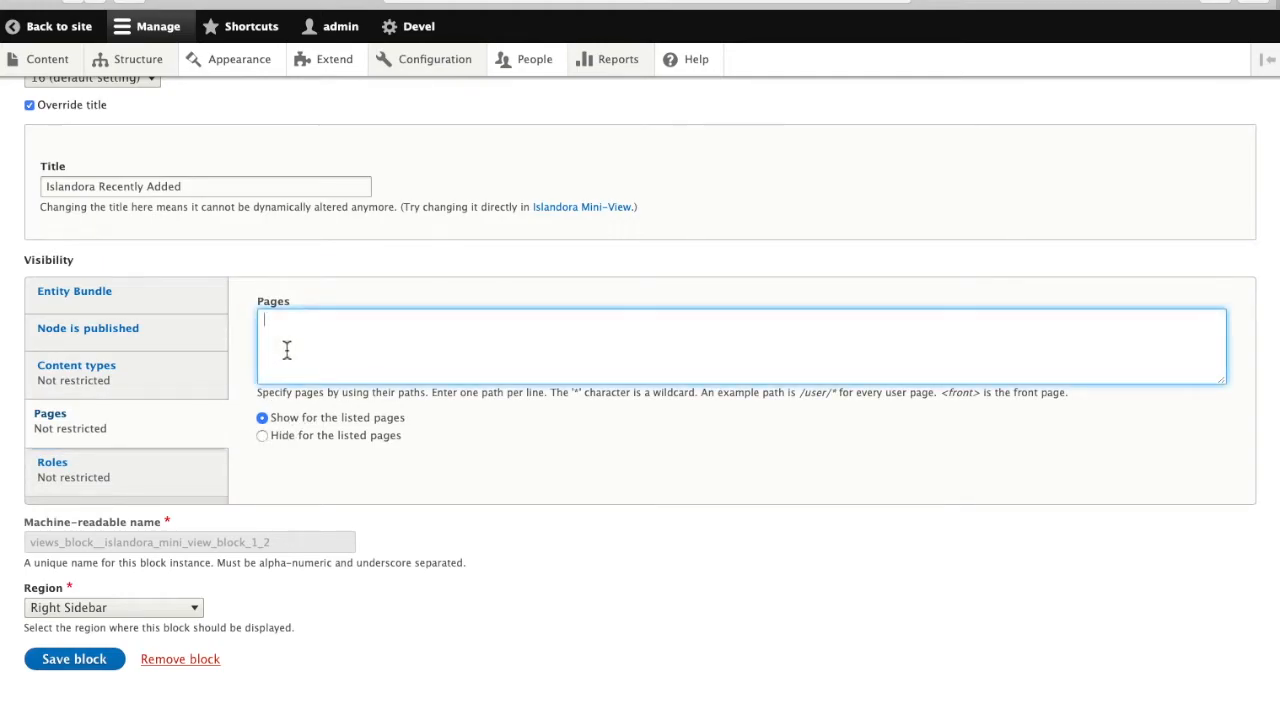
text(<front>)
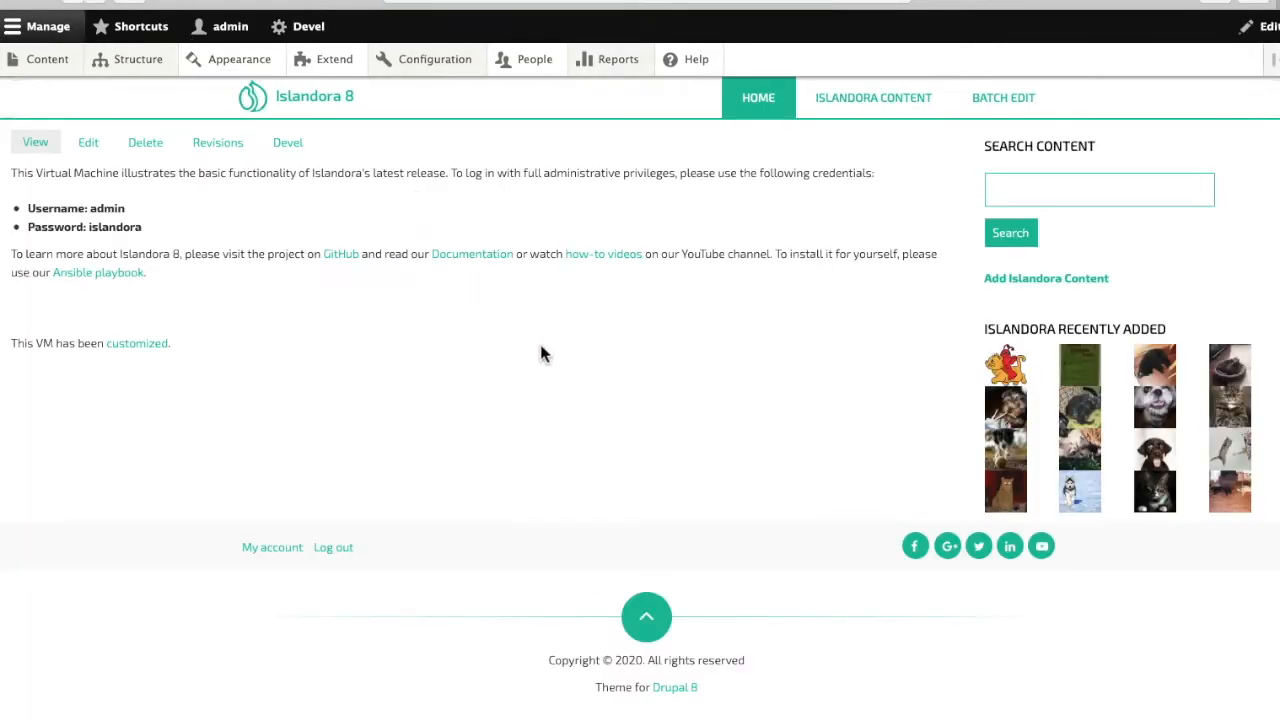
mouse_move(782, 345)
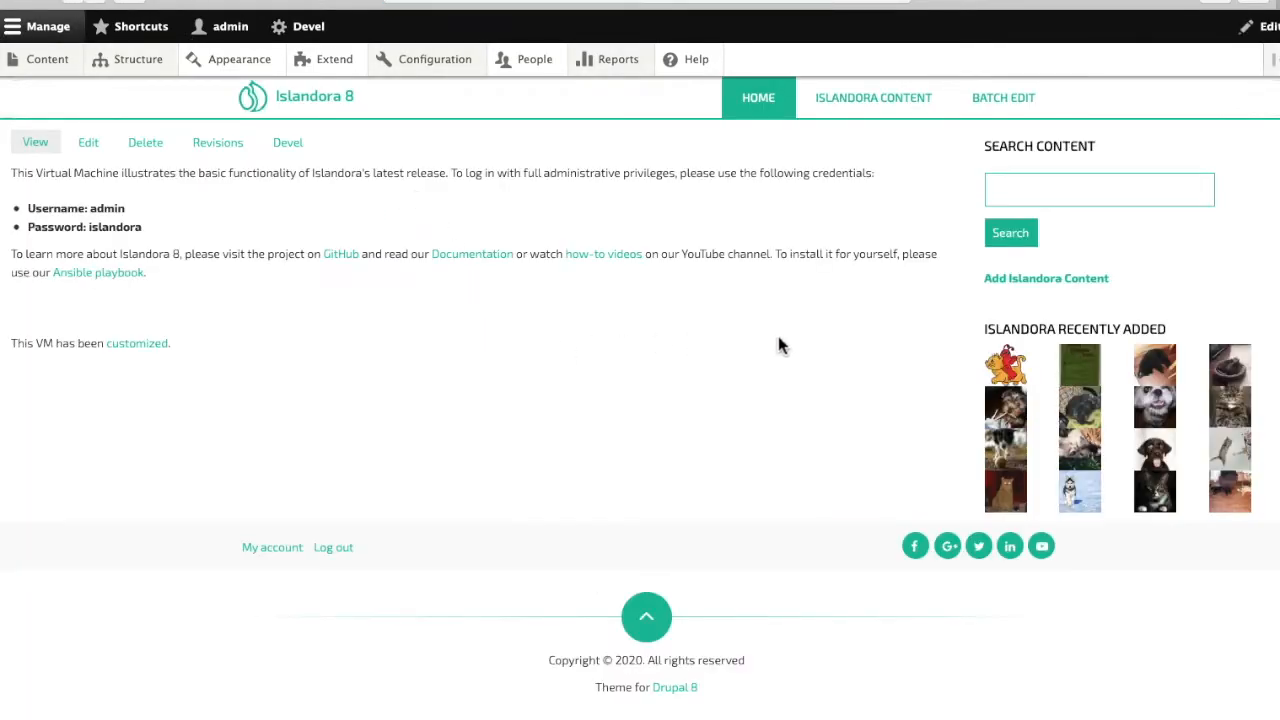
mouse_move(190, 255)
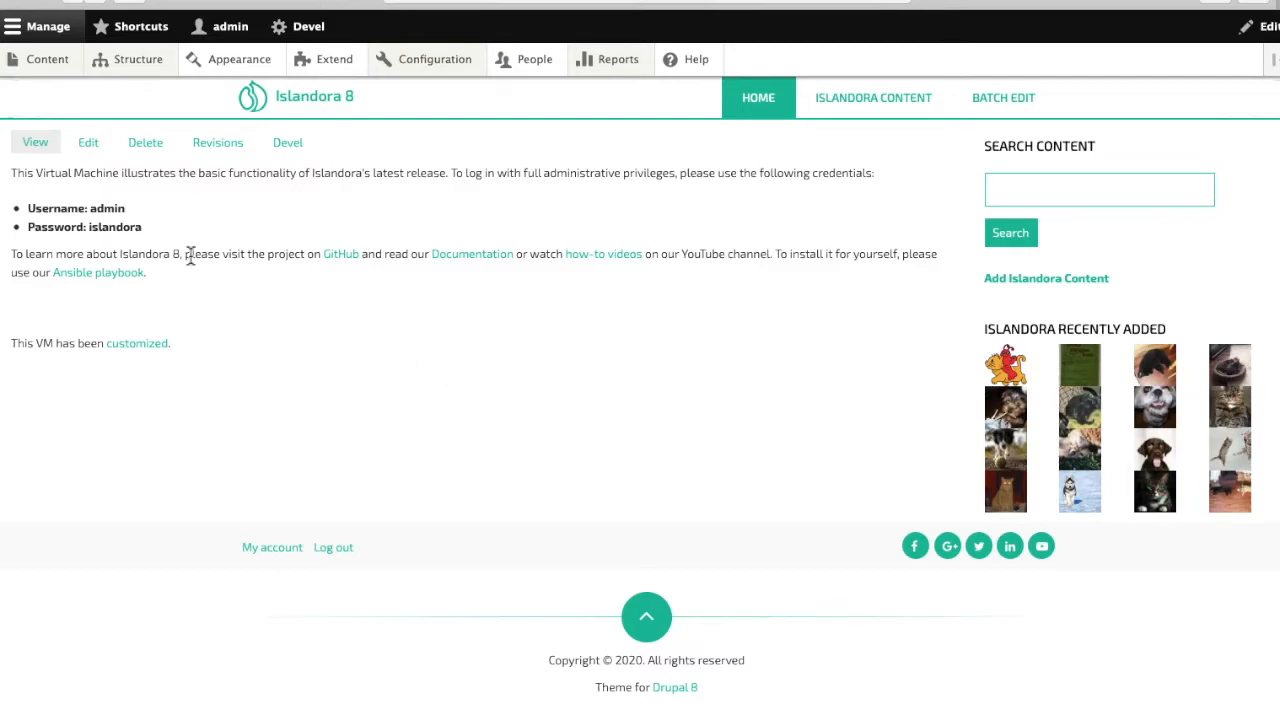
List the site's contexts via Structure and scroll to the Display group
click(137, 59)
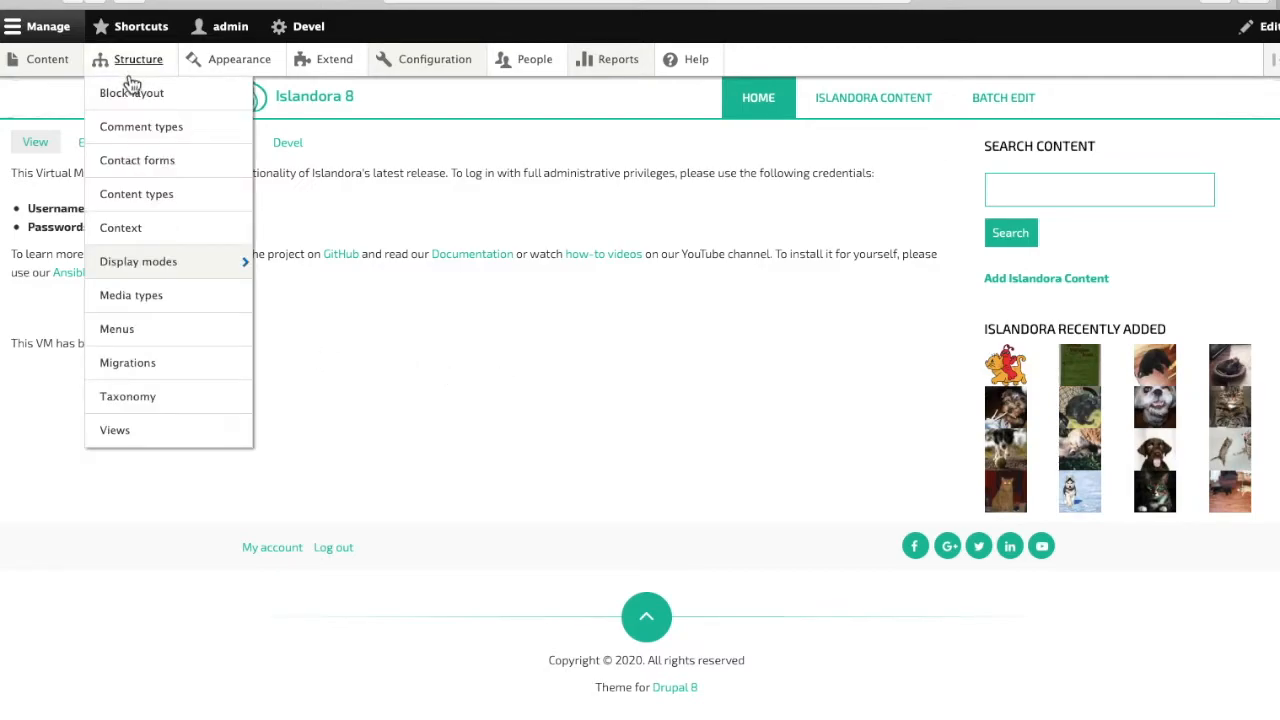
click(120, 227)
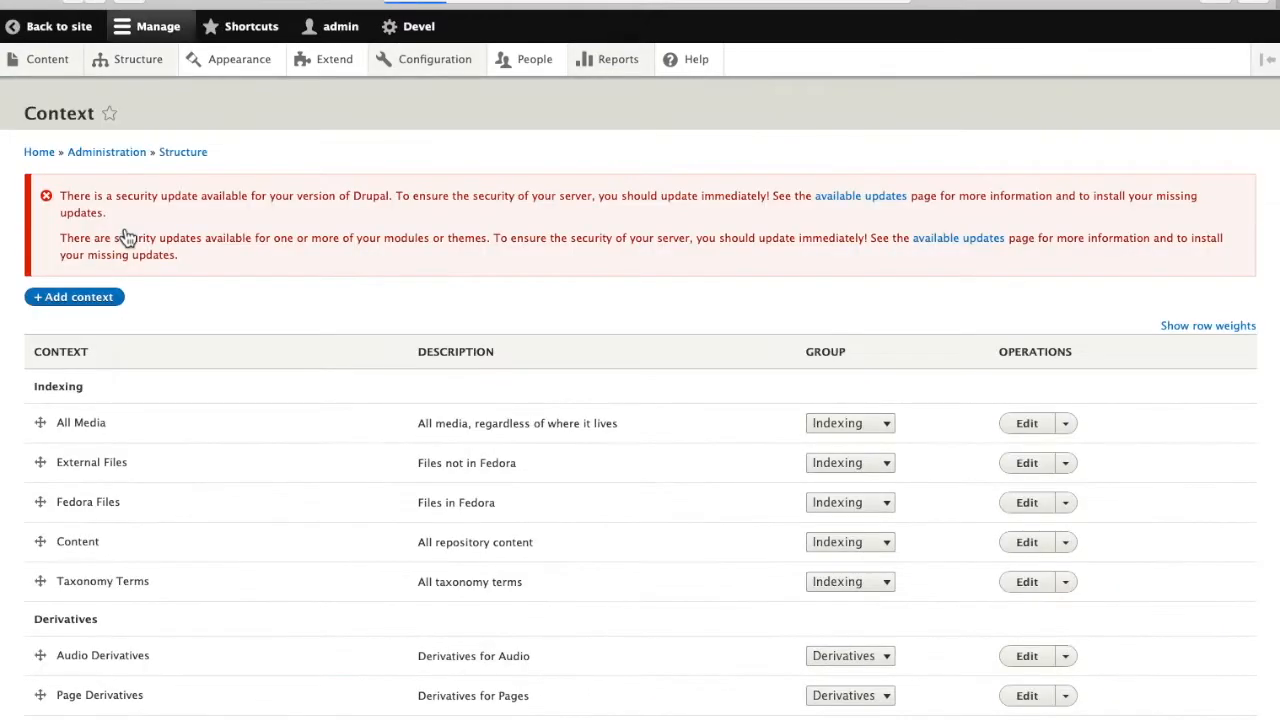
scroll(down, 3)
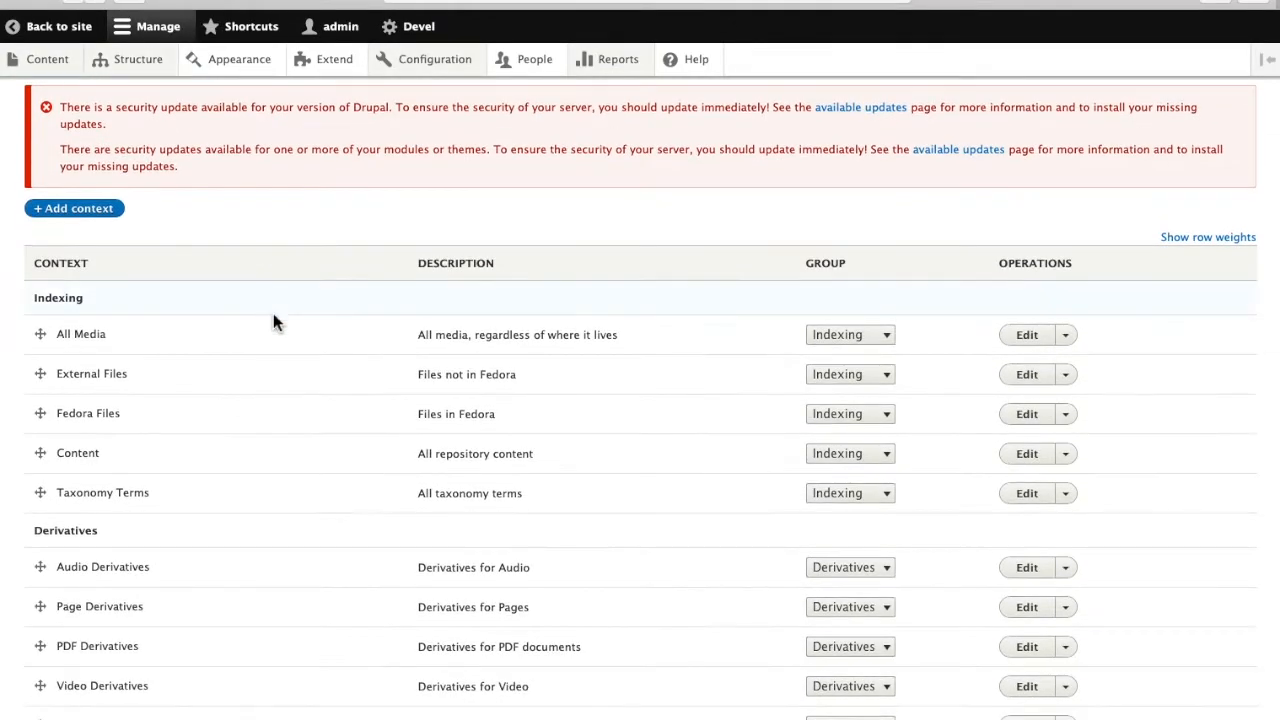
scroll(down, 3)
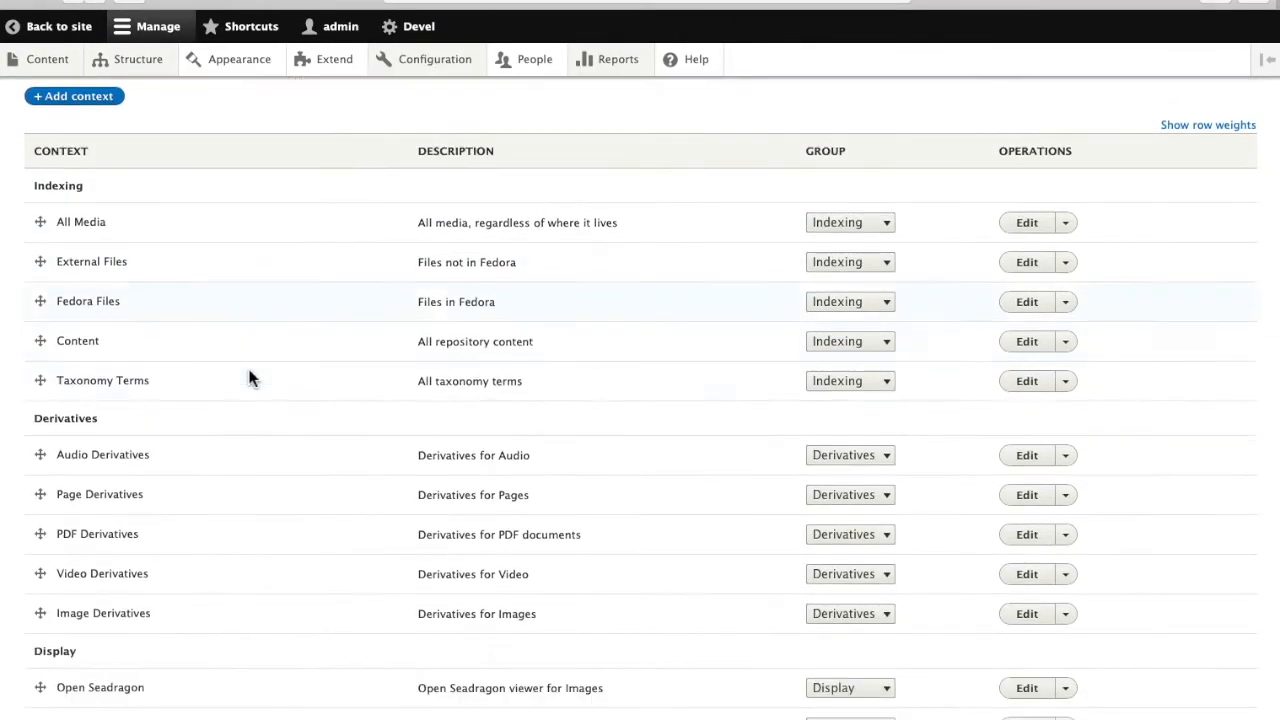
scroll(down, 3)
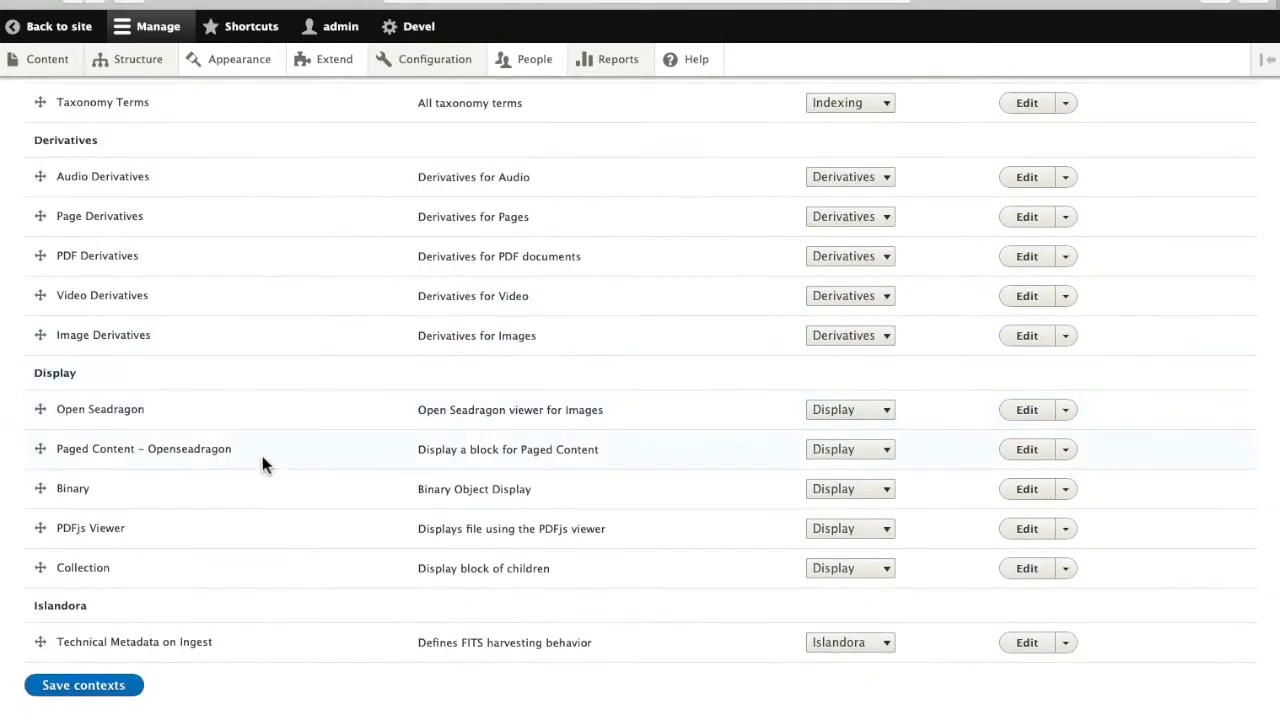
mouse_move(228, 446)
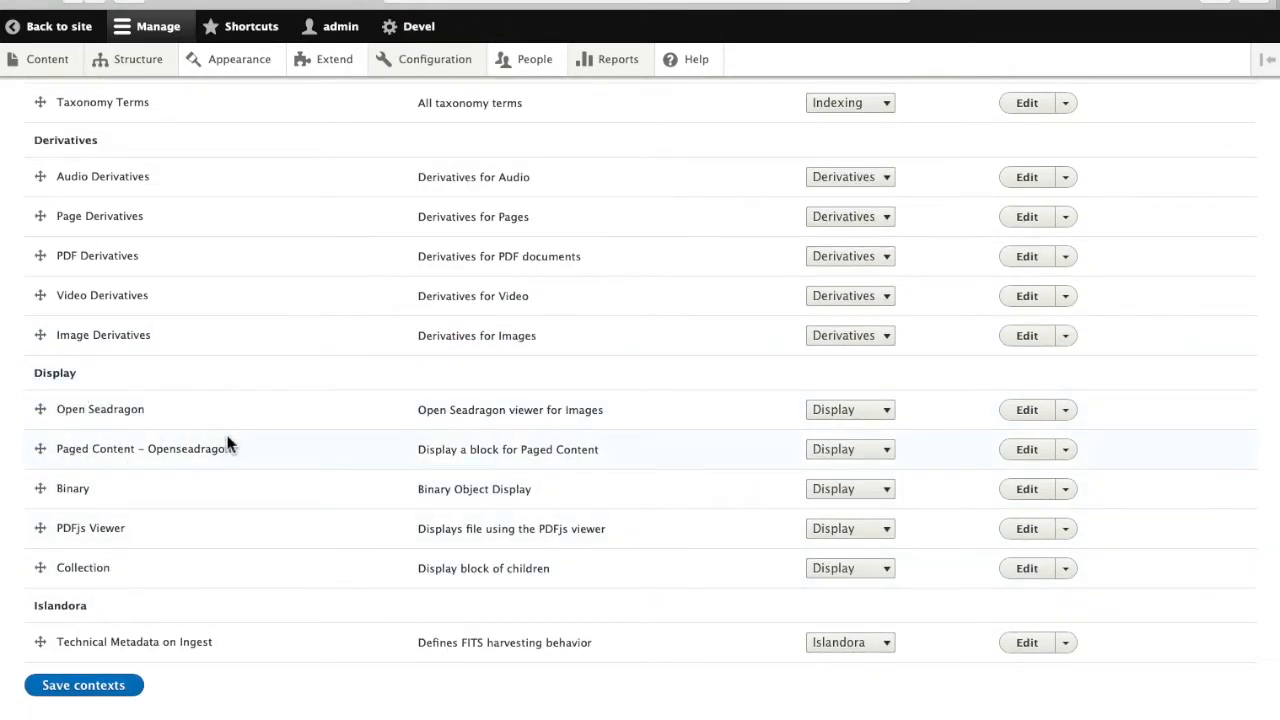
mouse_move(416, 470)
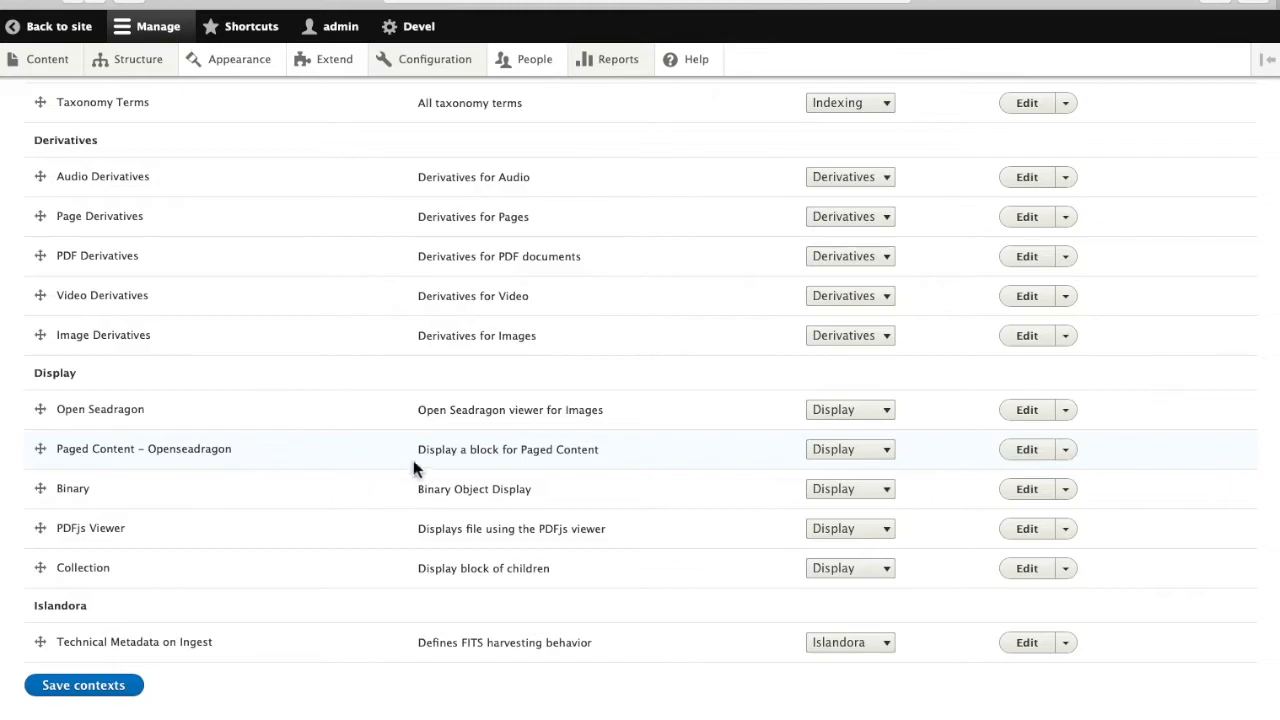
mouse_move(497, 568)
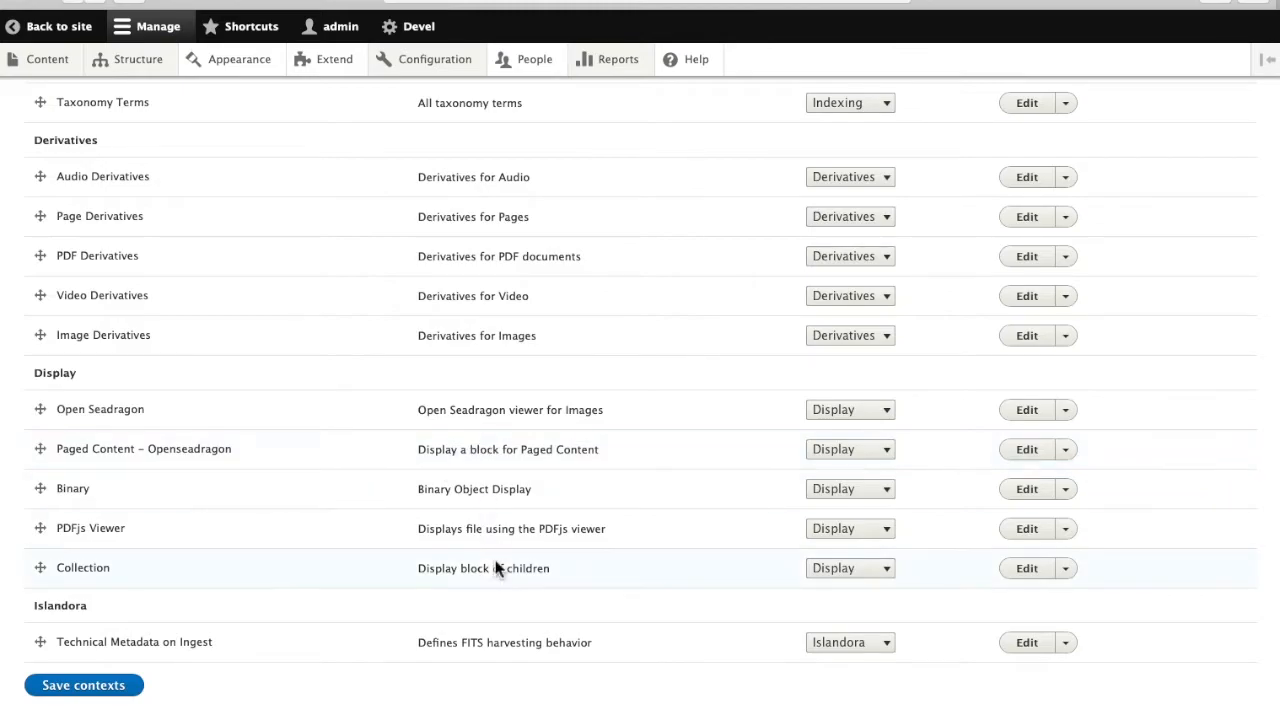
mouse_move(510, 505)
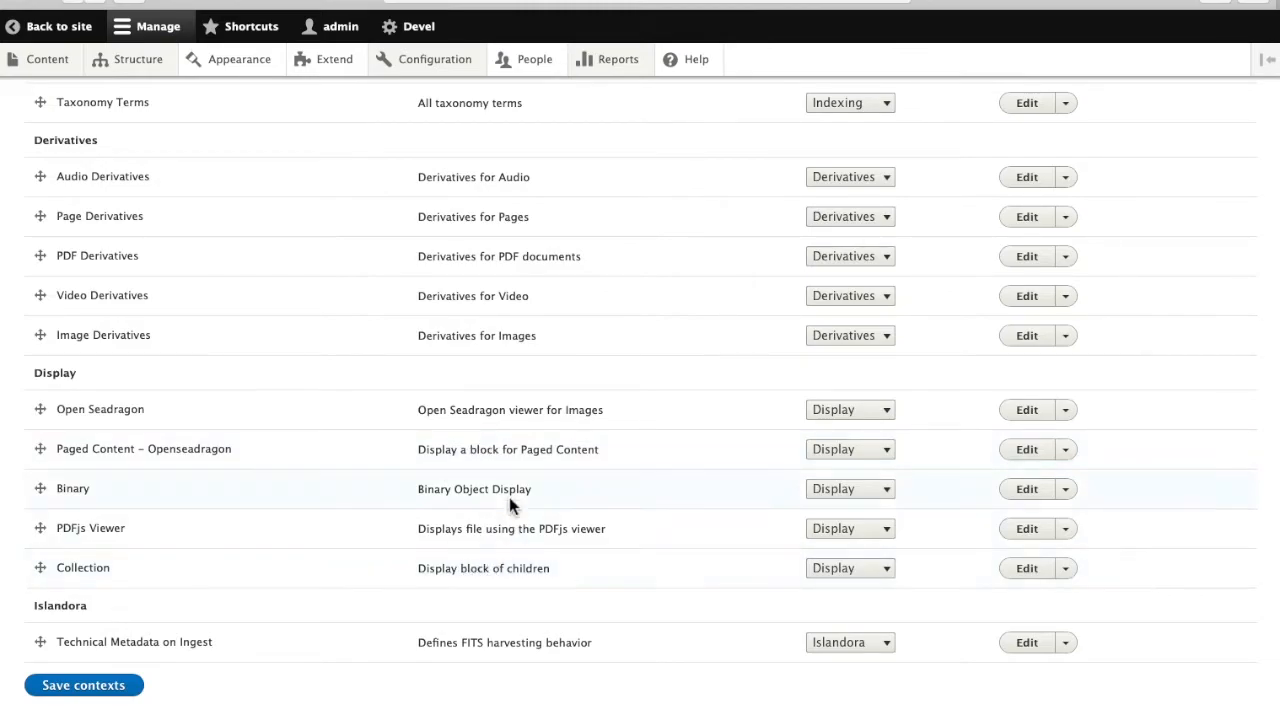
mouse_move(505, 449)
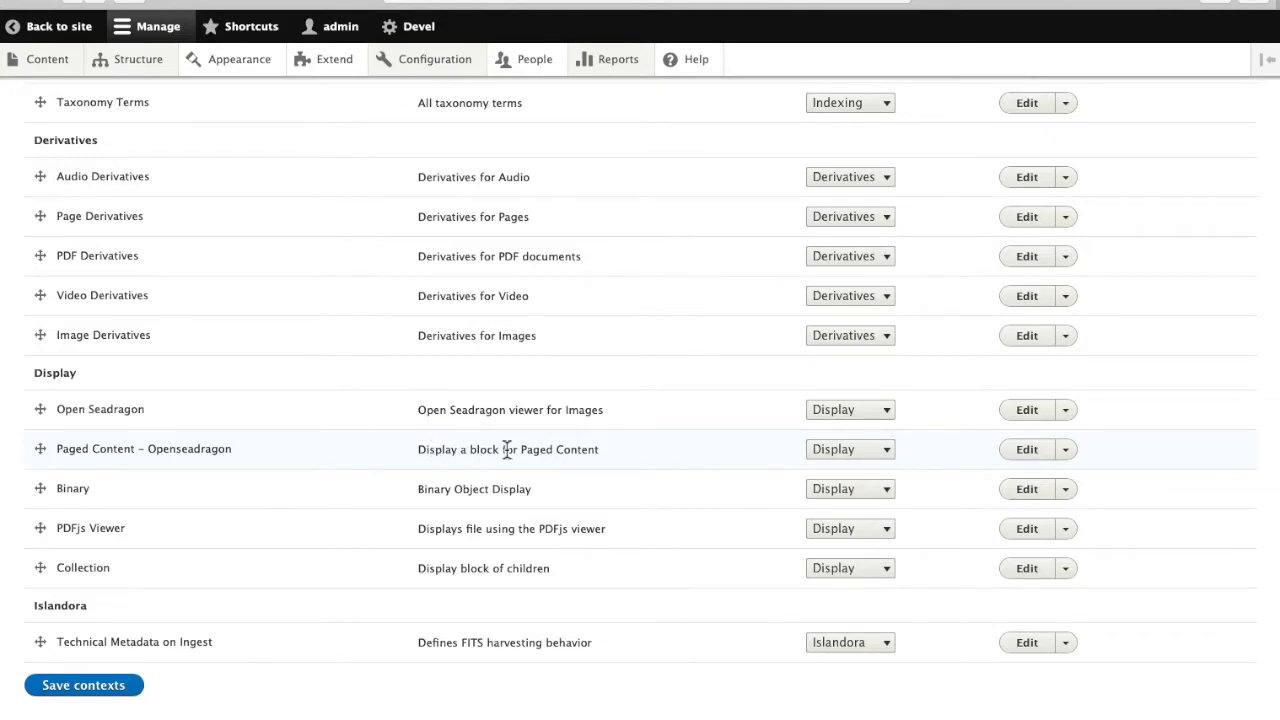
Edit the Paged Content – Openseadragon context and show the SOLID theme's block regions
click(1026, 449)
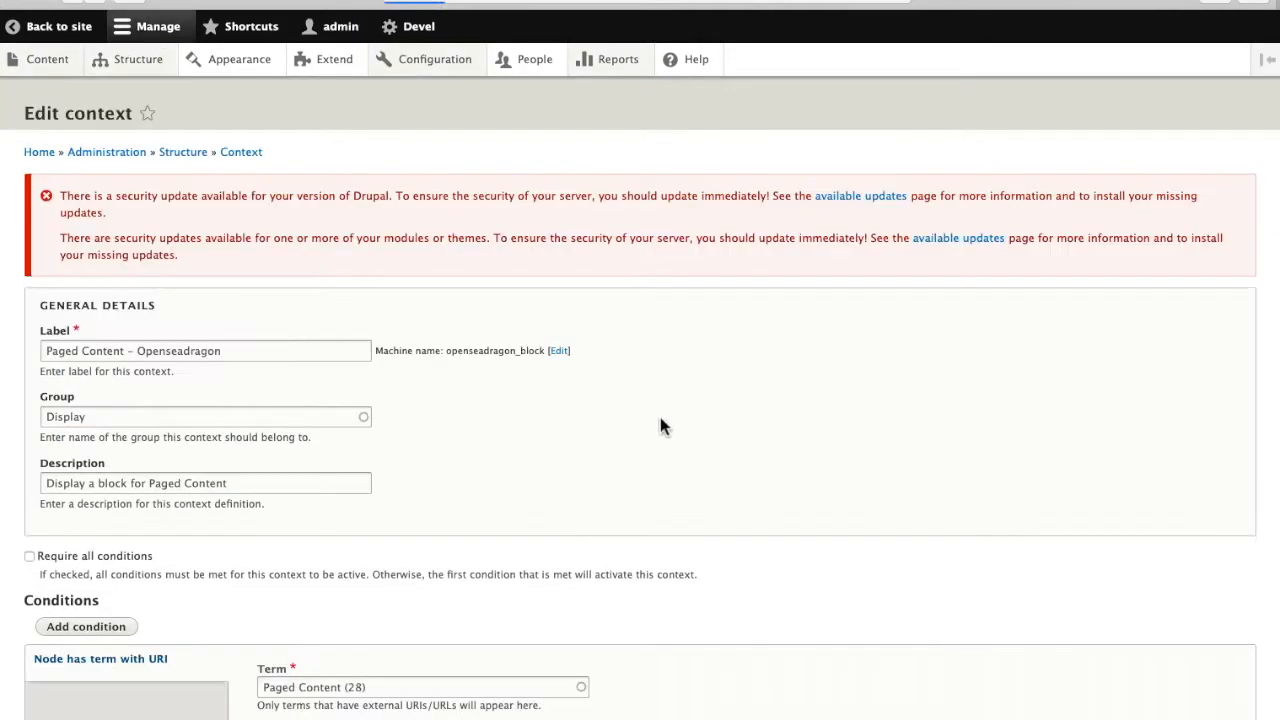
scroll(down, 3)
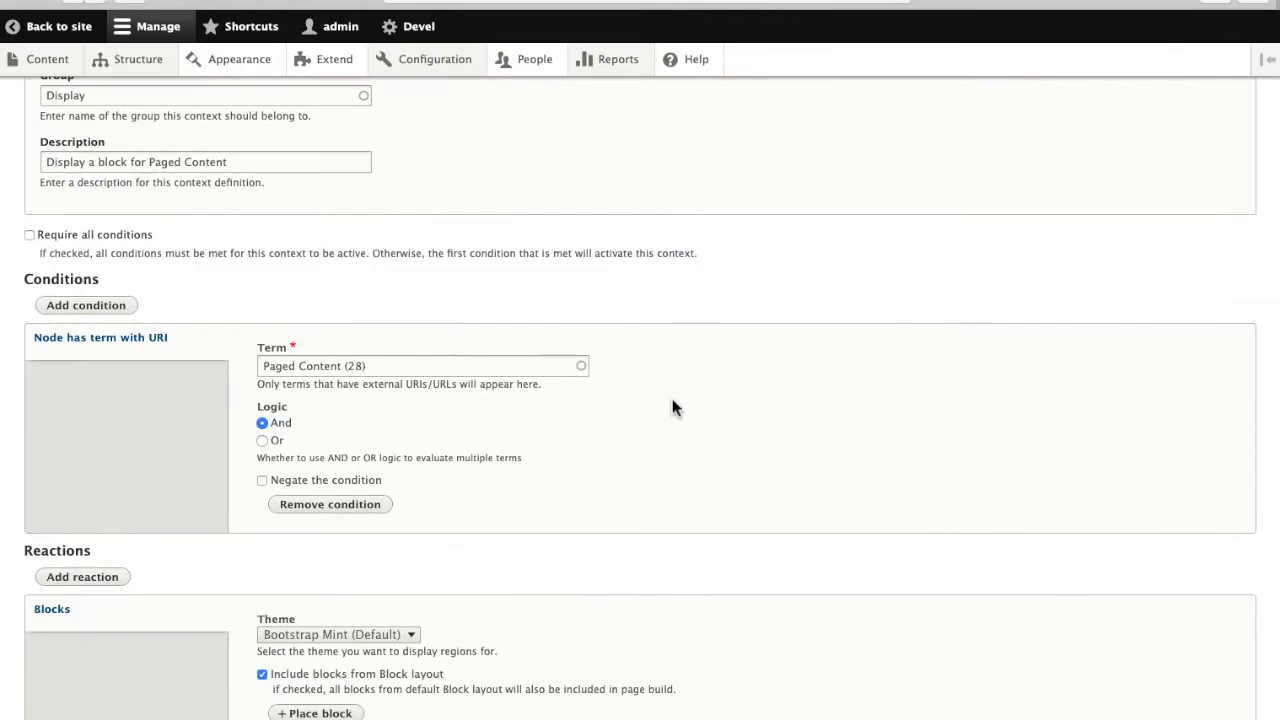
scroll(down, 3)
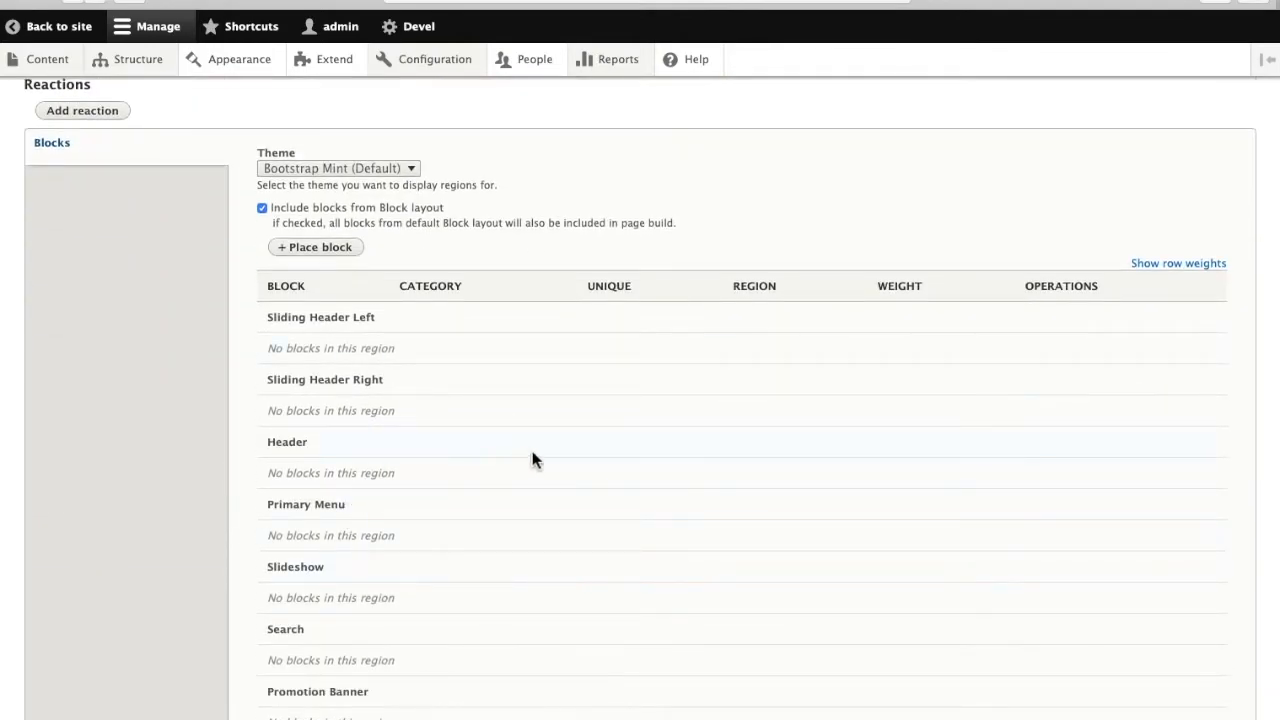
click(338, 167)
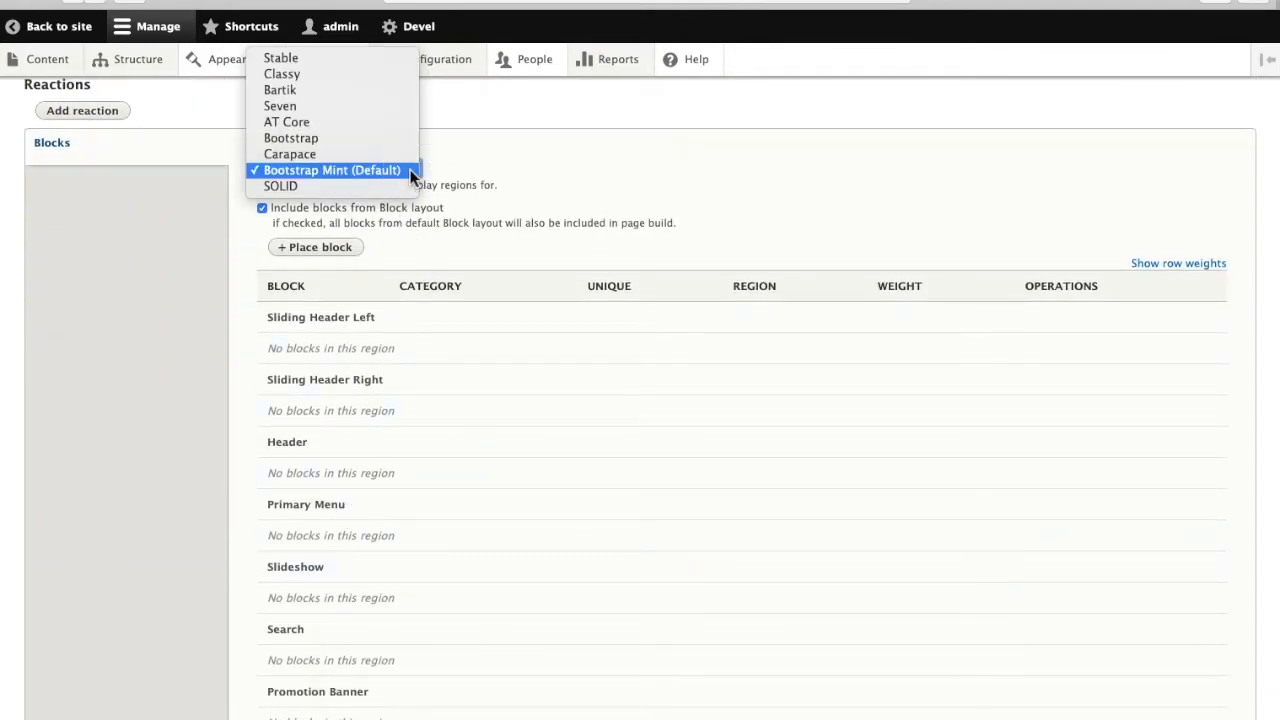
mouse_move(280, 186)
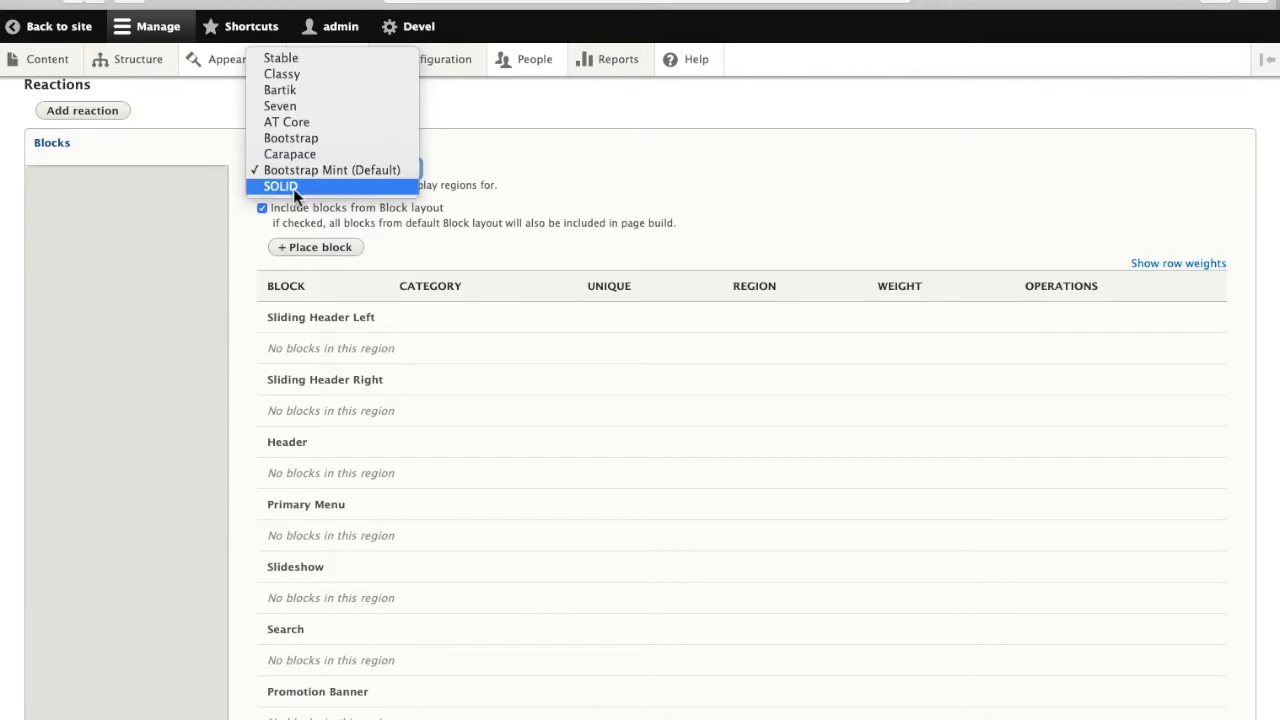
click(280, 186)
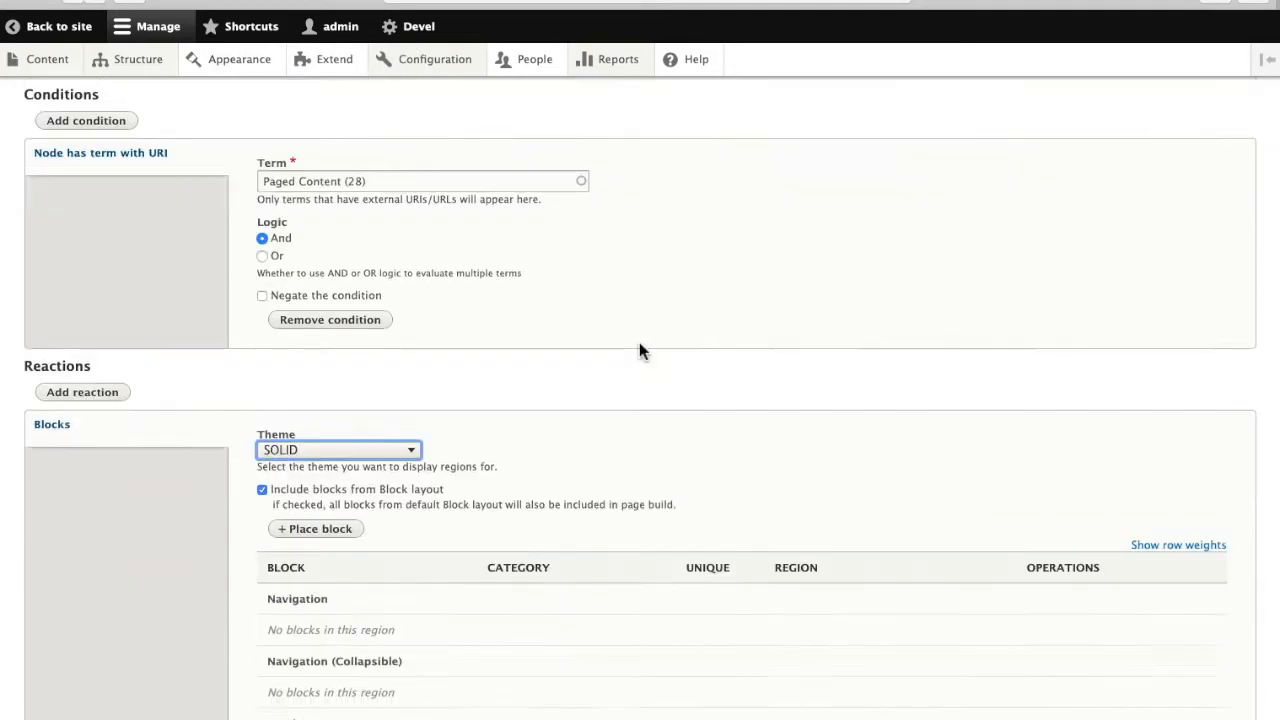
Inspect the Openseadragon block's settings in the Content region and close without changes
scroll(down, 3)
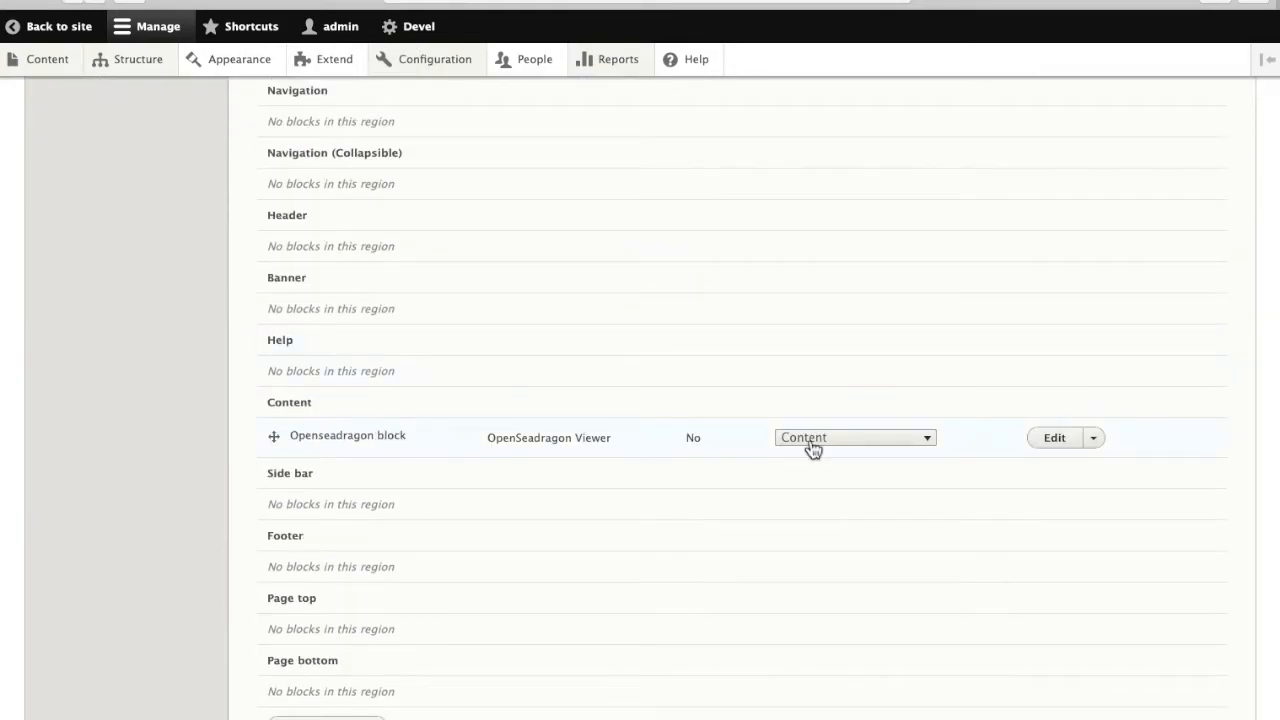
click(1054, 437)
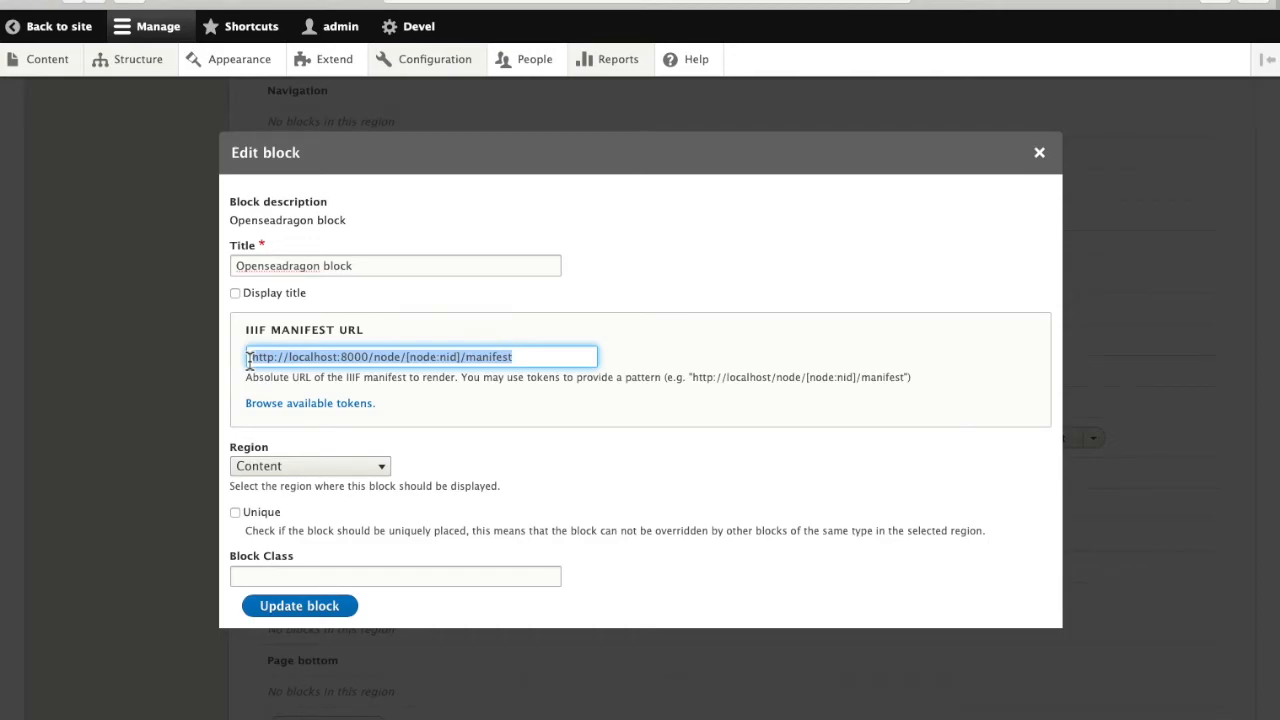
mouse_move(1039, 152)
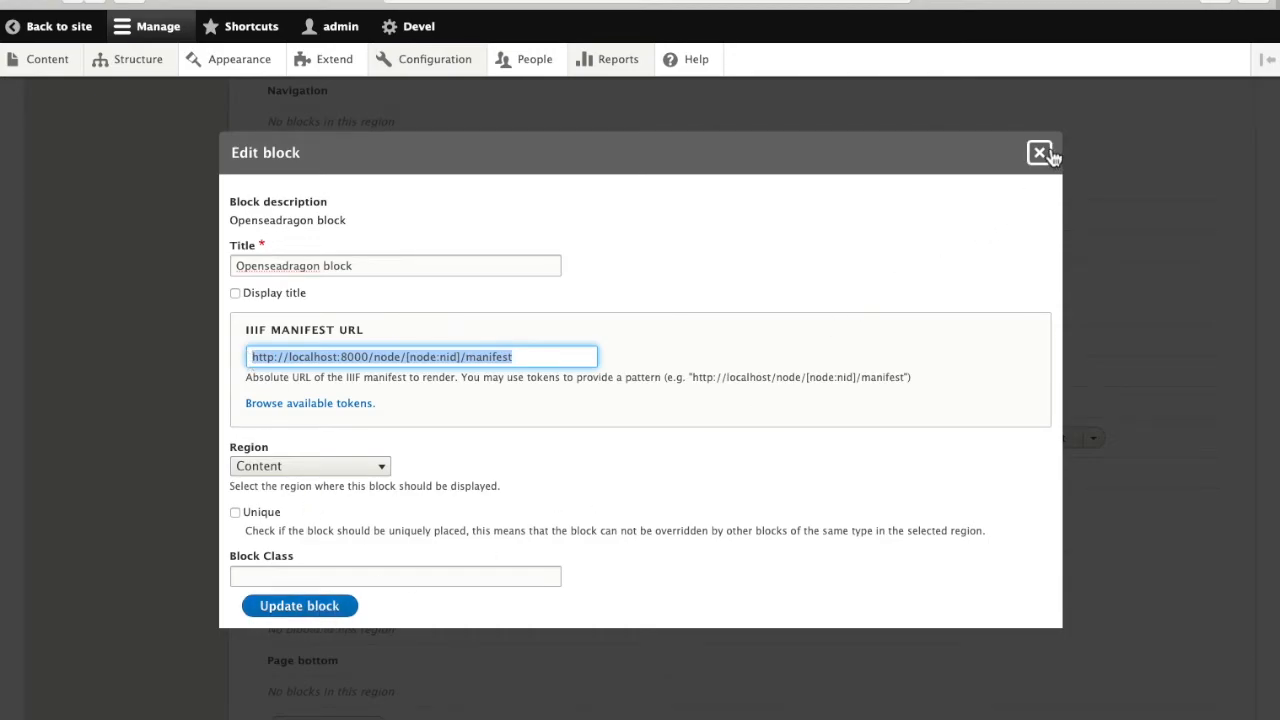
click(1039, 152)
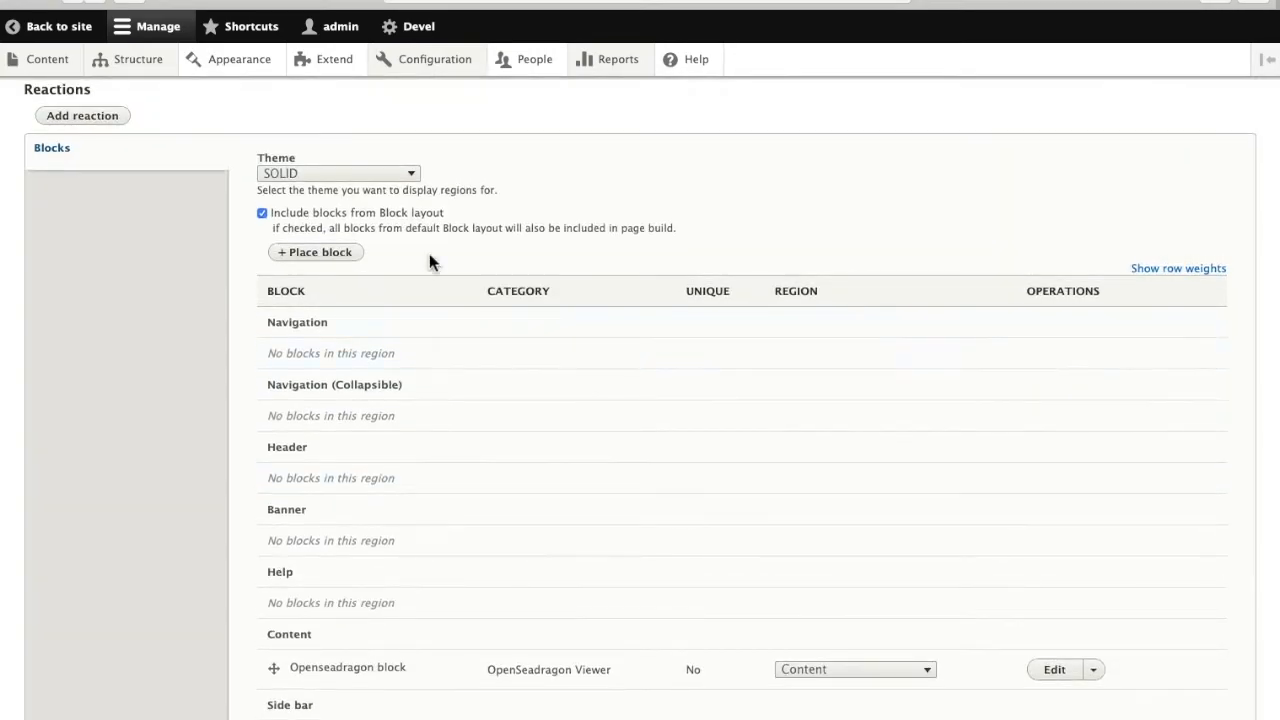
click(338, 173)
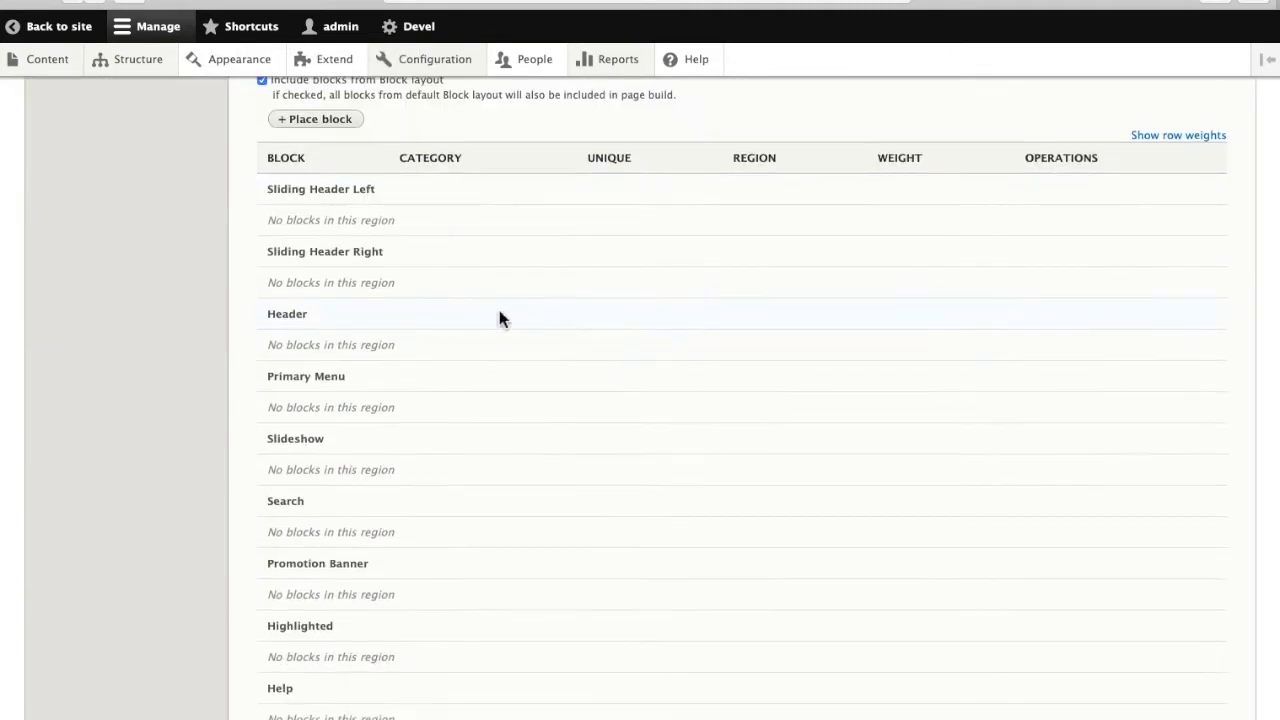
click(315, 119)
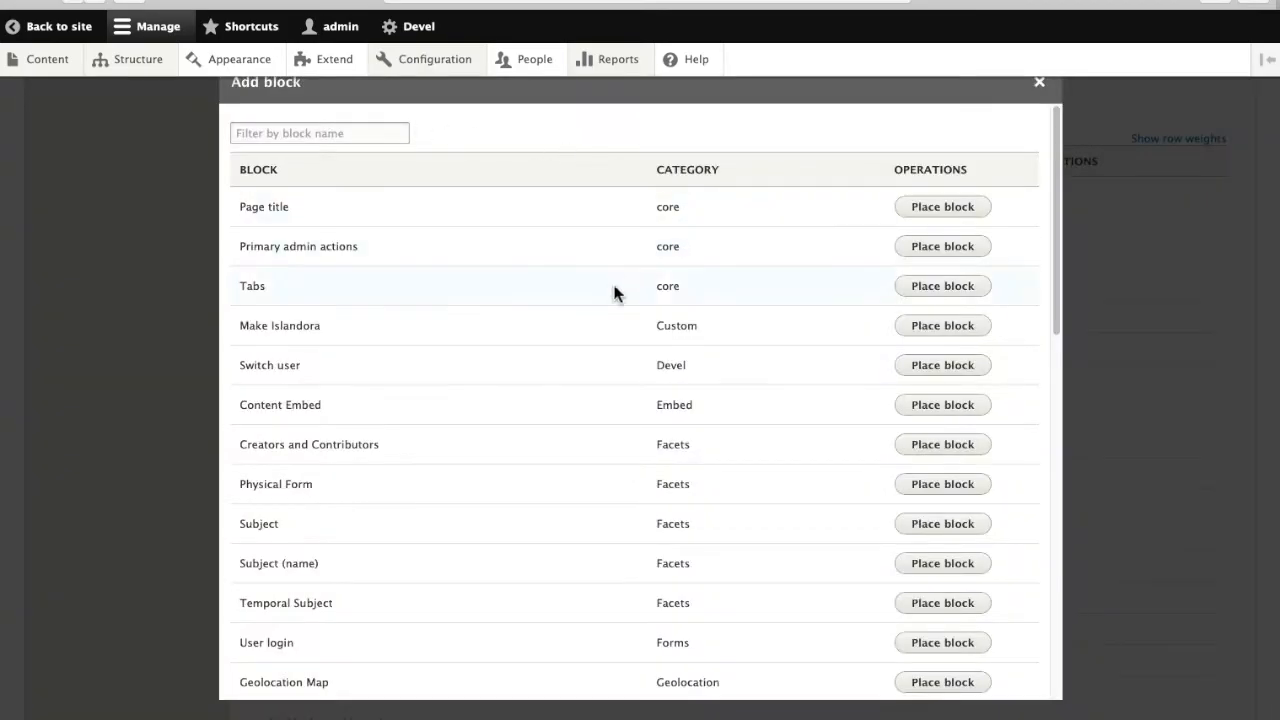
scroll(down, 3)
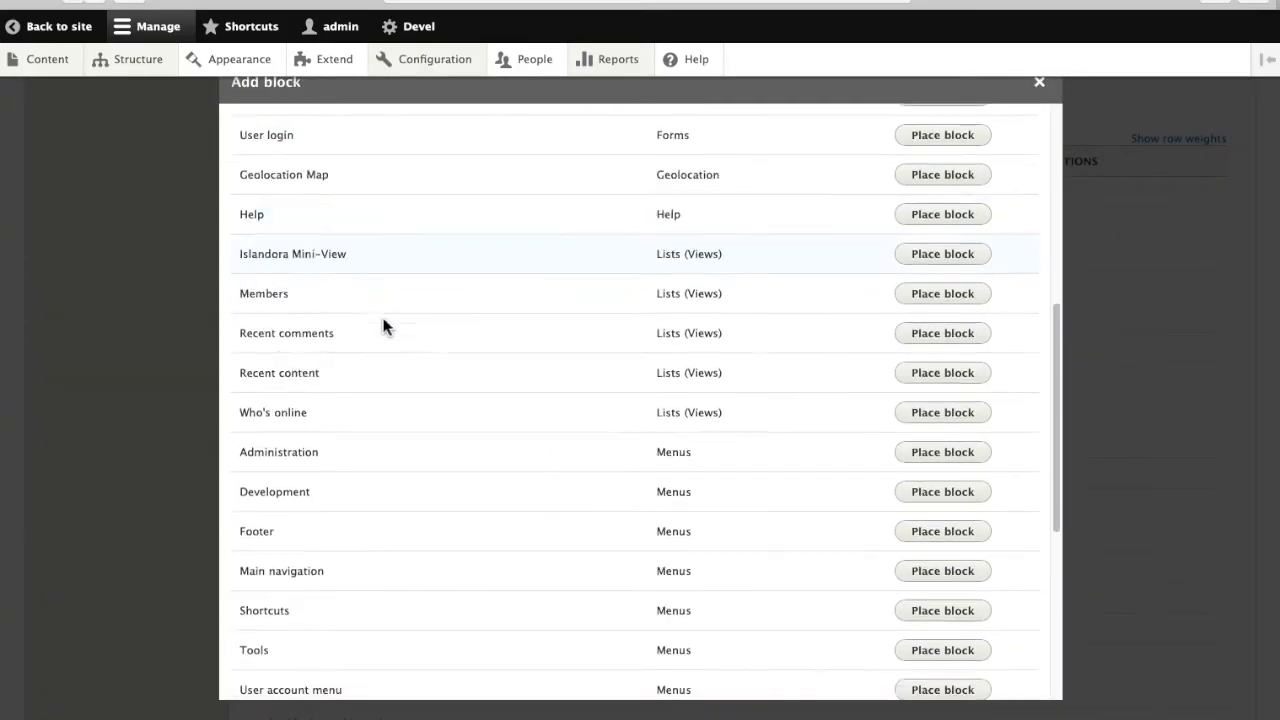
scroll(down, 3)
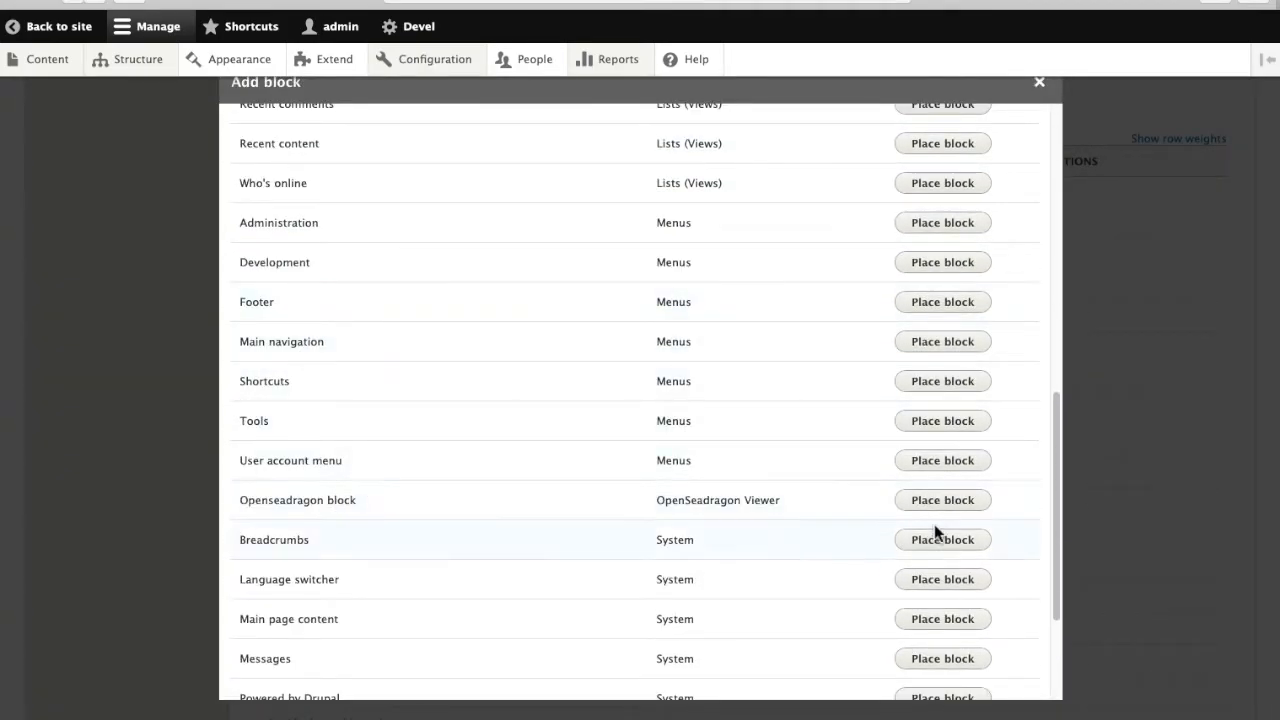
click(941, 500)
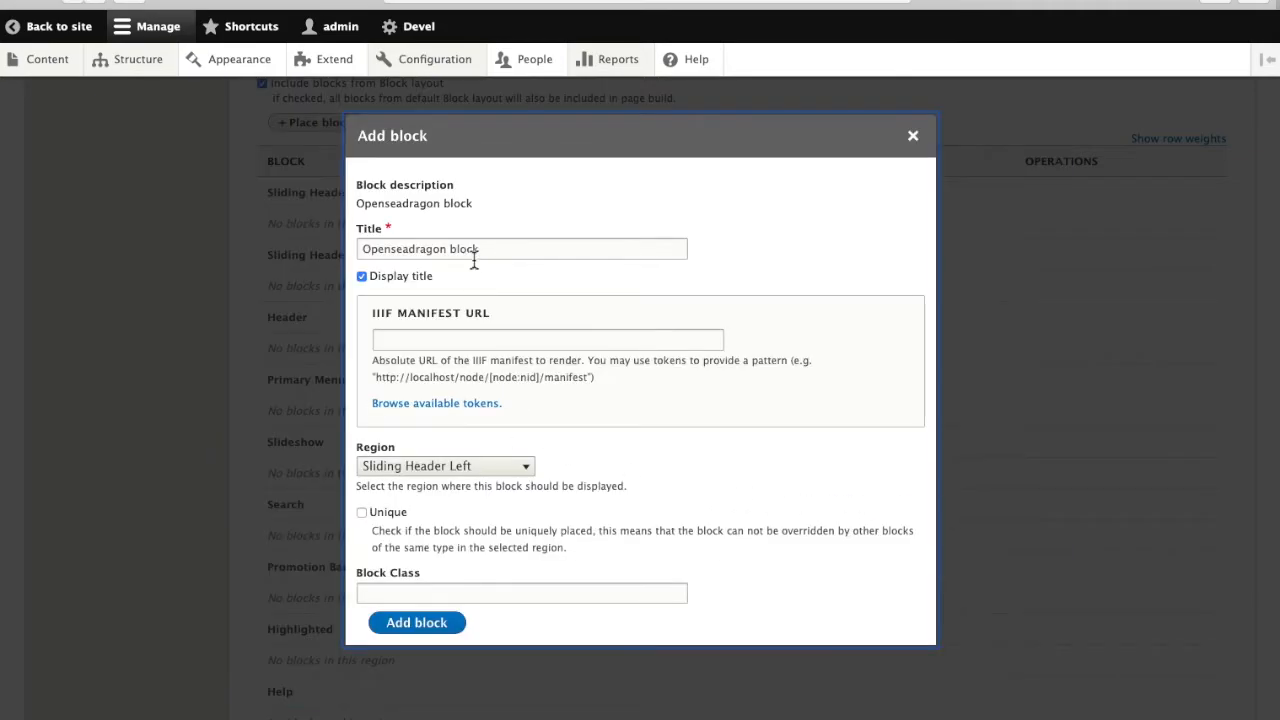
text(http://localhost:8000/node/[node:nid]/manifest)
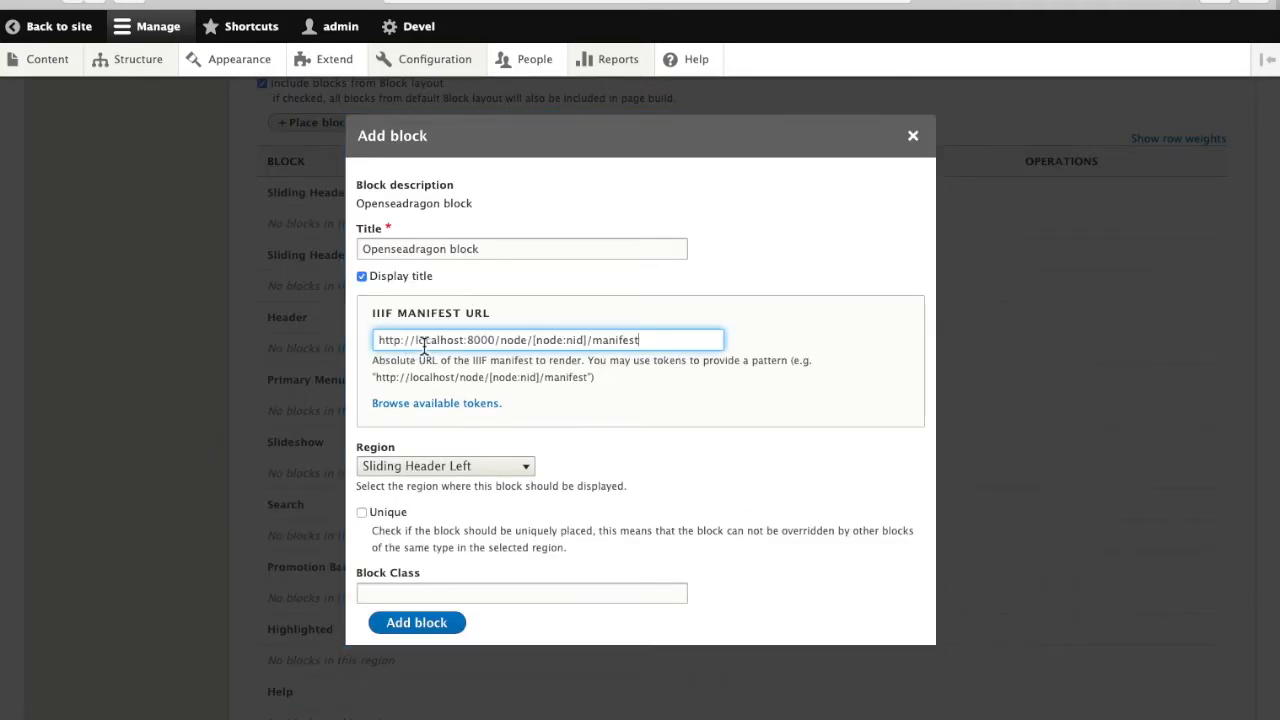
mouse_move(515, 463)
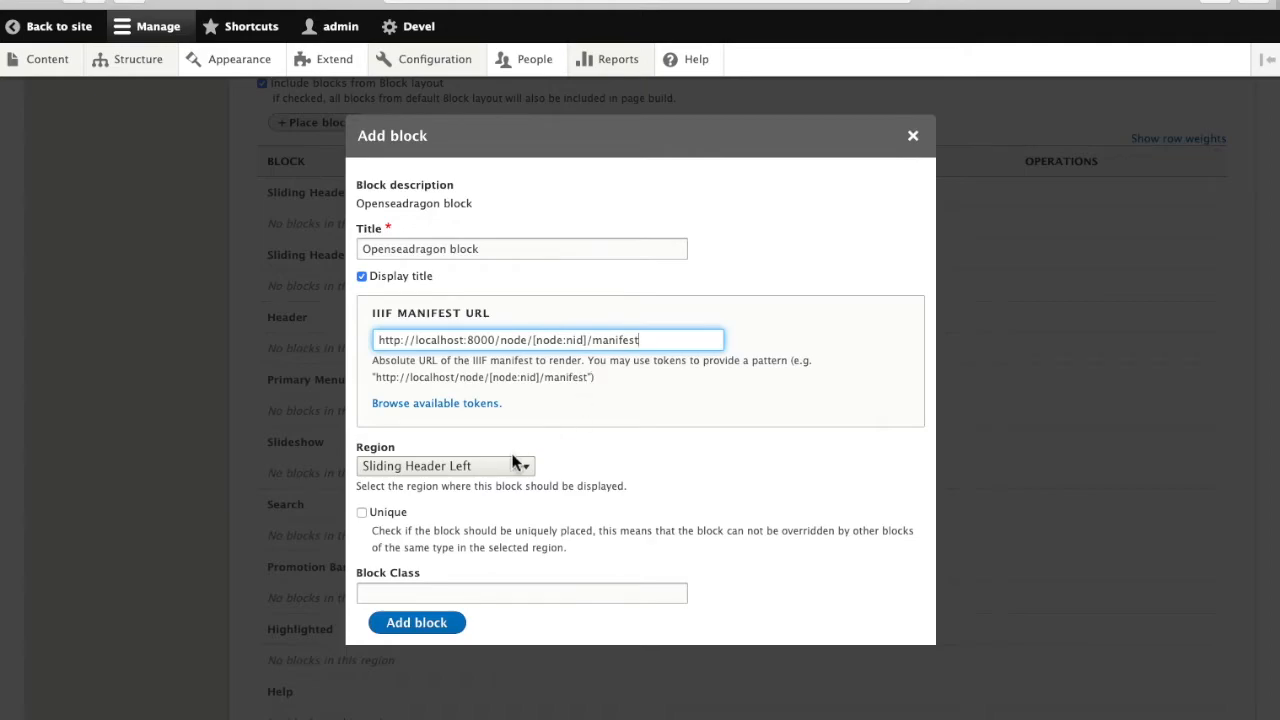
Assign the block to the Content region, add it, and save the context
click(444, 465)
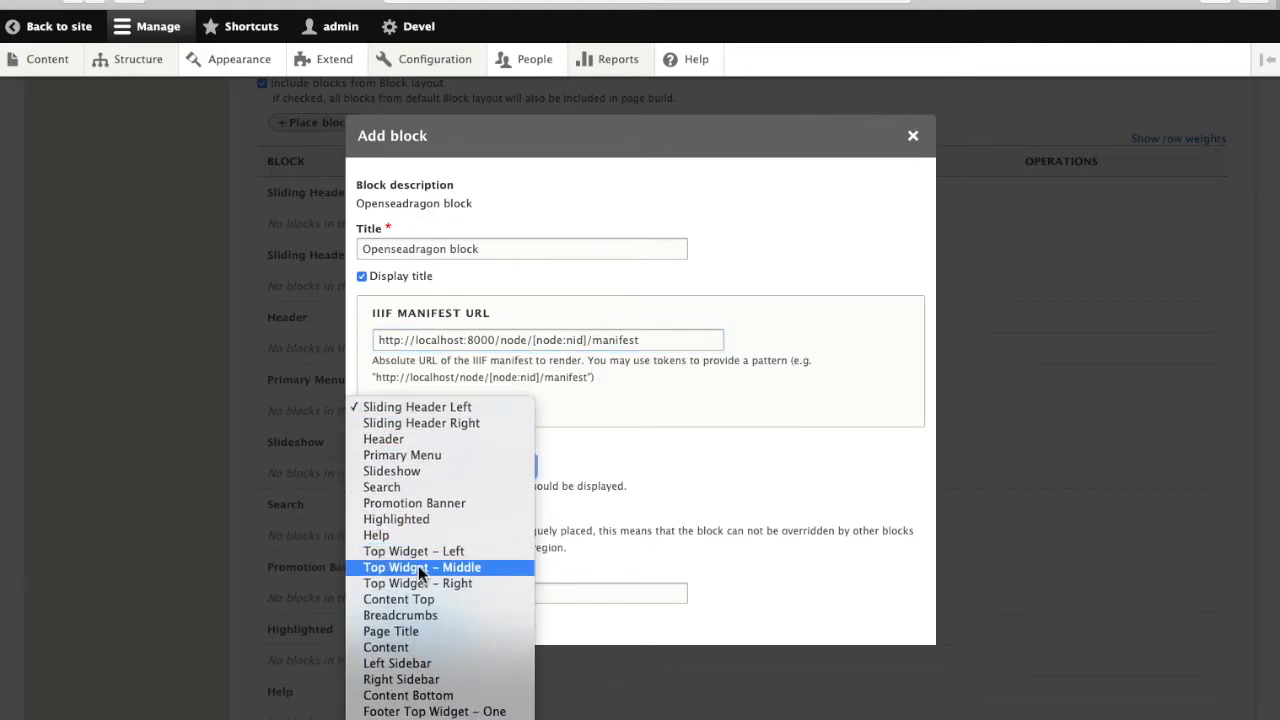
click(385, 647)
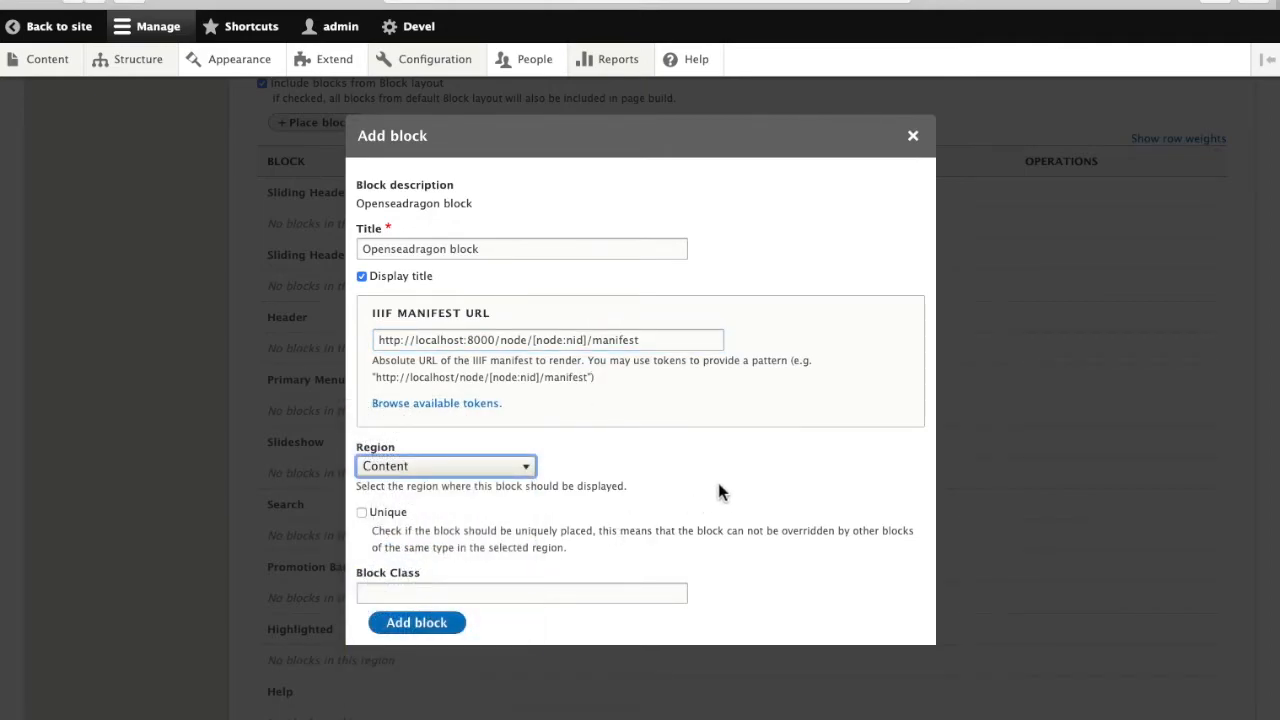
click(417, 622)
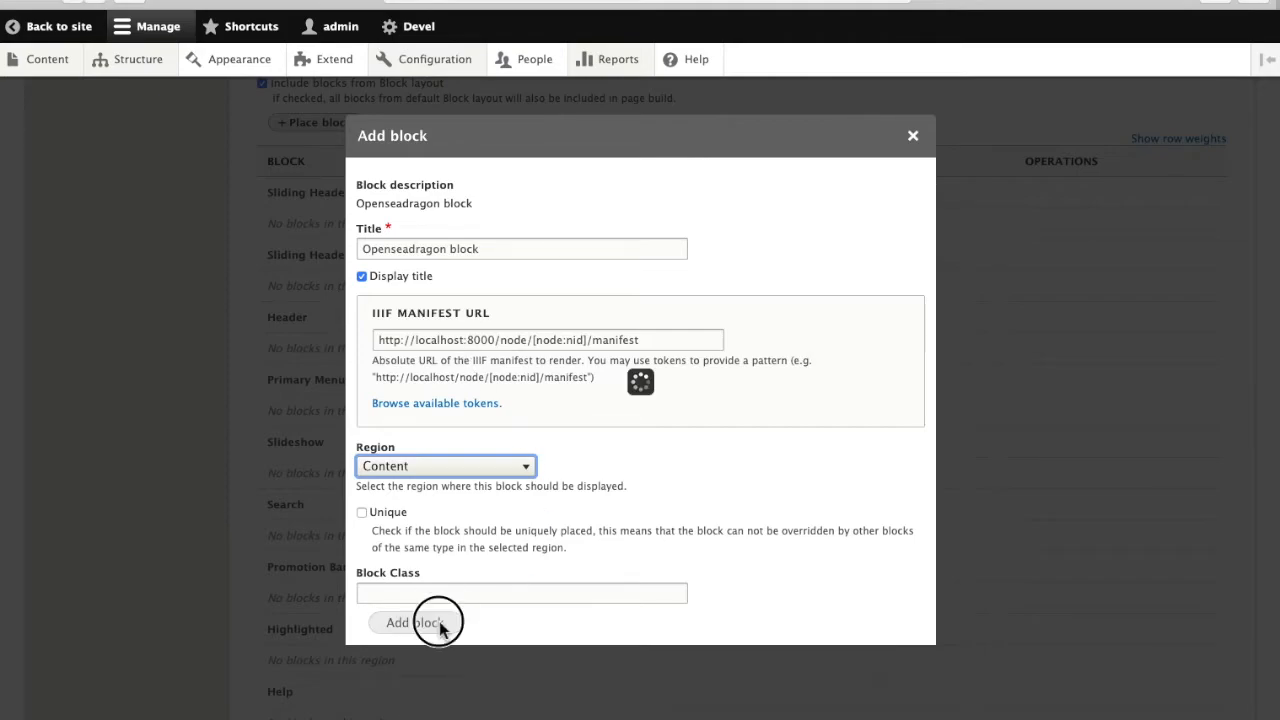
click(413, 622)
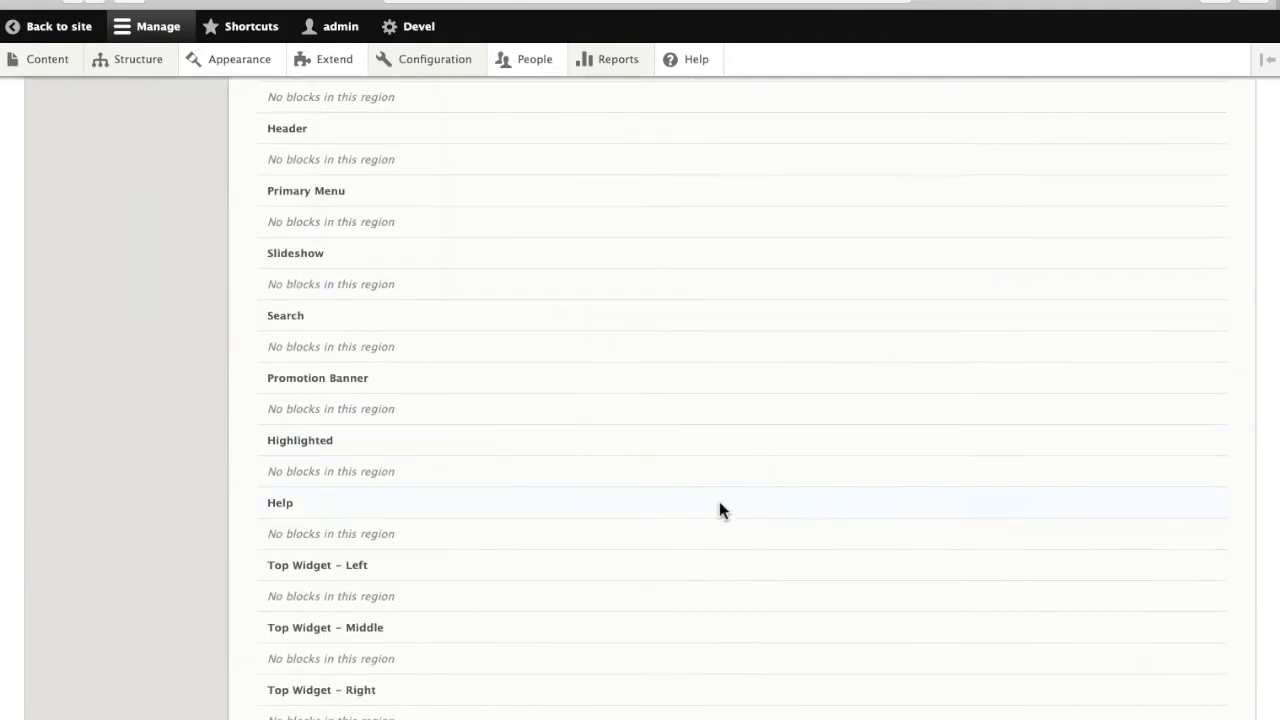
scroll(down, 3)
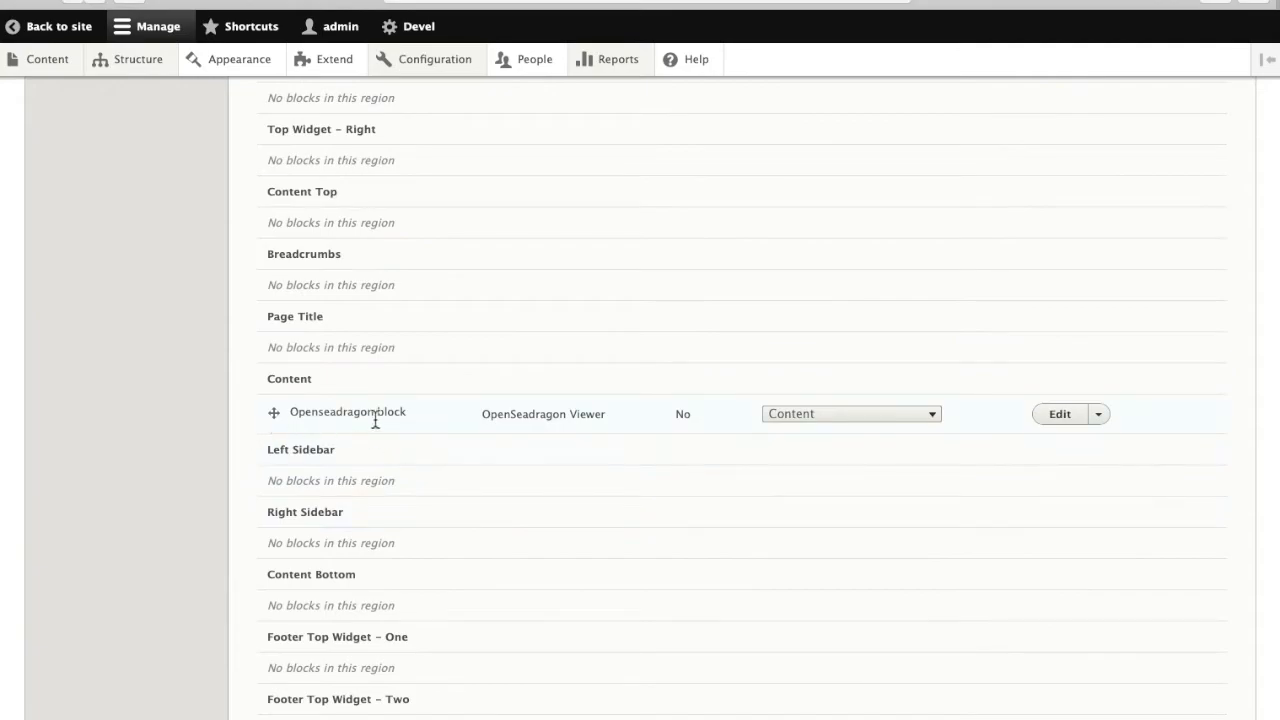
scroll(down, 3)
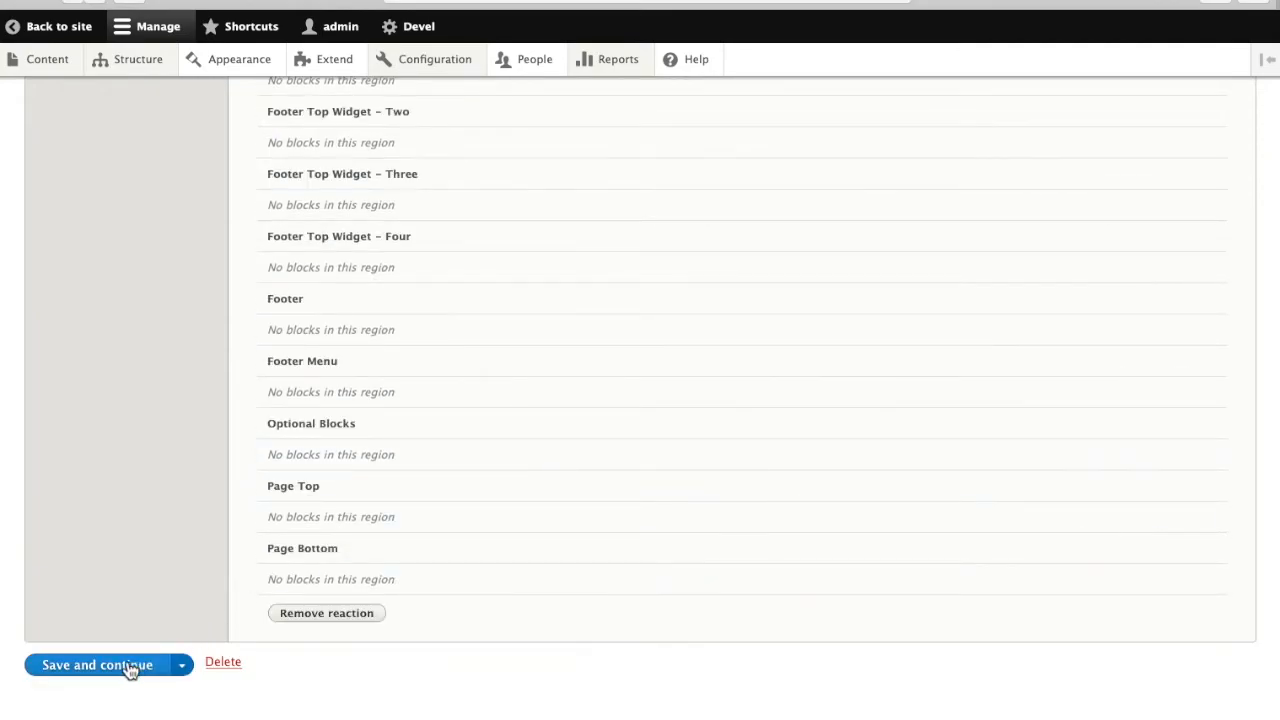
click(97, 664)
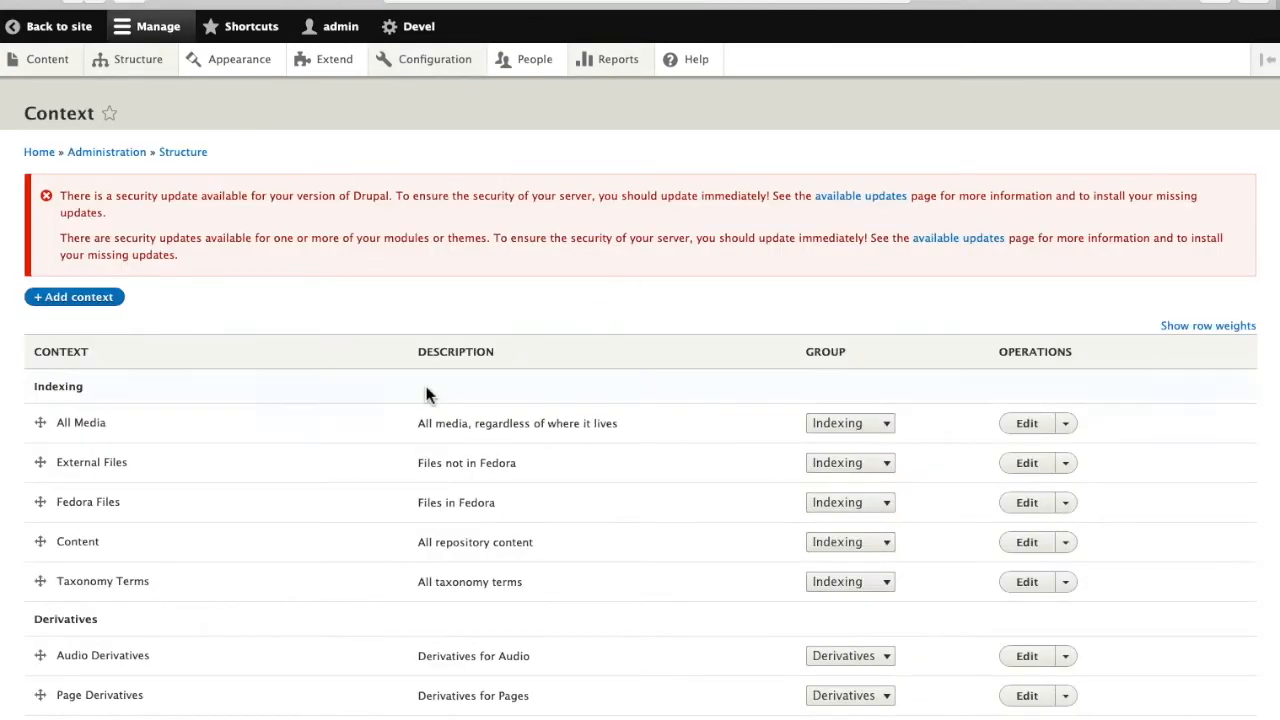
Edit the Collection context and choose the Members block from the Place block list
scroll(down, 3)
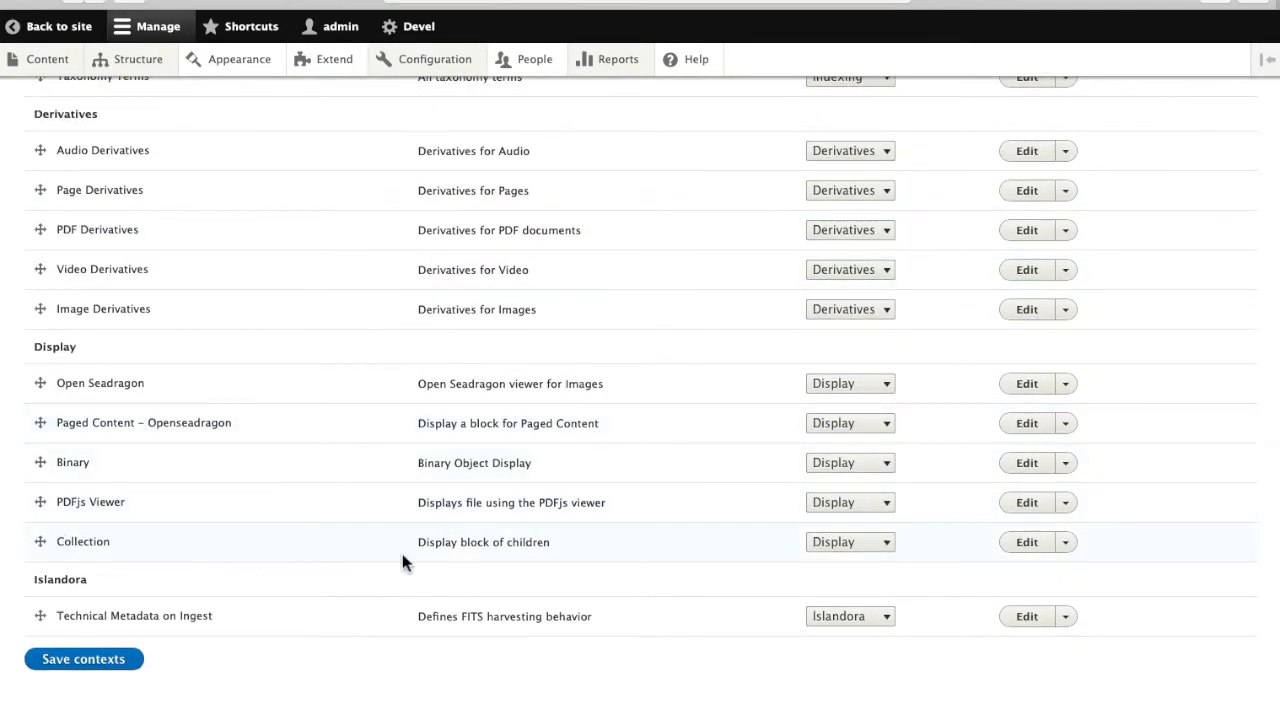
click(1026, 541)
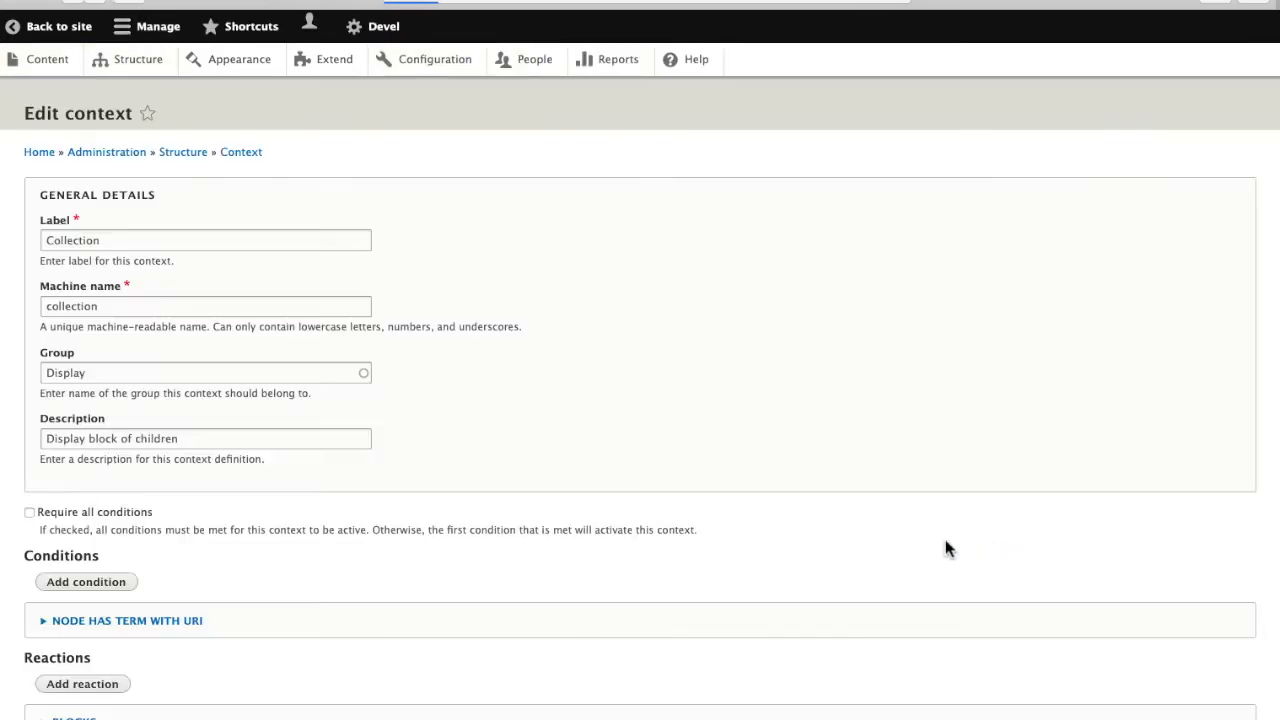
scroll(down, 3)
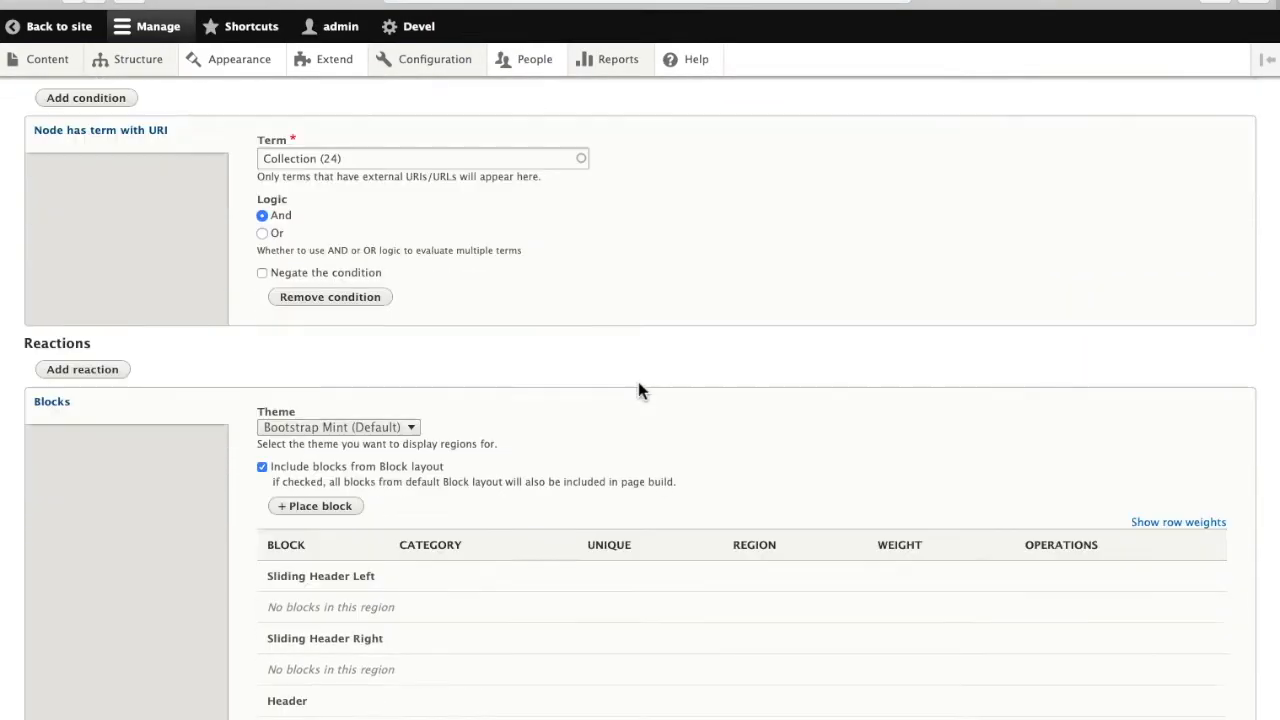
scroll(down, 3)
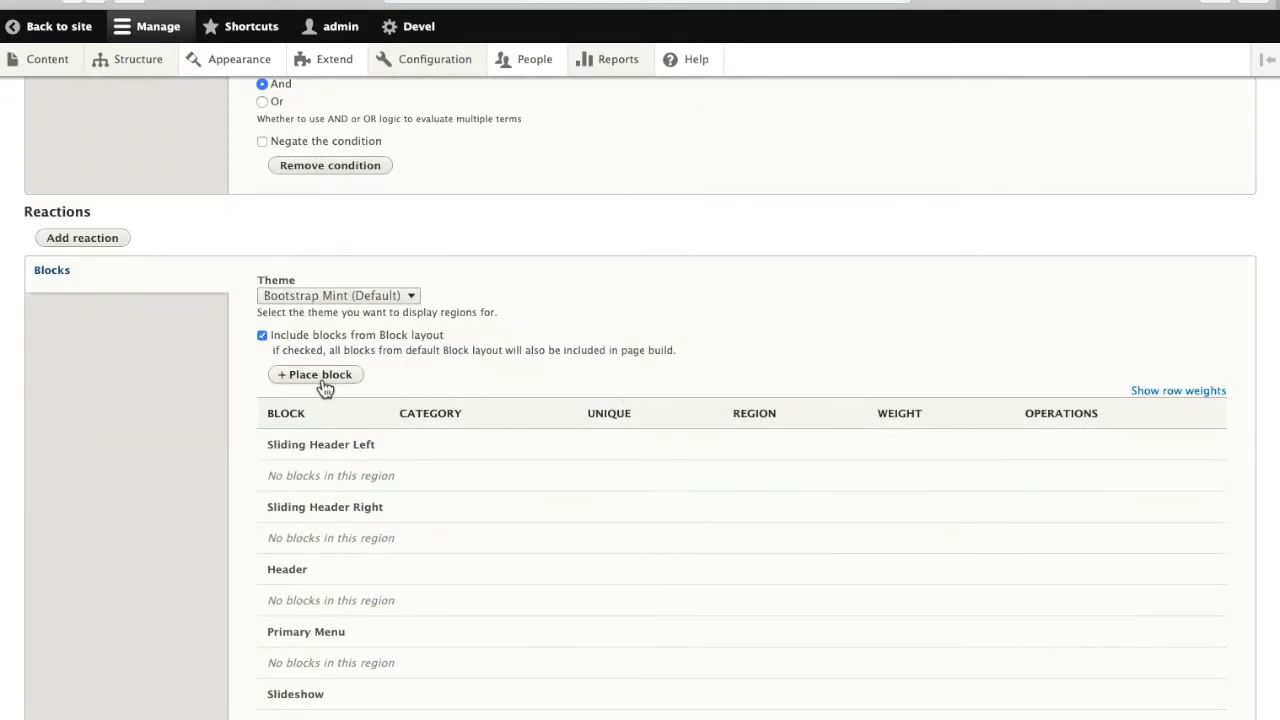
click(315, 374)
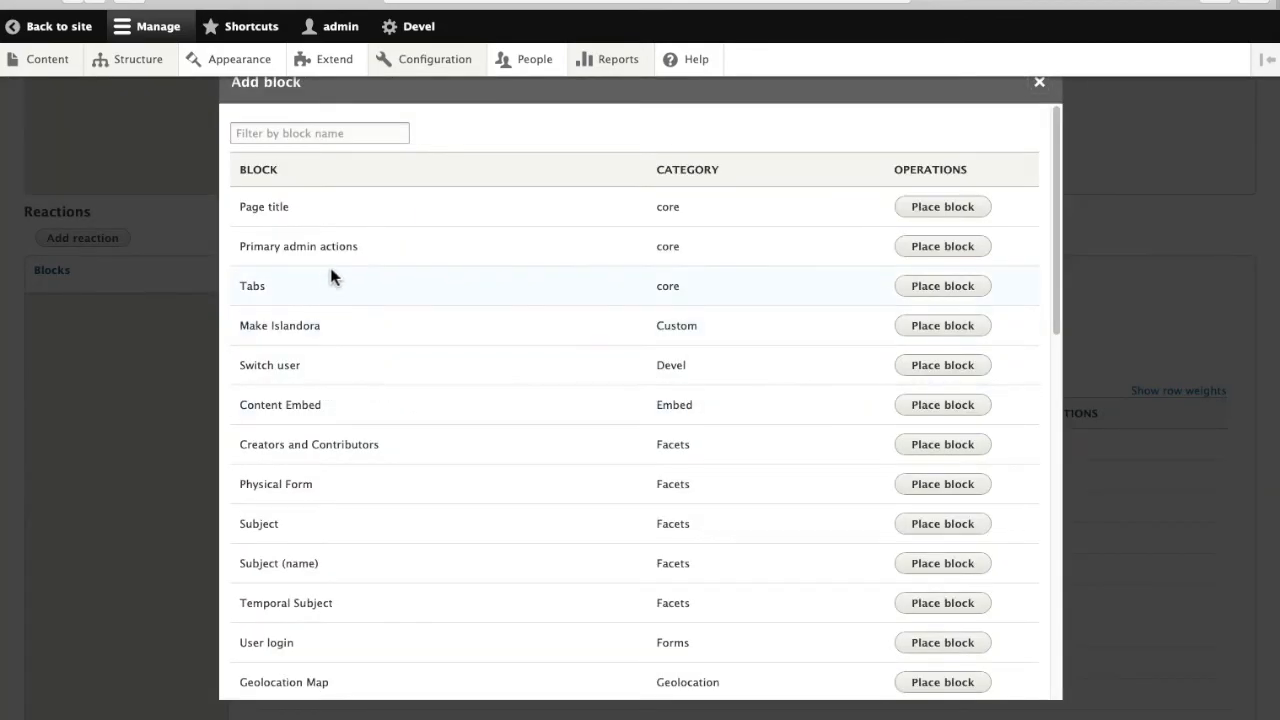
scroll(down, 3)
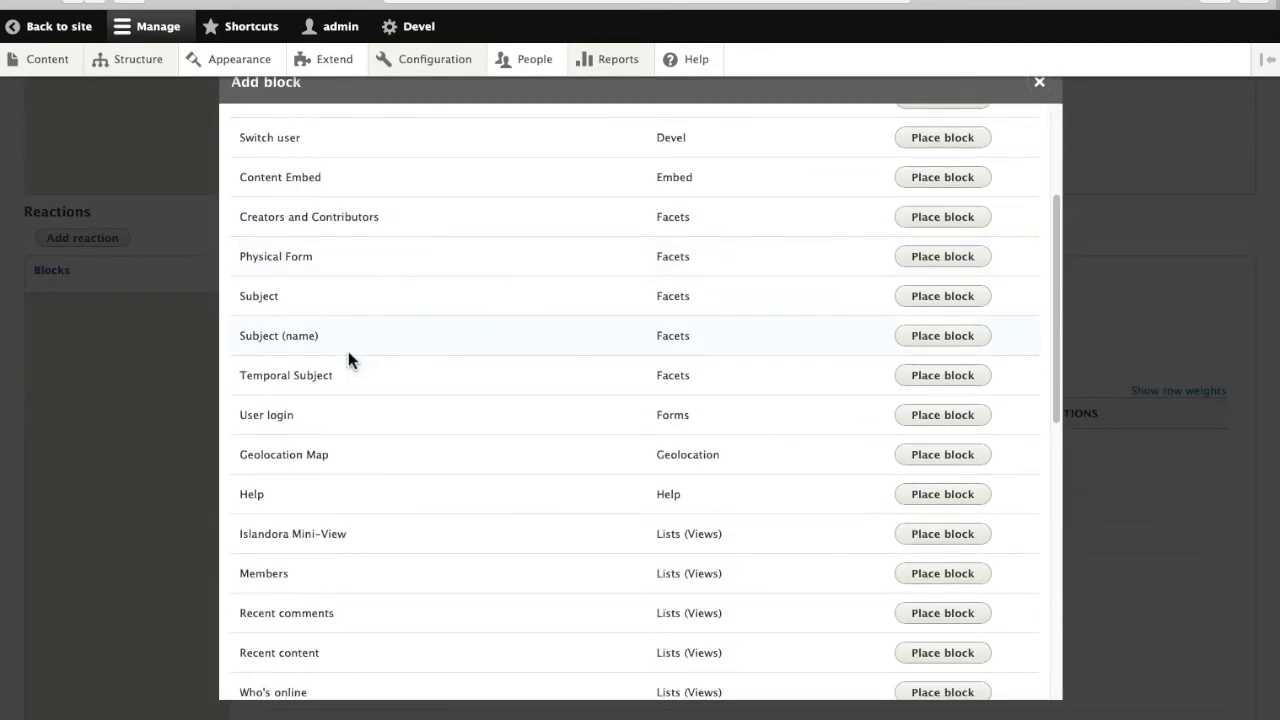
scroll(down, 3)
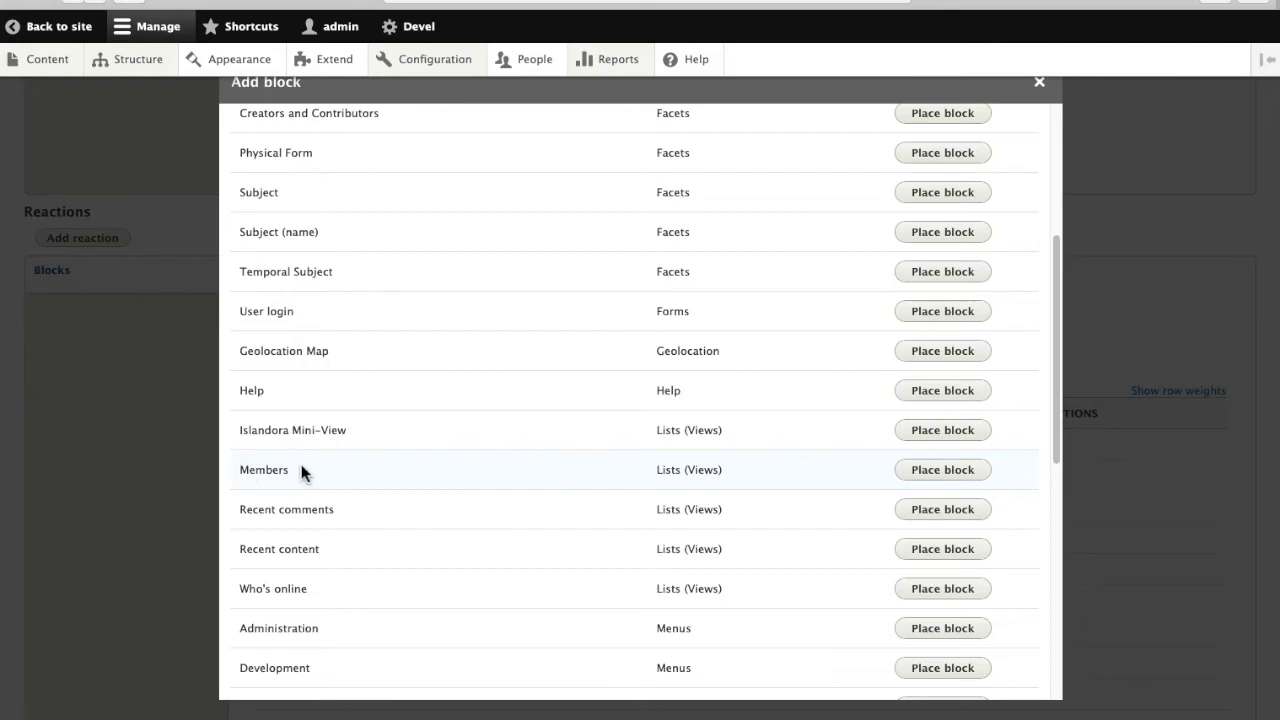
click(941, 469)
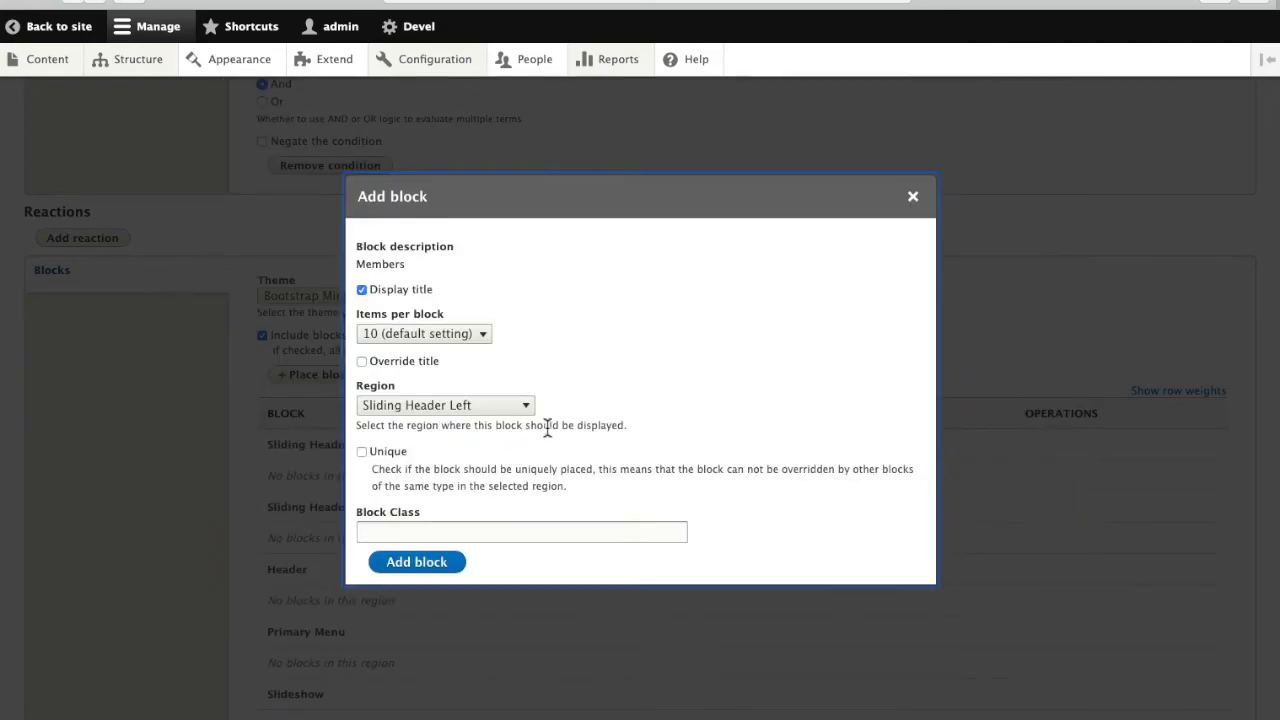
Assign the Members block to the Content region and add it to the context
click(444, 405)
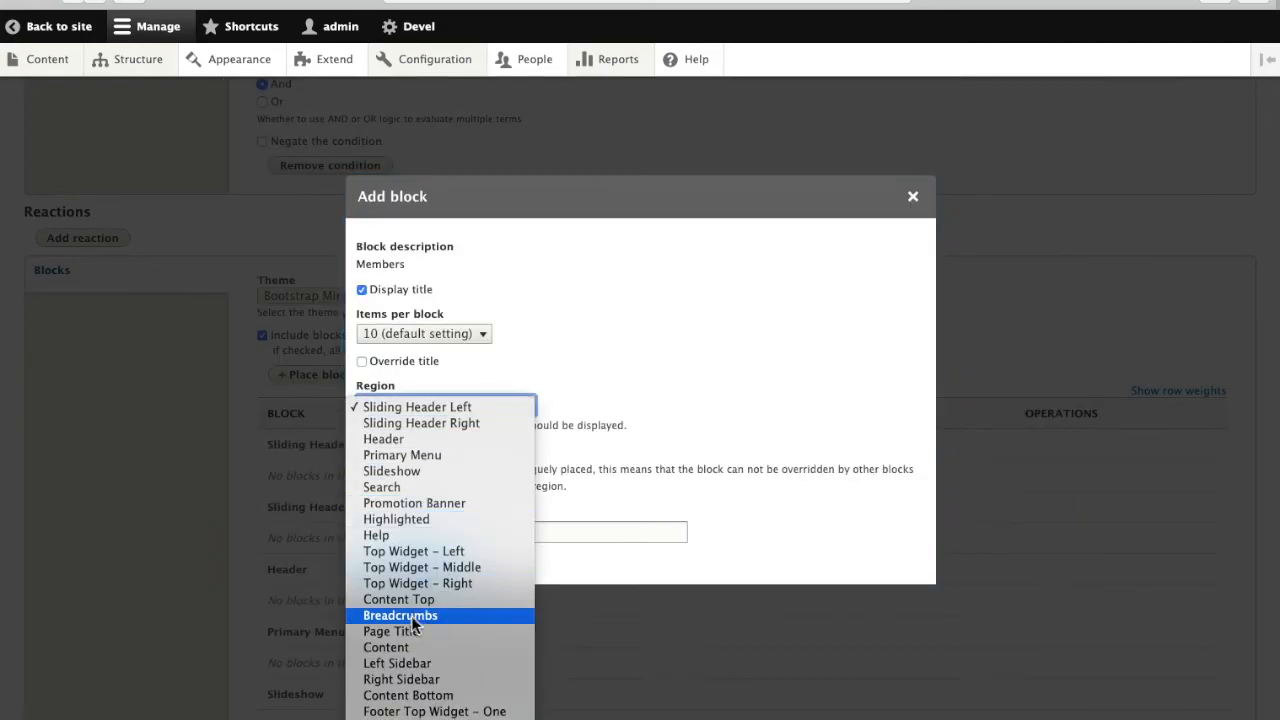
click(385, 647)
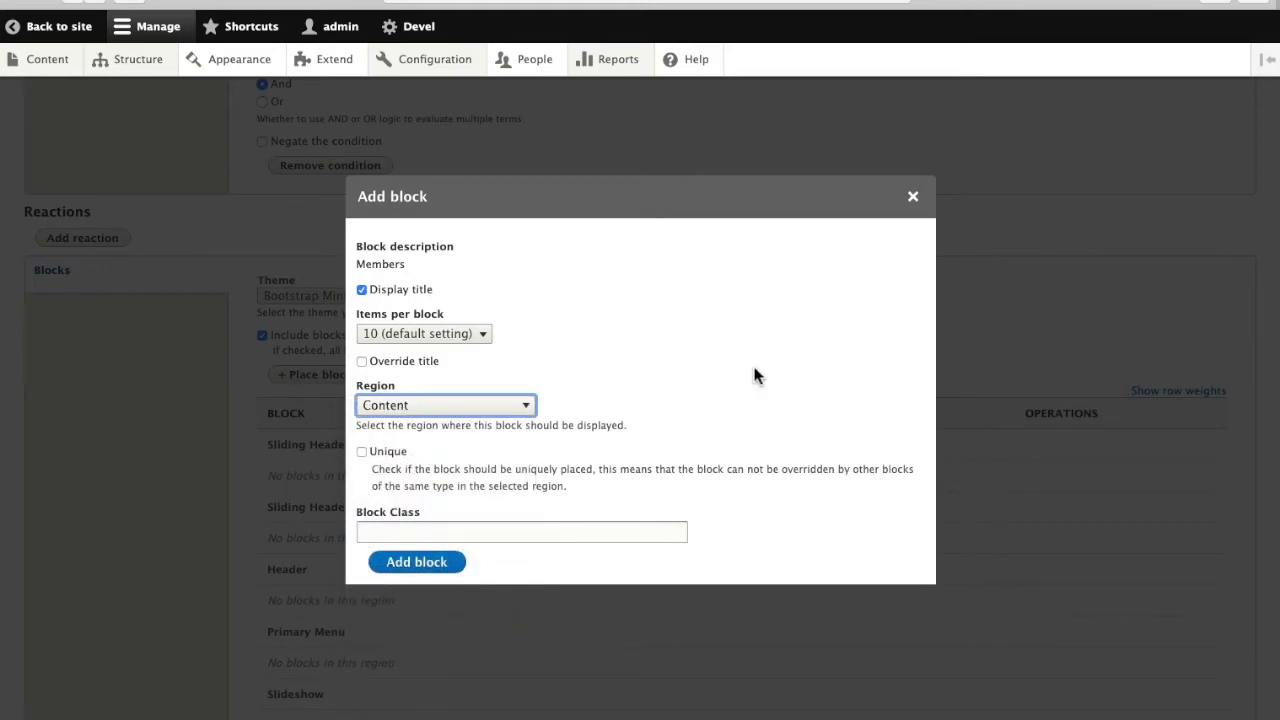
mouse_move(417, 561)
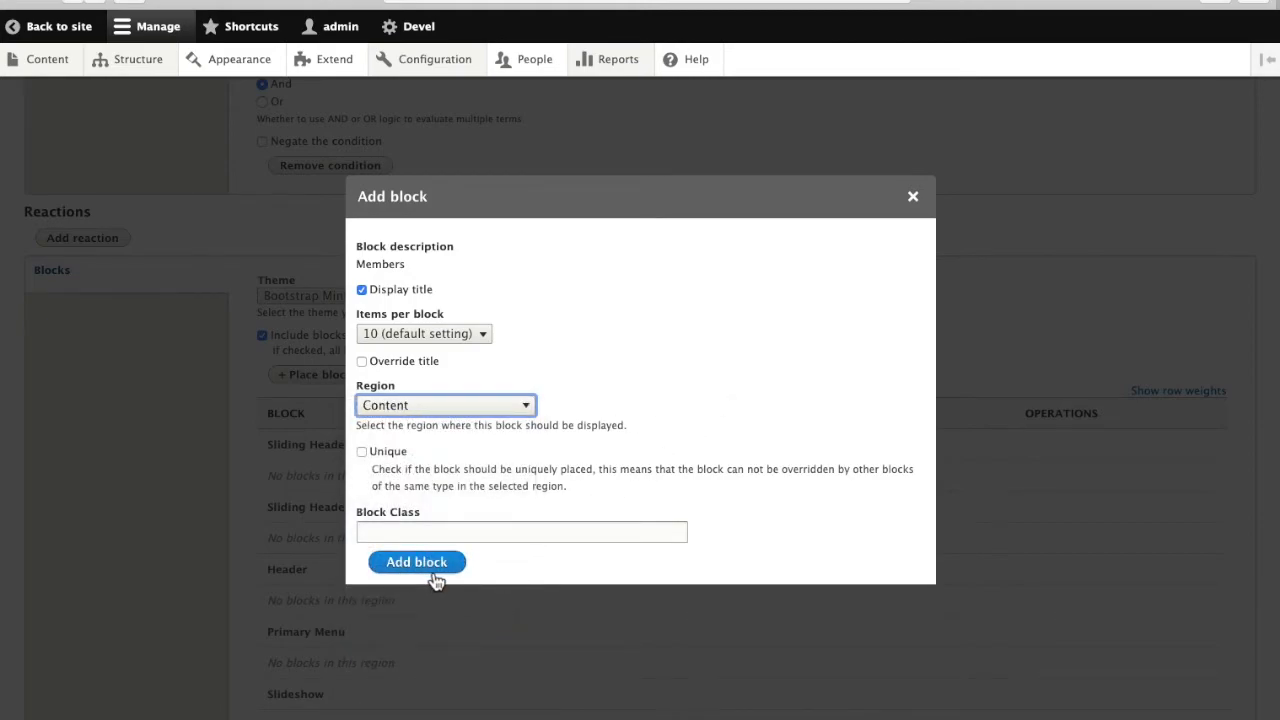
click(416, 561)
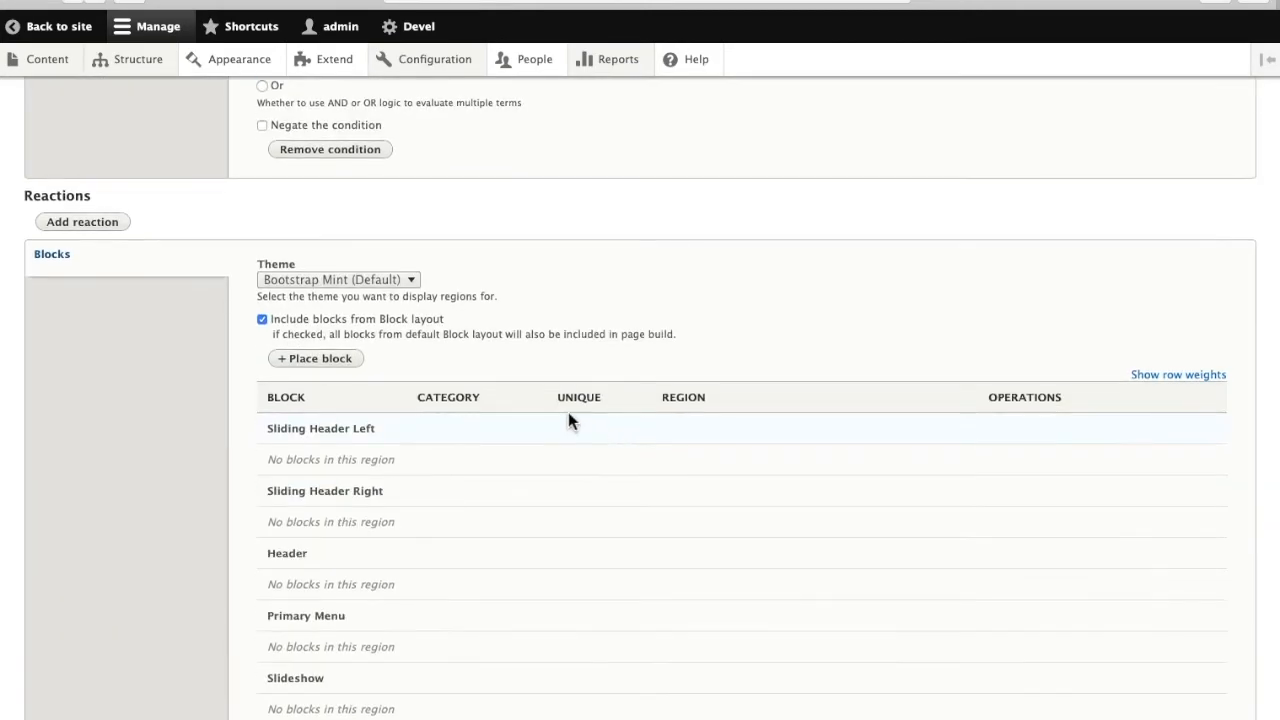
scroll(down, 3)
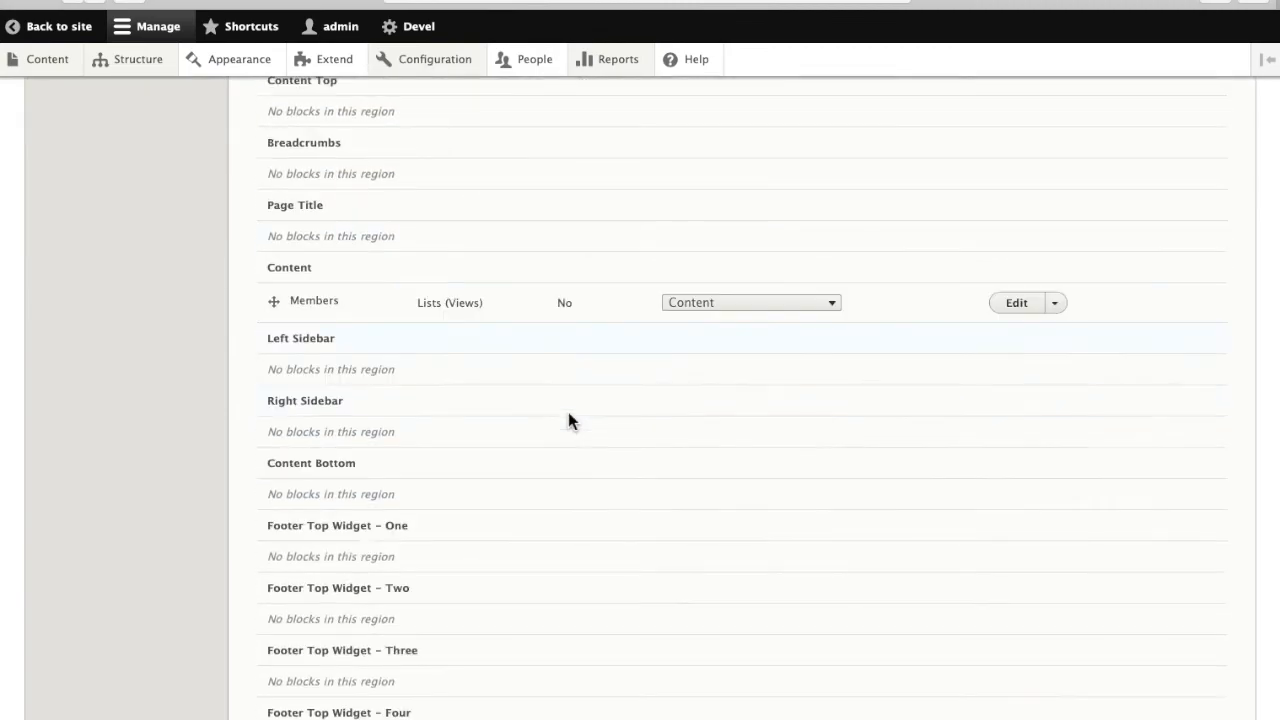
scroll(down, 3)
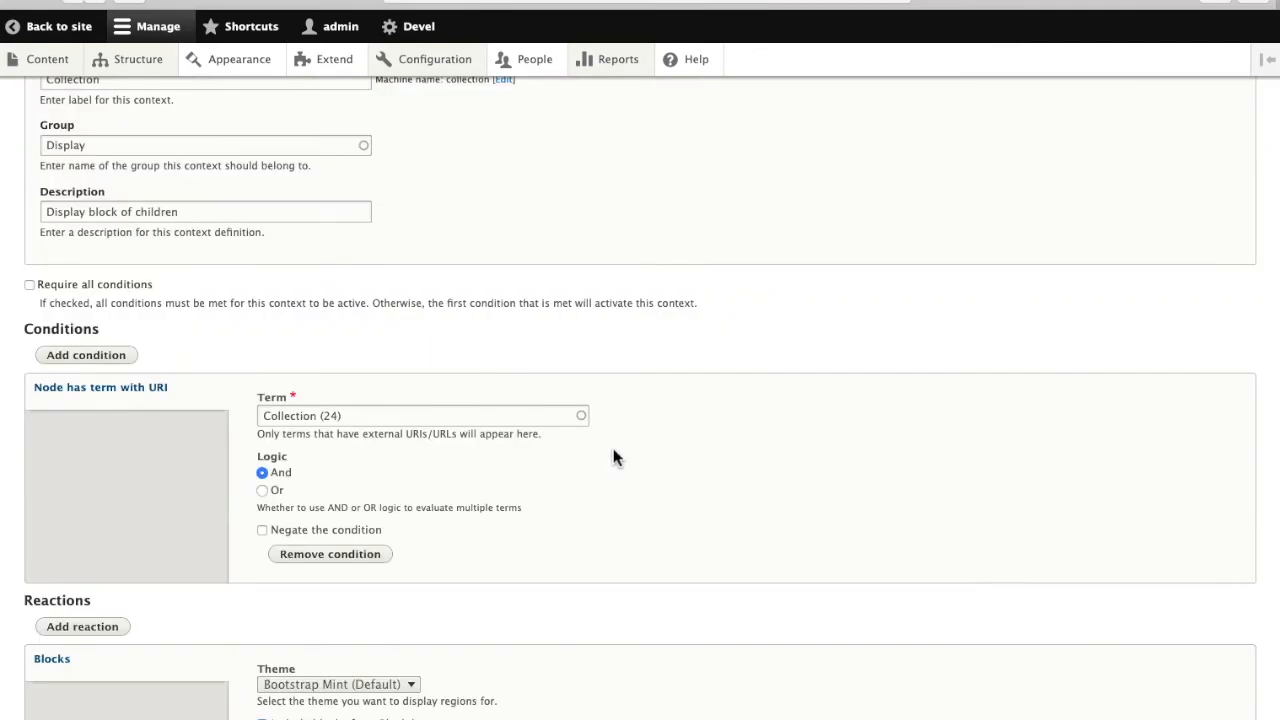
scroll(up, 3)
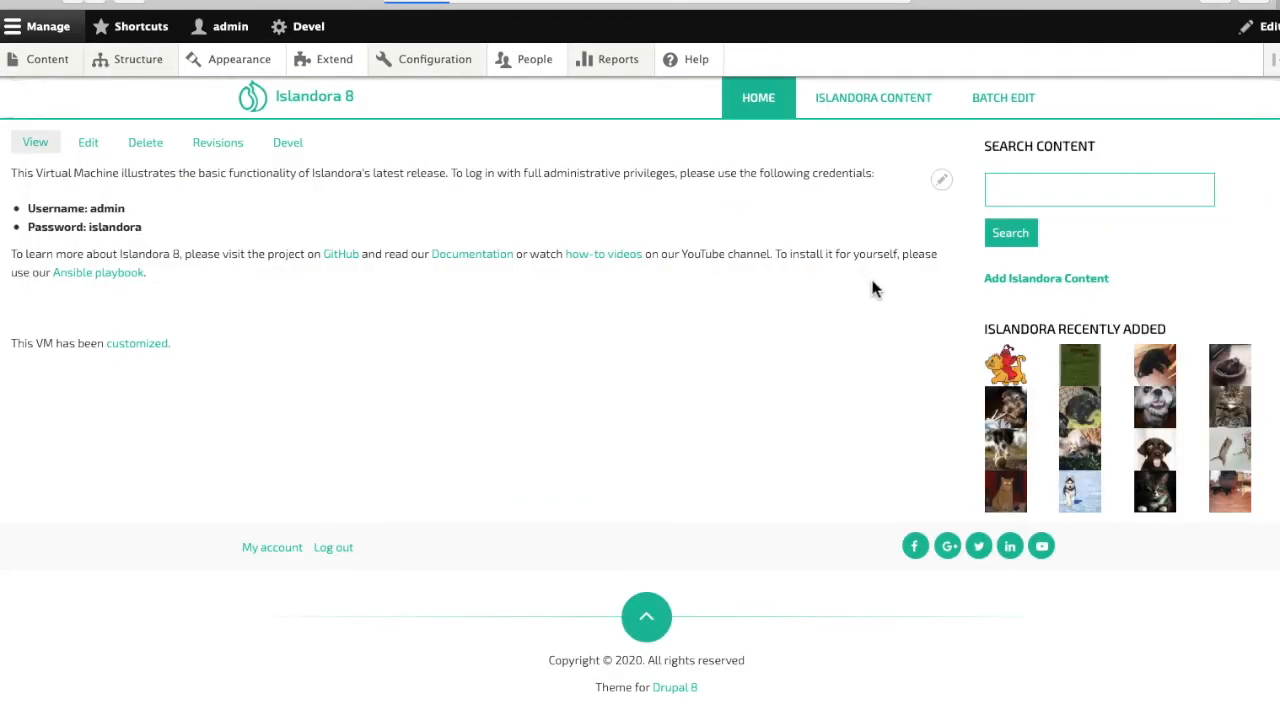
mouse_move(1080, 372)
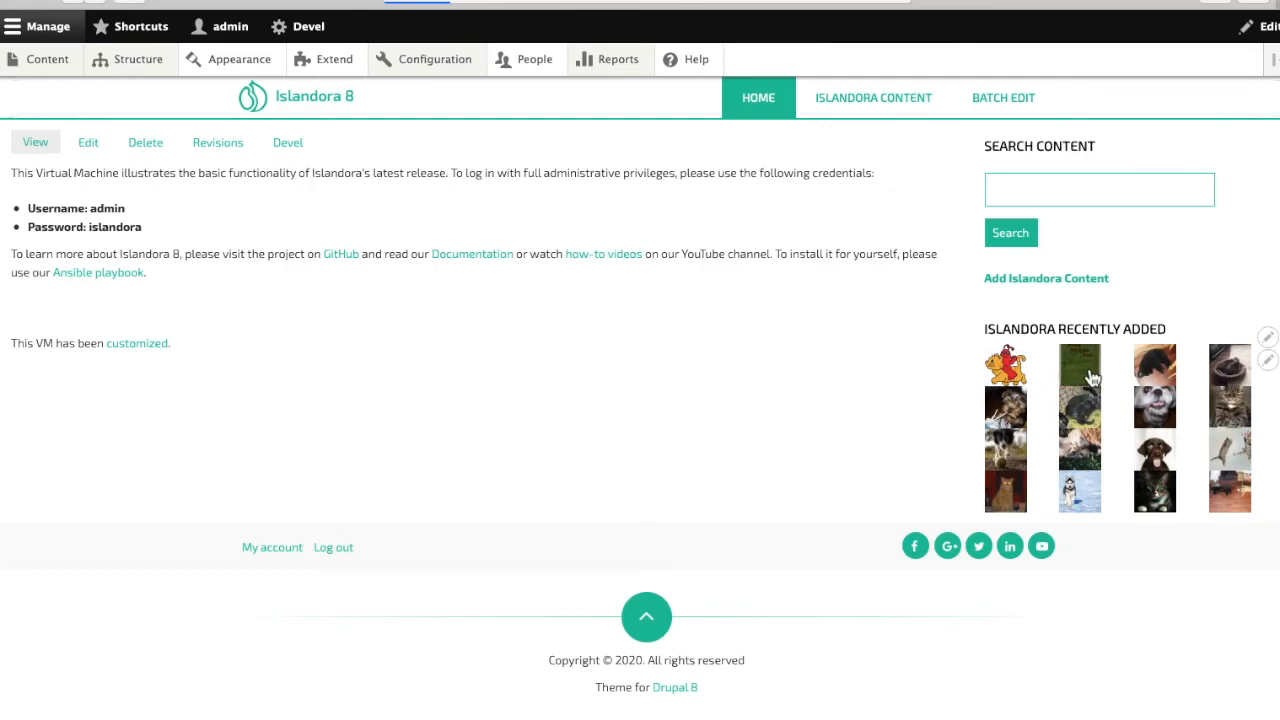
mouse_move(1090, 375)
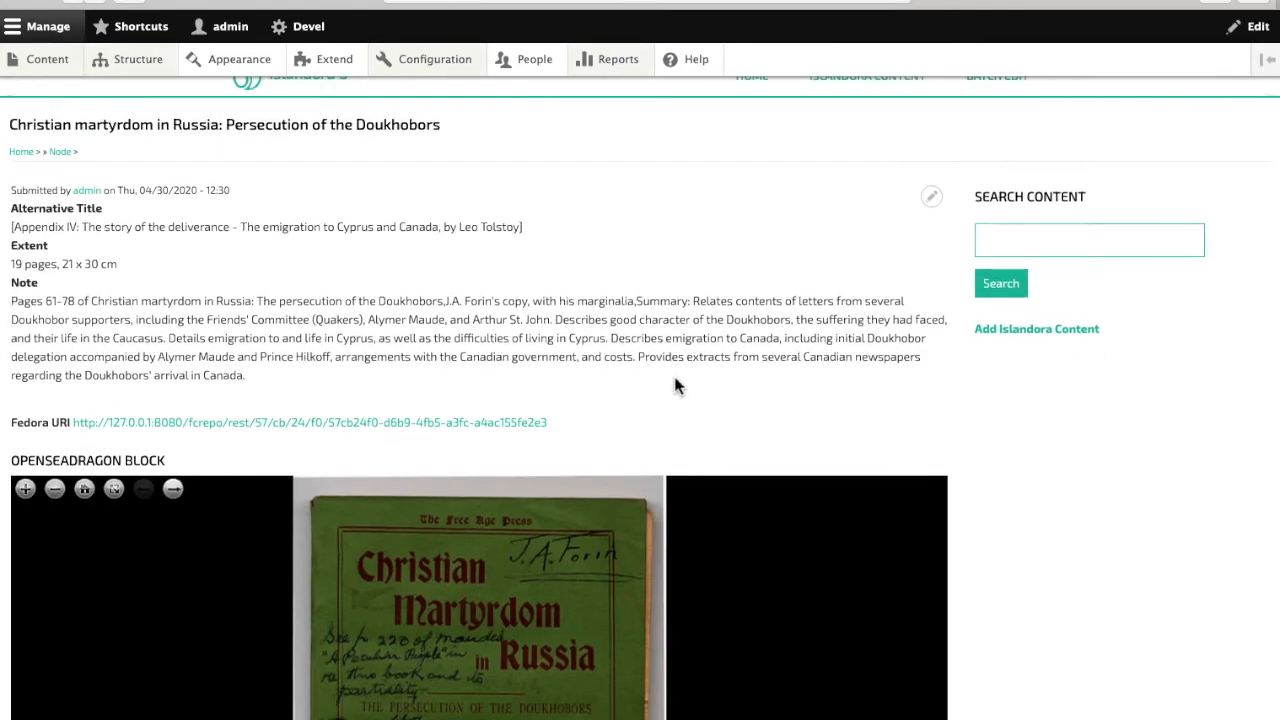
Review the Cat Pictures collection's child listing, then return to the home page
scroll(down, 3)
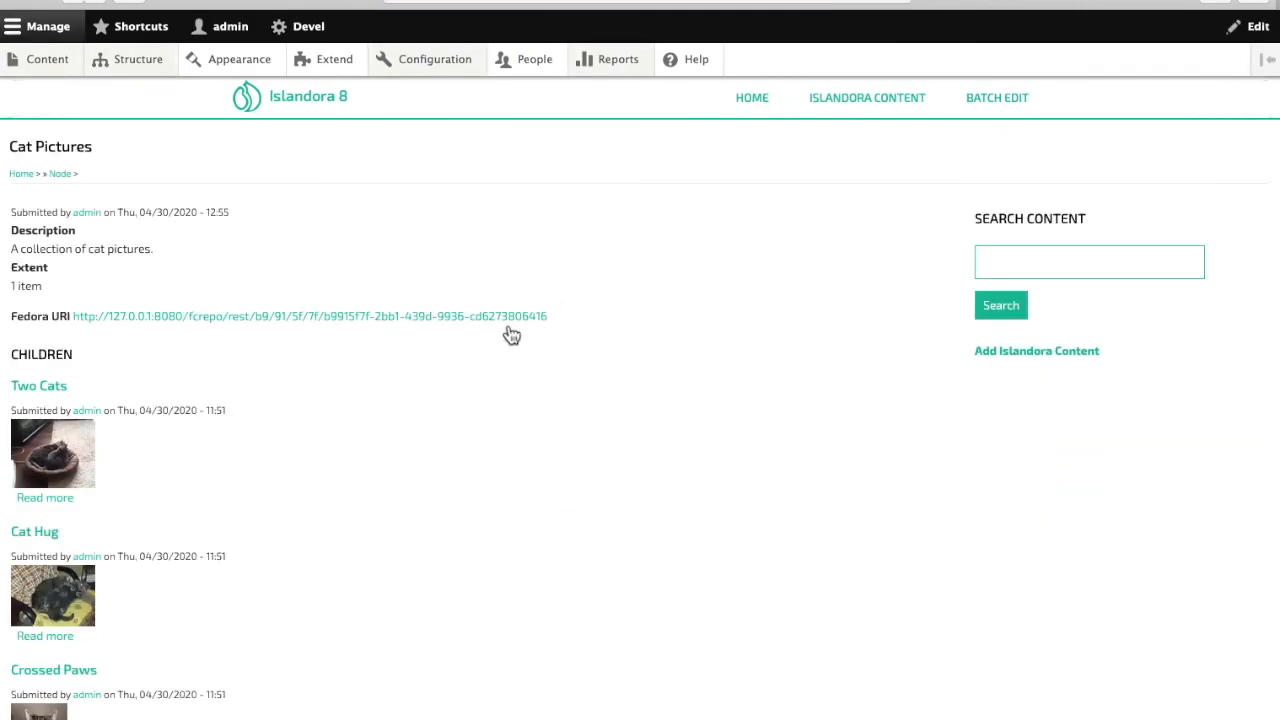
scroll(down, 3)
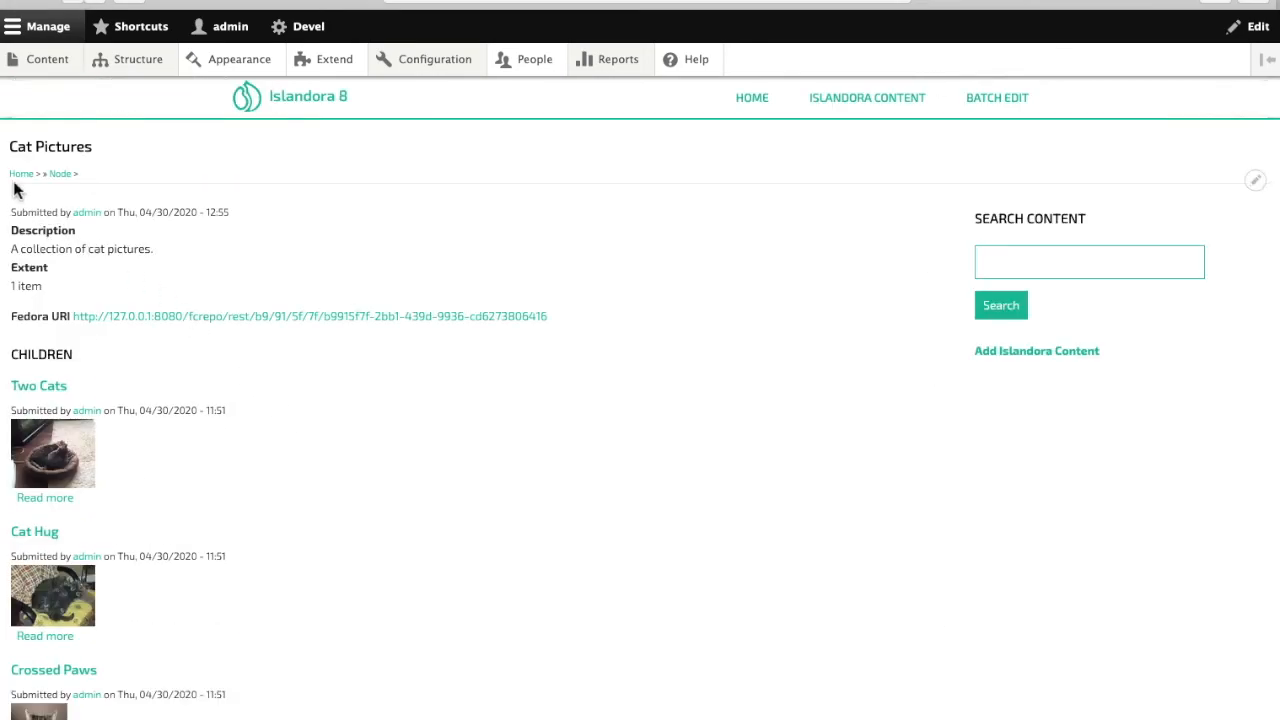
click(751, 97)
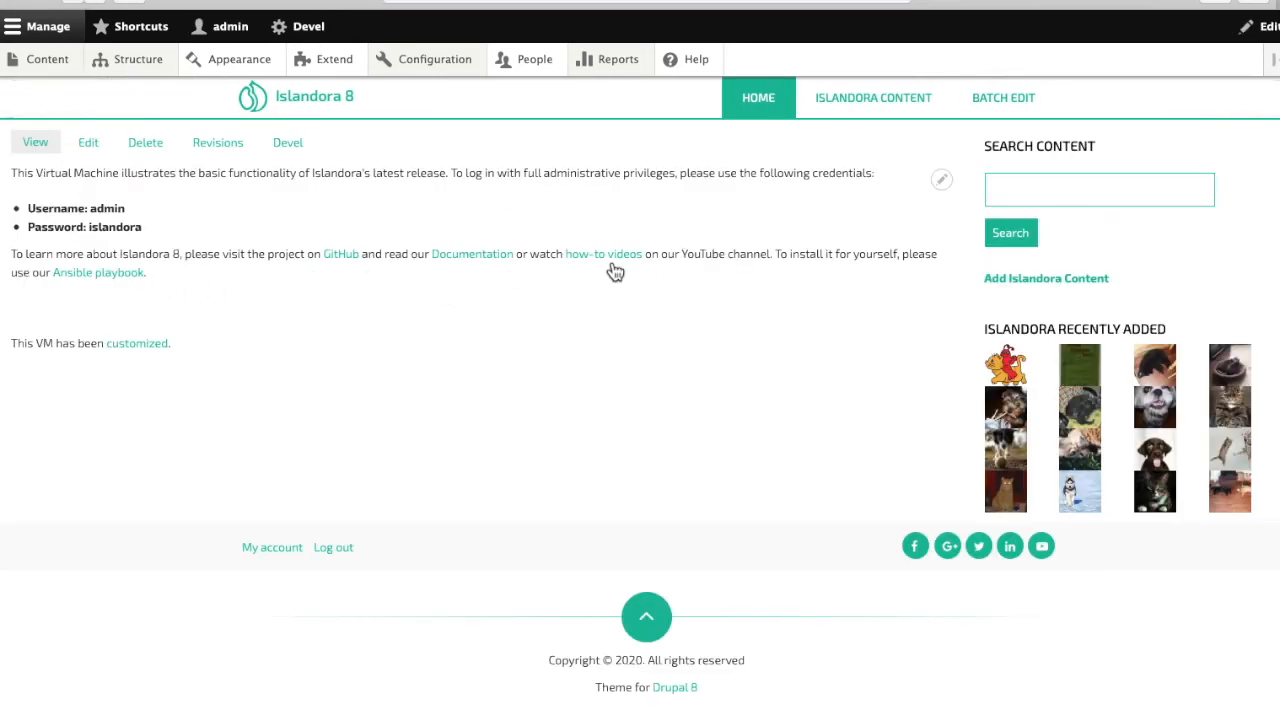
mouse_move(705, 357)
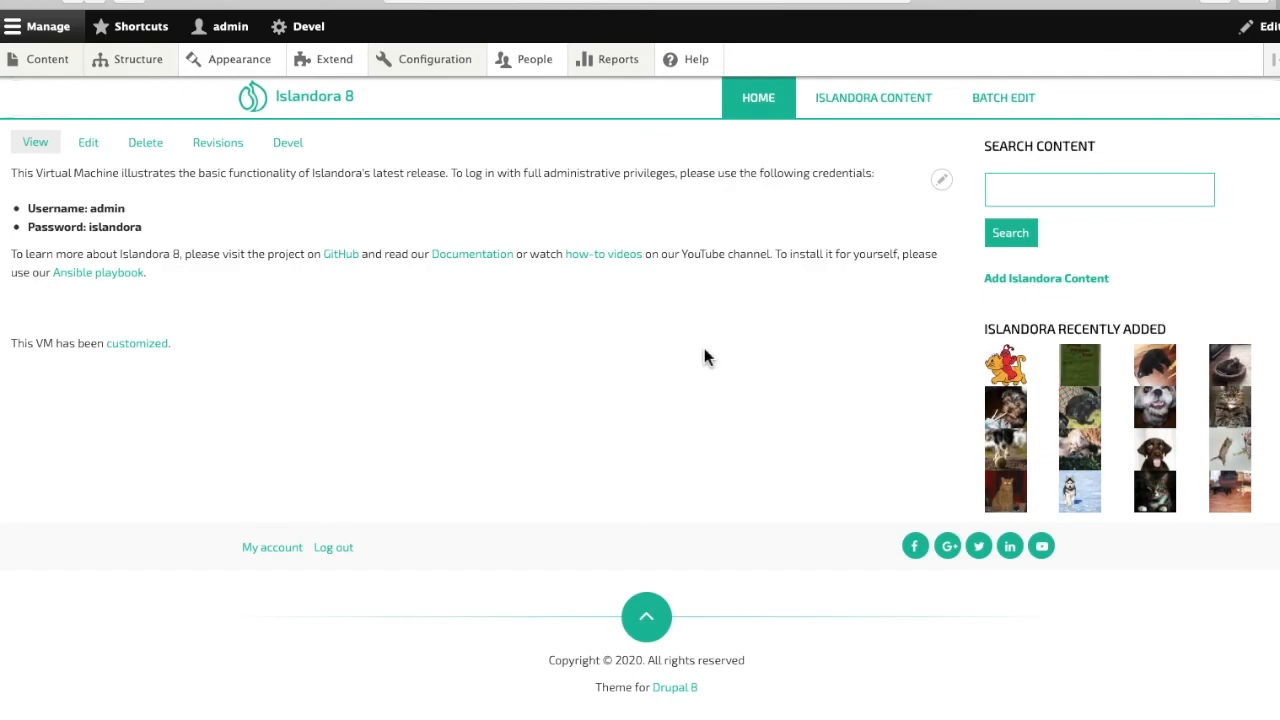